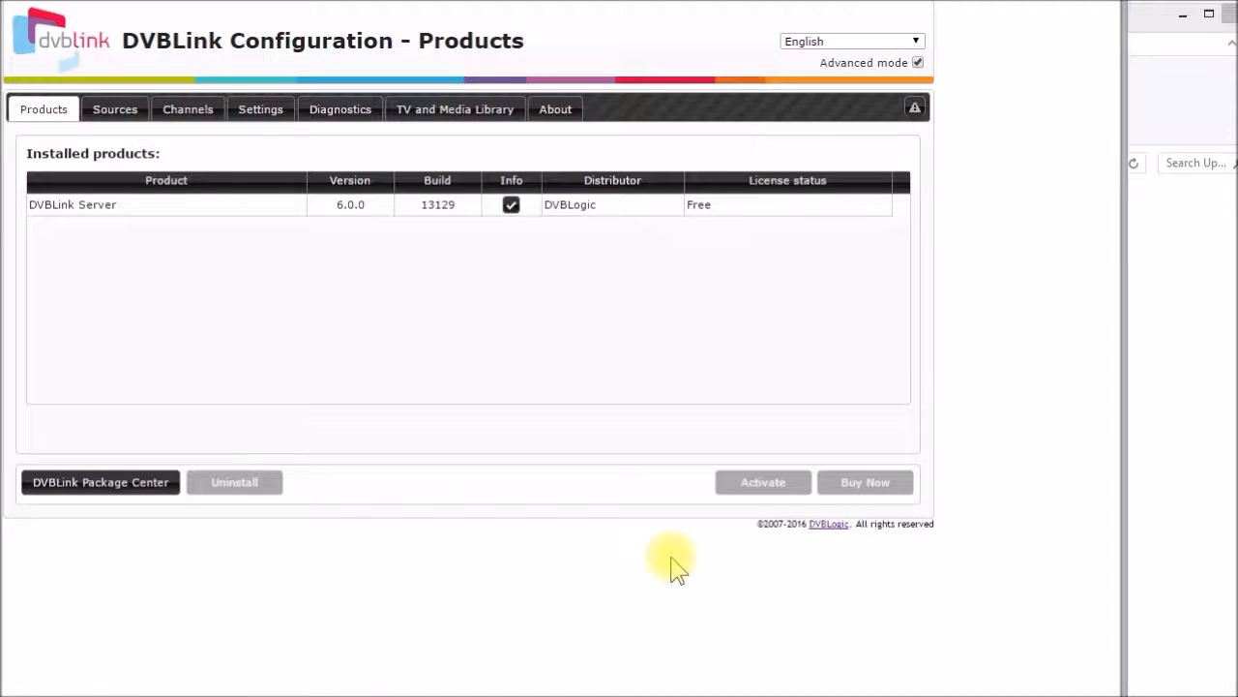
pyautogui.moveTo(562, 396)
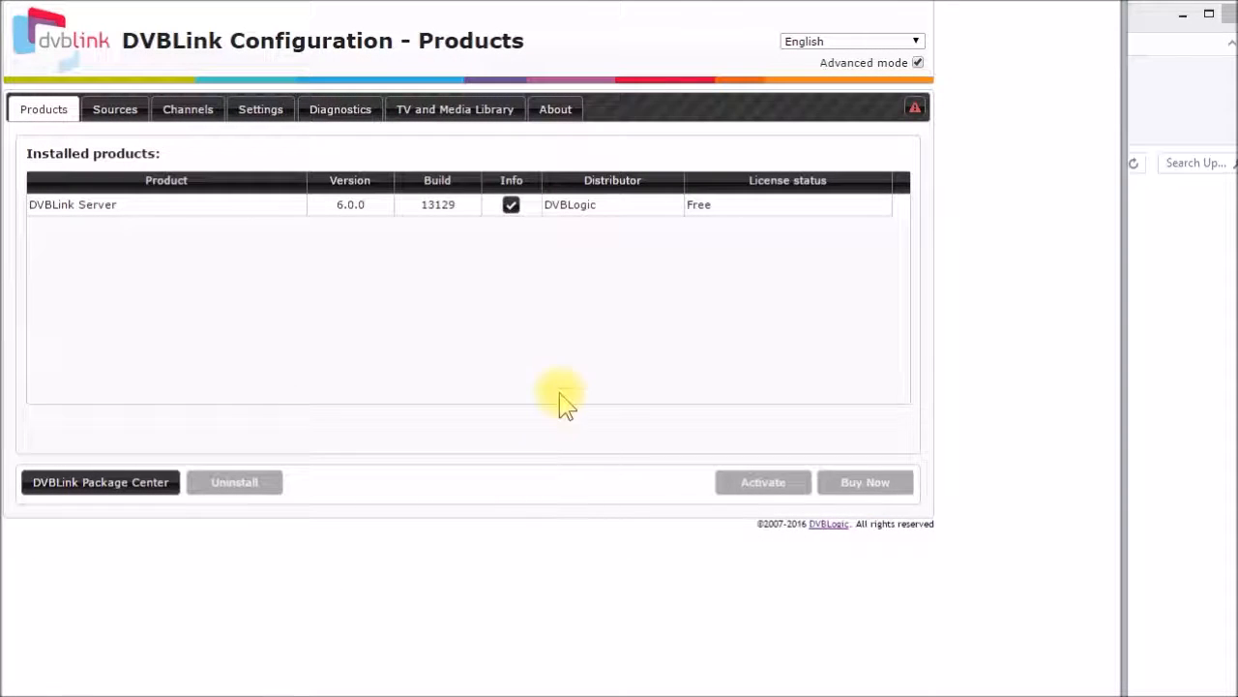
pyautogui.moveTo(499, 291)
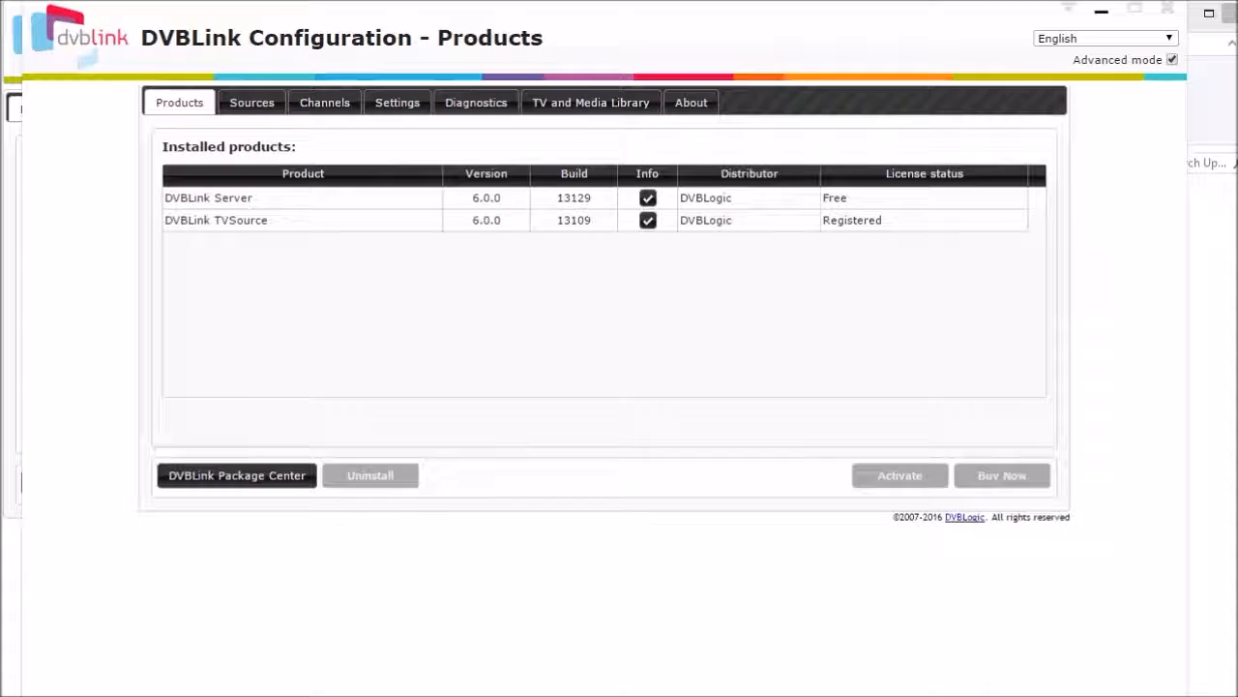
pyautogui.moveTo(414, 429)
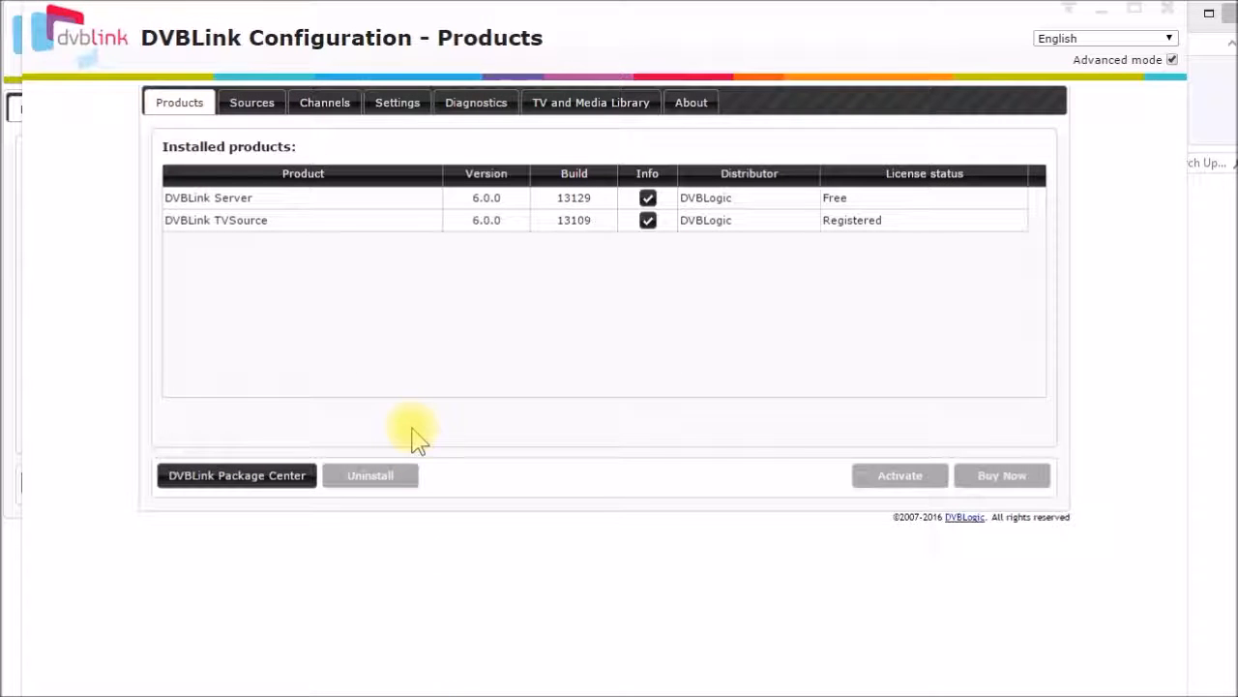
pyautogui.moveTo(410, 375)
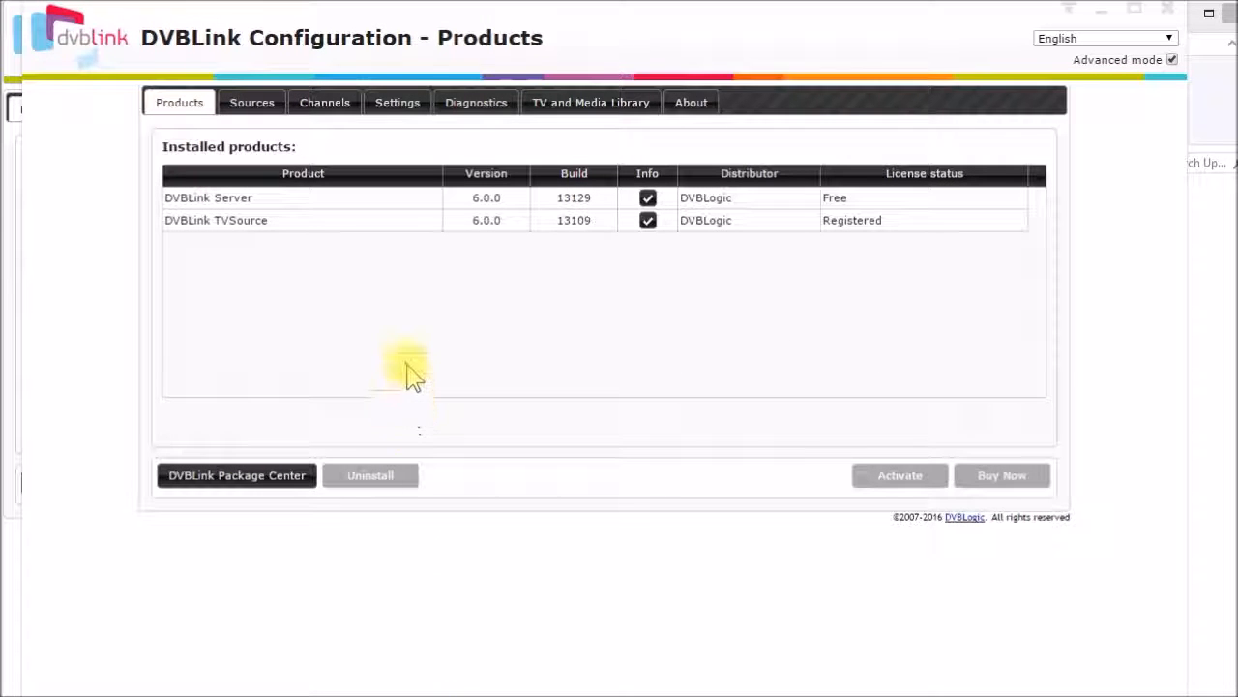
pyautogui.moveTo(306, 267)
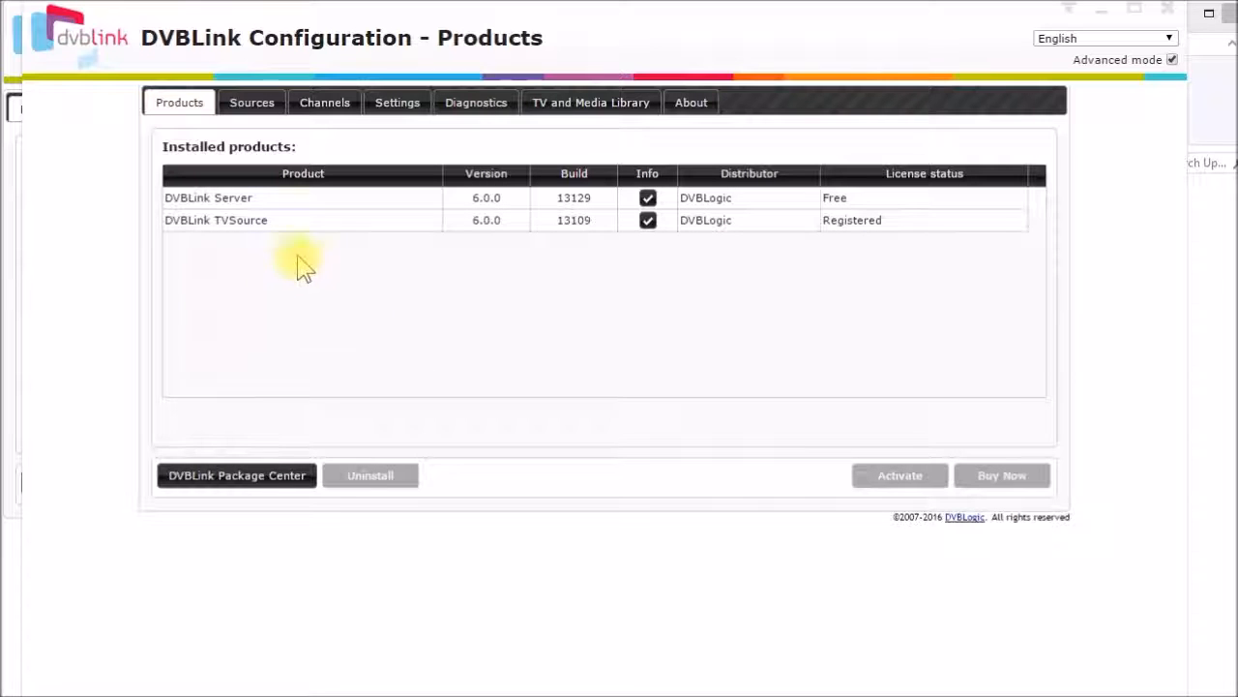
pyautogui.moveTo(358, 306)
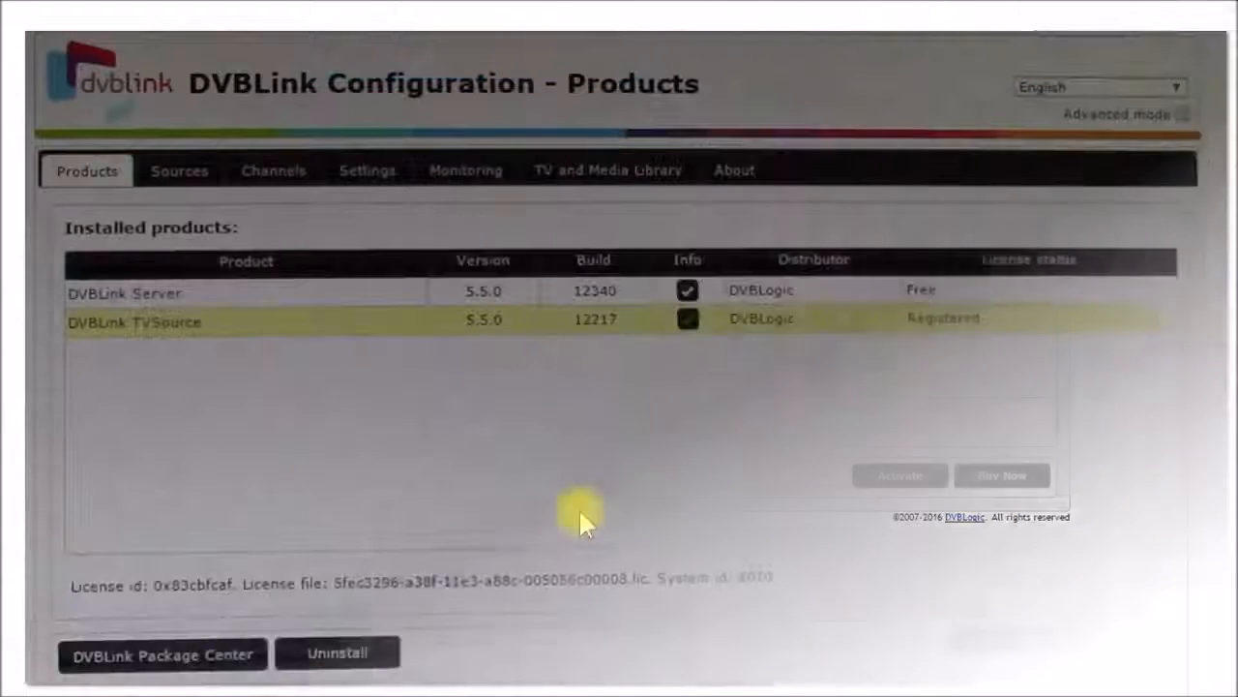
pyautogui.moveTo(518, 426)
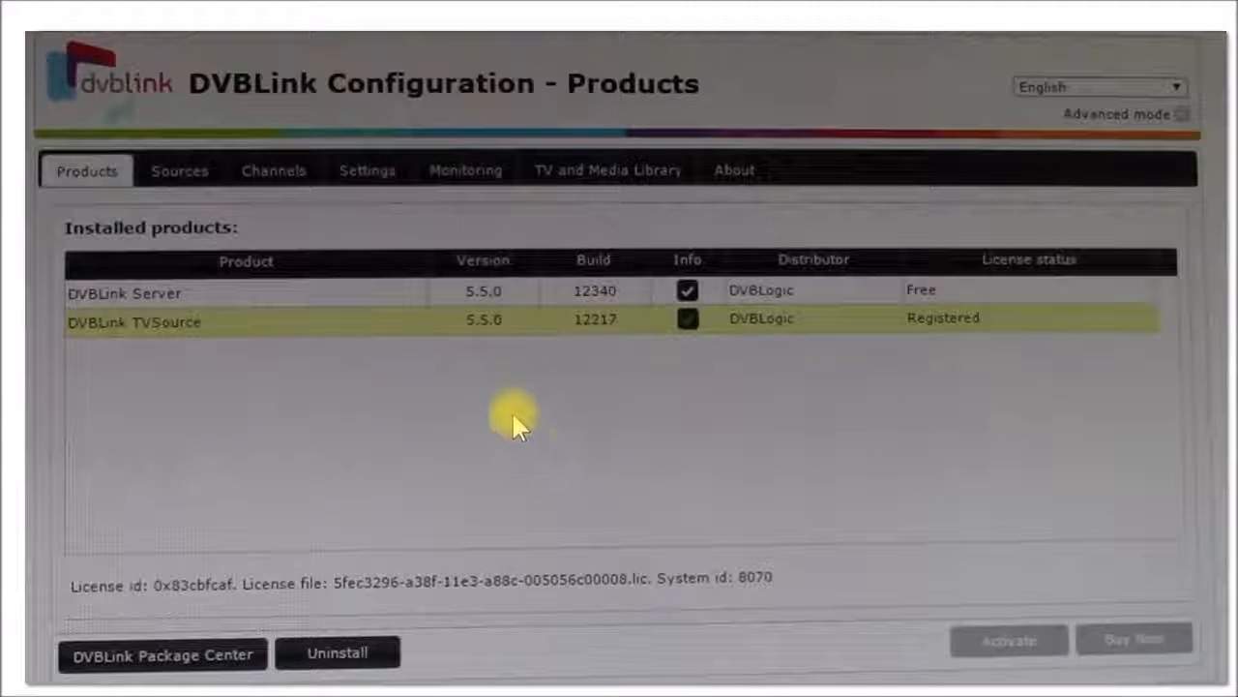
pyautogui.moveTo(215, 314)
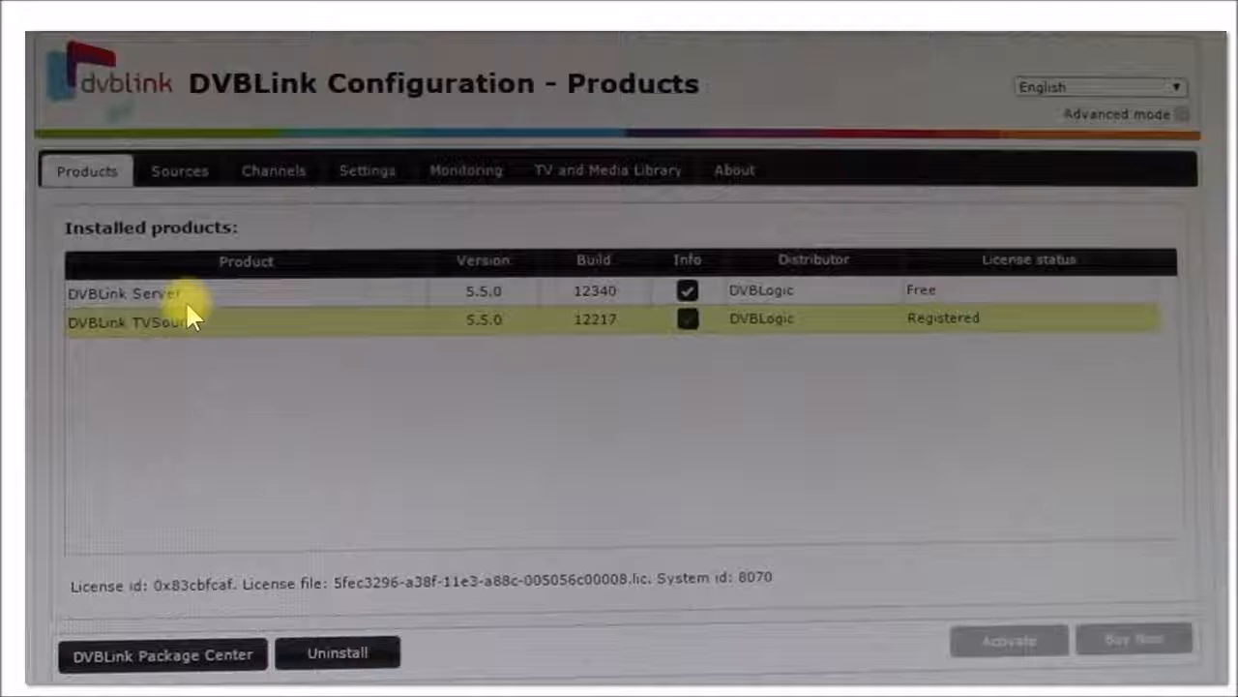
pyautogui.moveTo(236, 320)
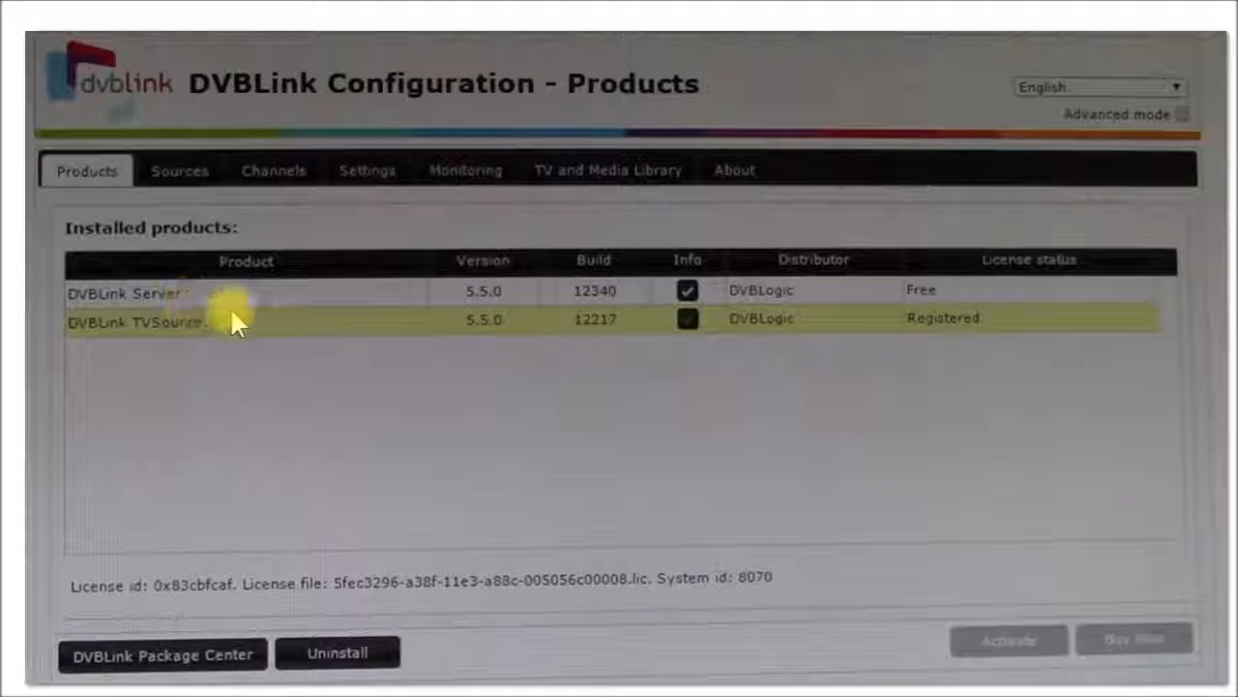
pyautogui.moveTo(366, 331)
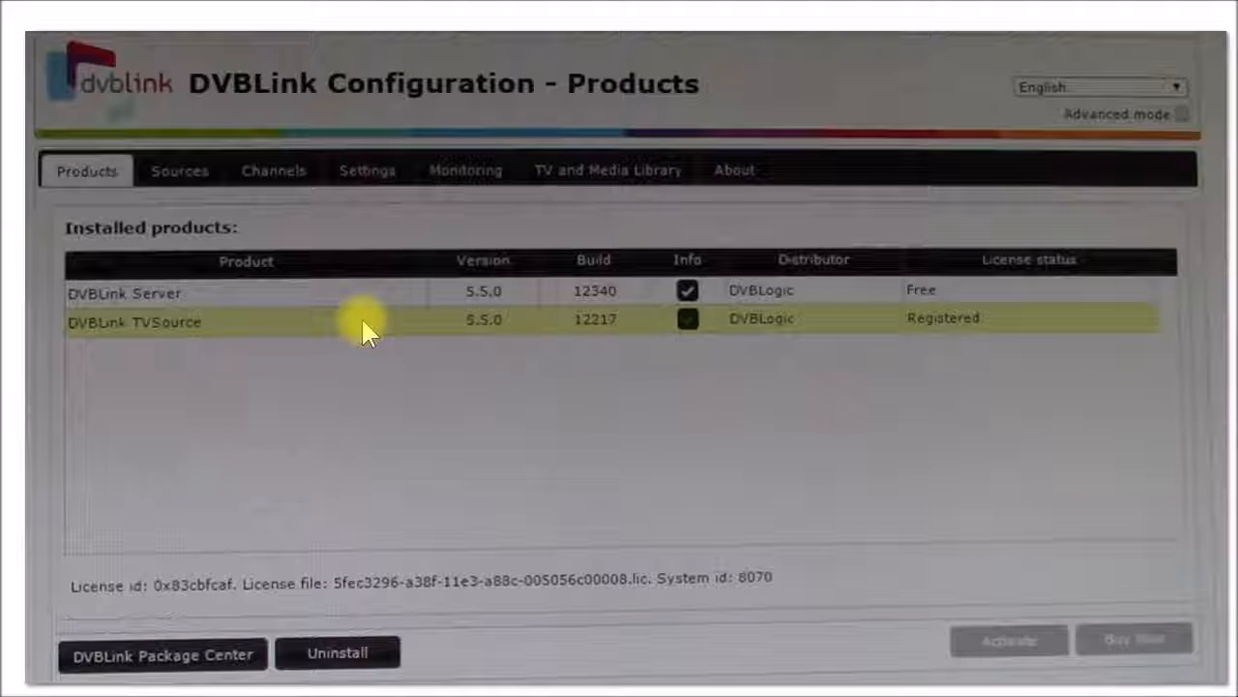
pyautogui.moveTo(348, 346)
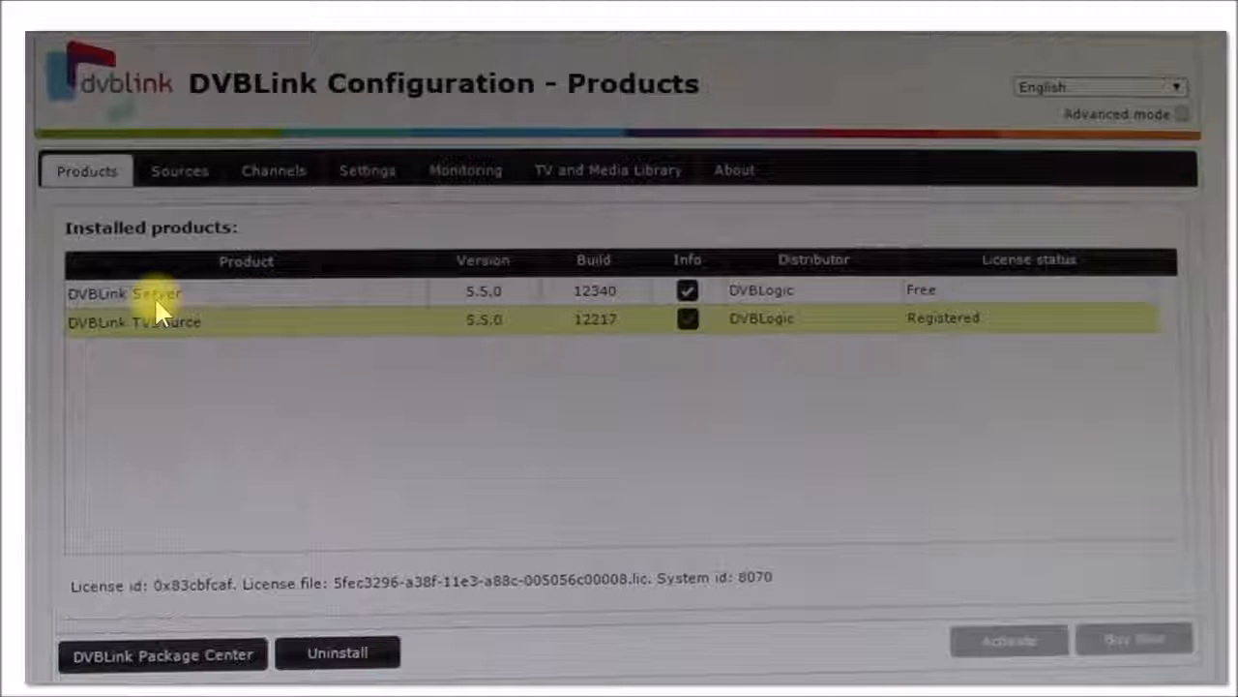
pyautogui.moveTo(933, 294)
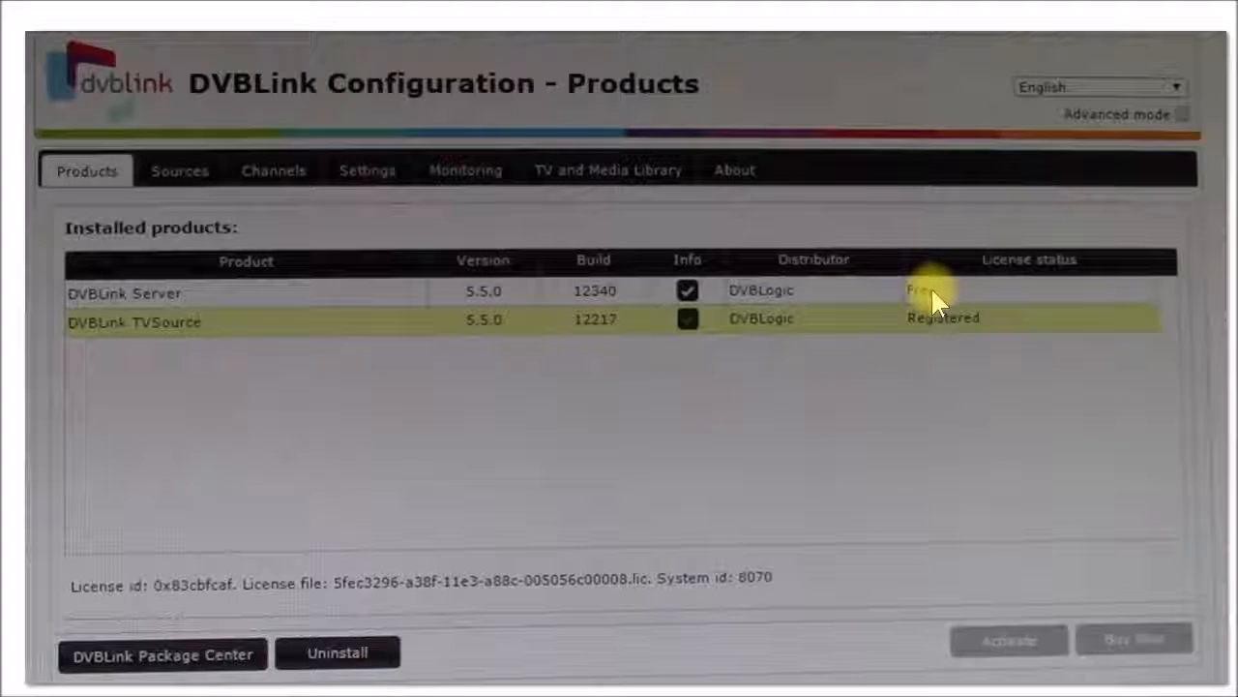
pyautogui.moveTo(213, 341)
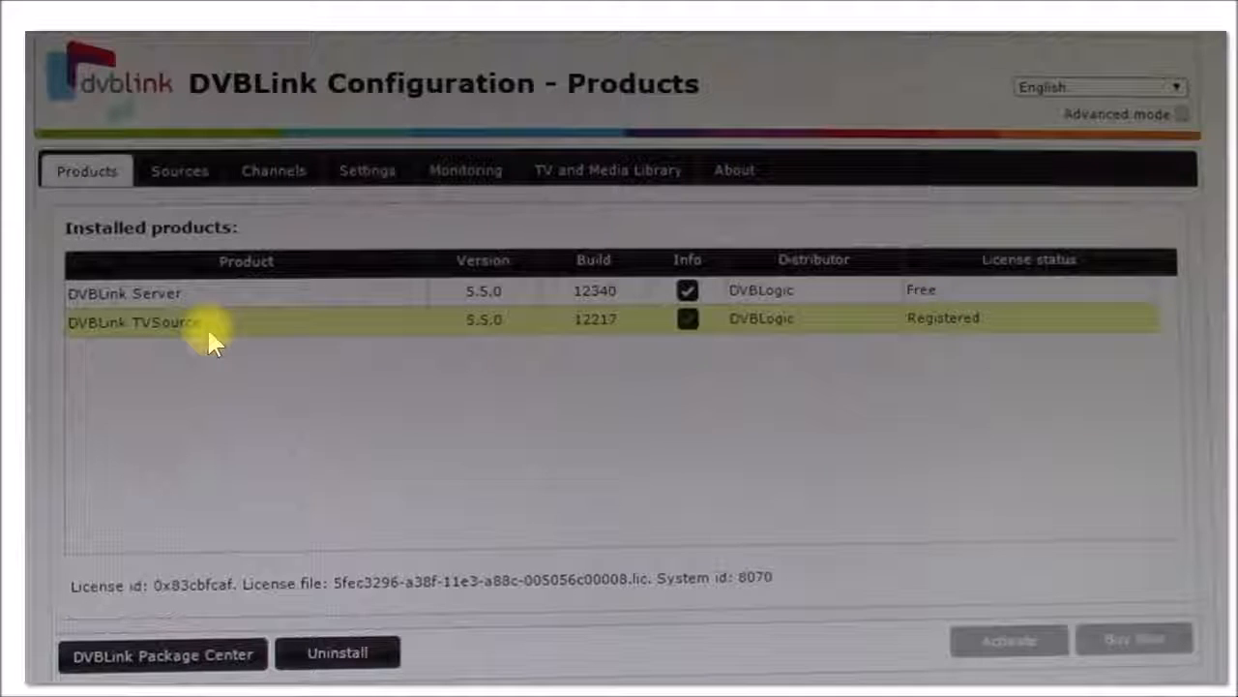
pyautogui.moveTo(164, 339)
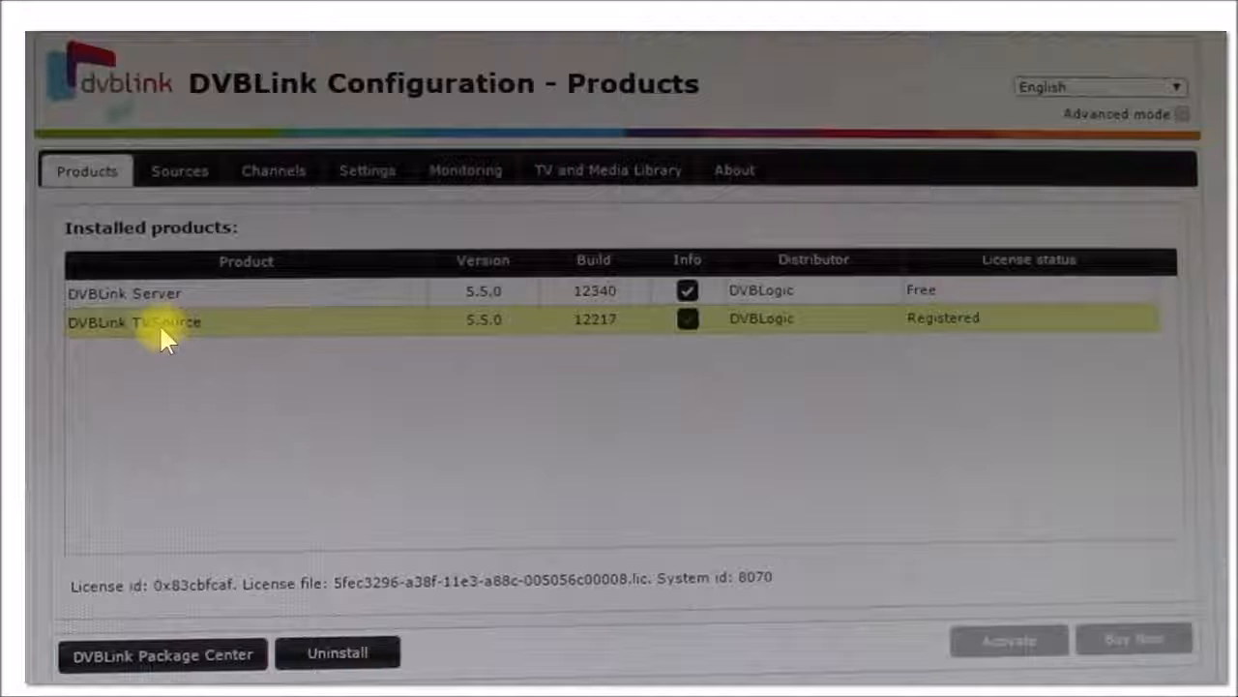
pyautogui.moveTo(197, 333)
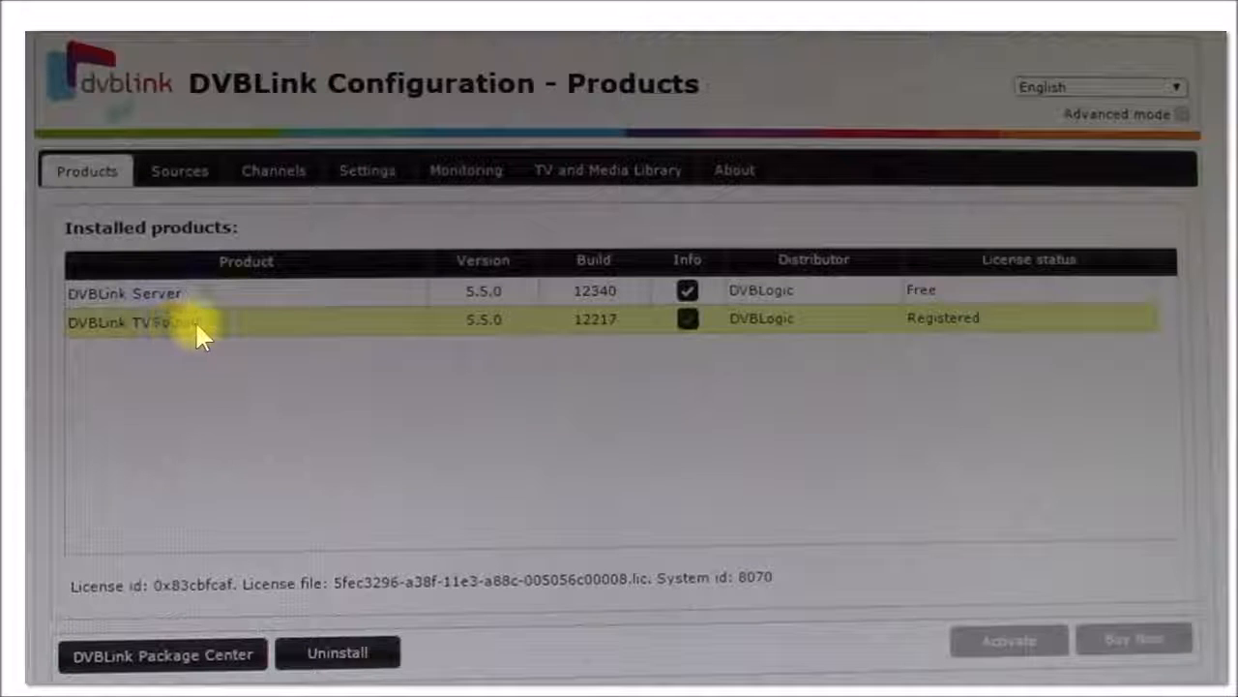
pyautogui.moveTo(248, 366)
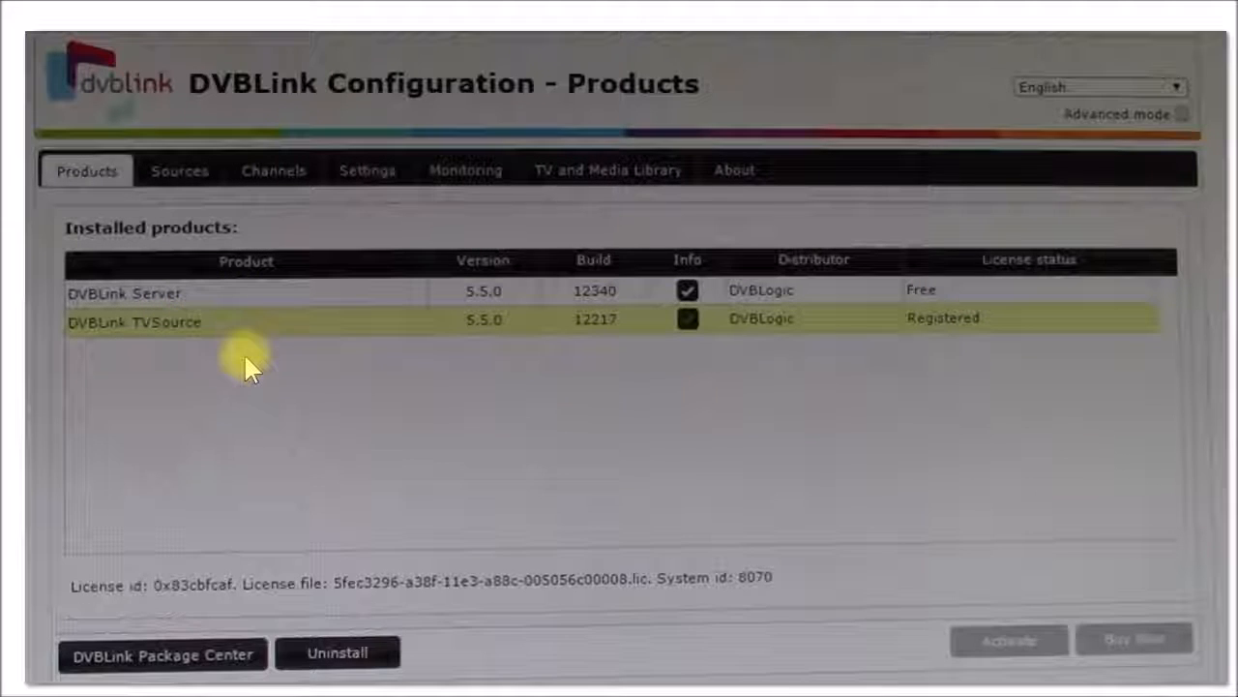
pyautogui.moveTo(240, 357)
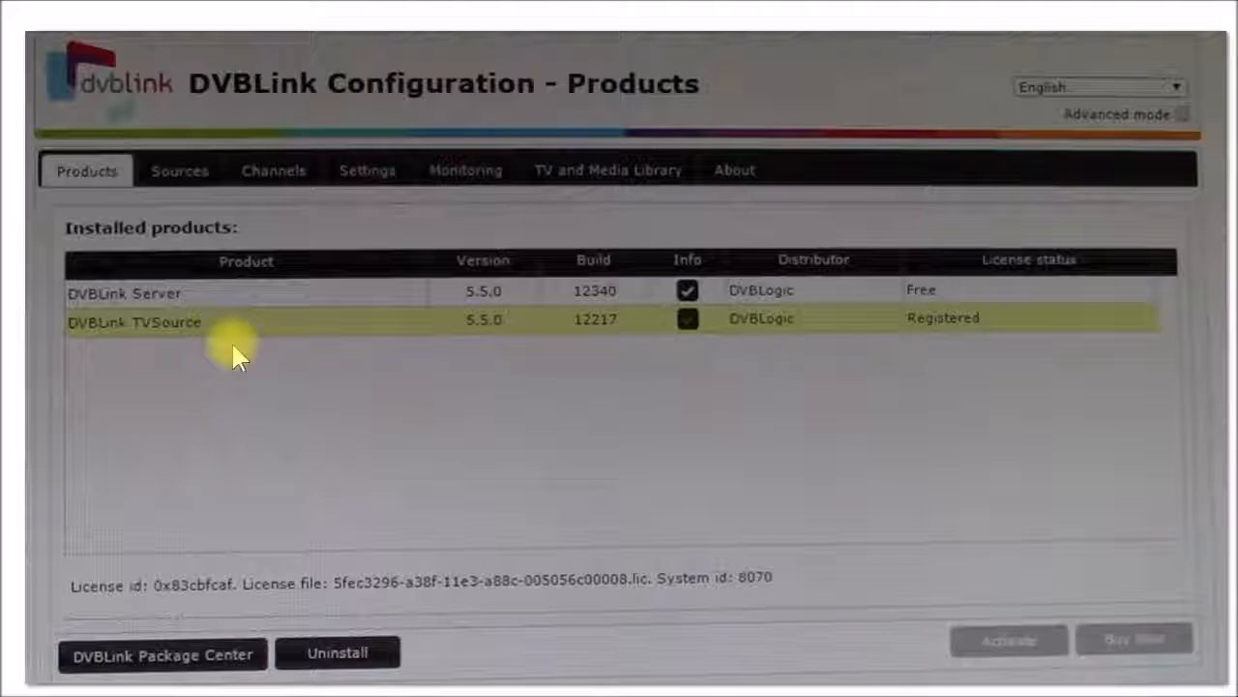
pyautogui.moveTo(267, 348)
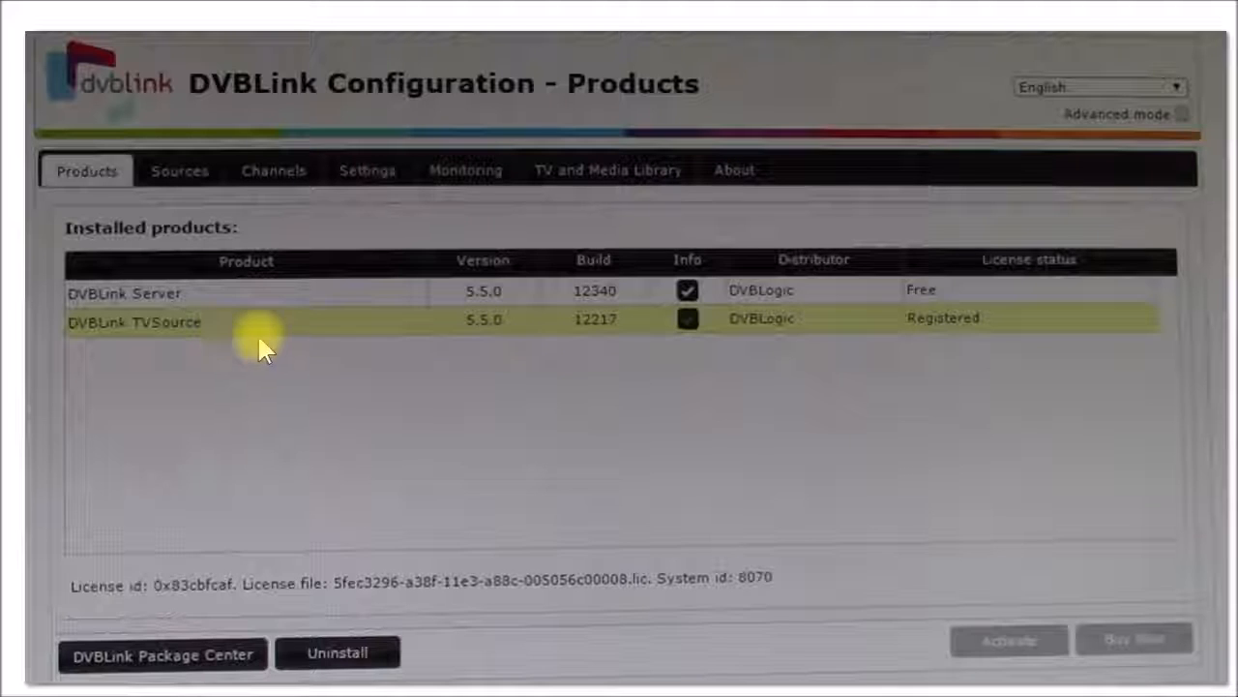
pyautogui.moveTo(474, 557)
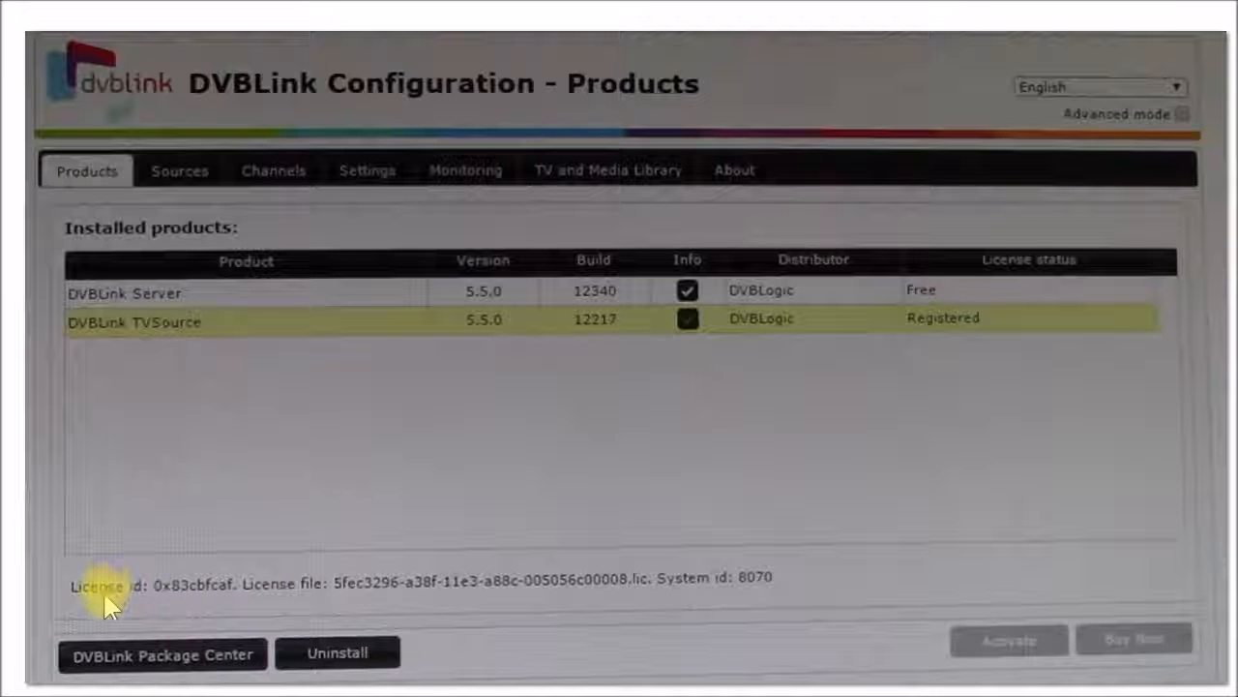
pyautogui.moveTo(391, 609)
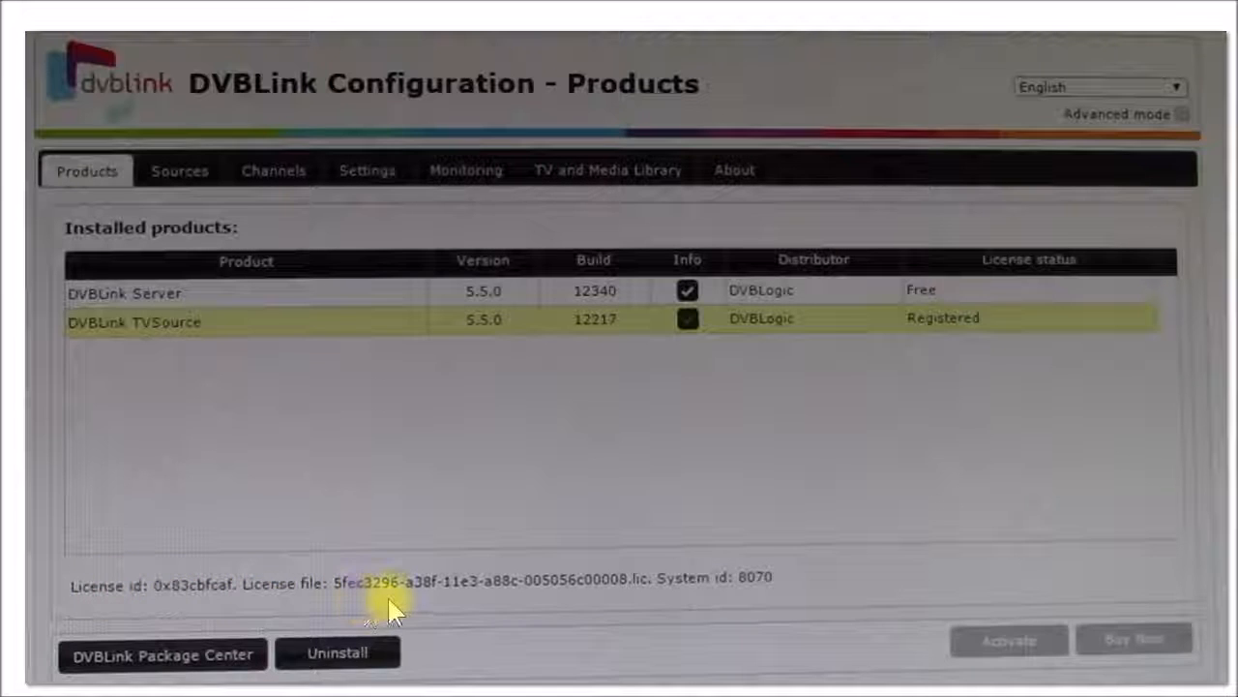
pyautogui.moveTo(329, 406)
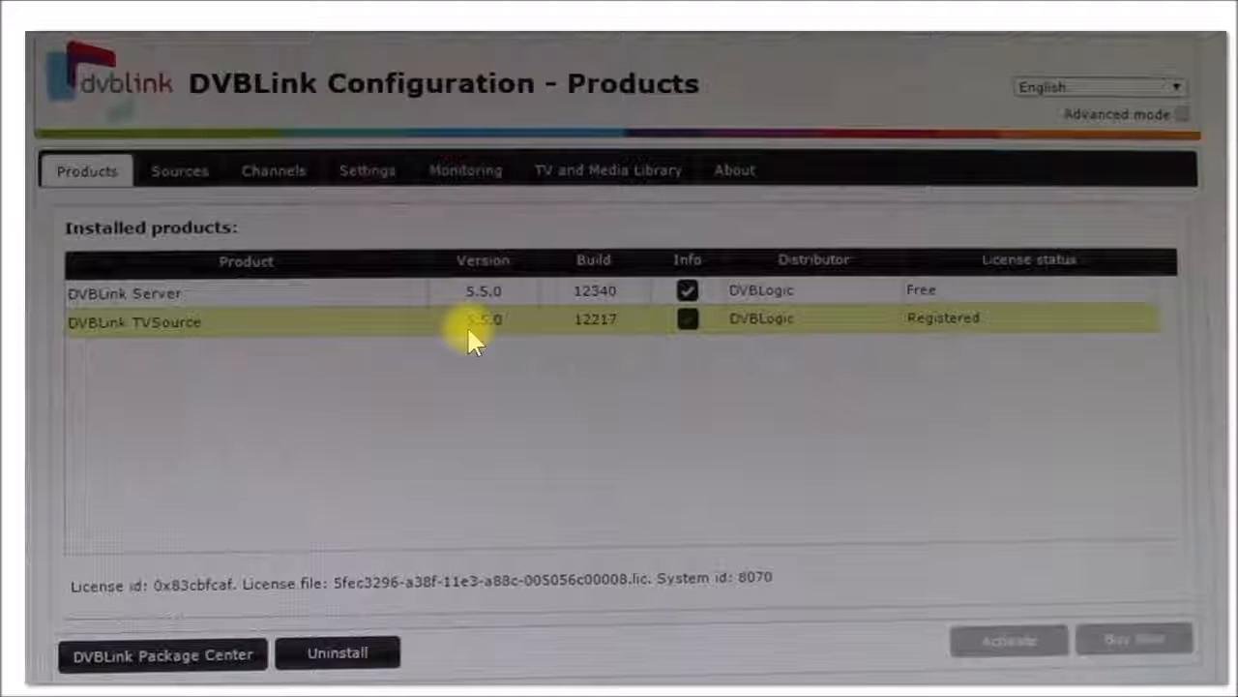
pyautogui.moveTo(426, 503)
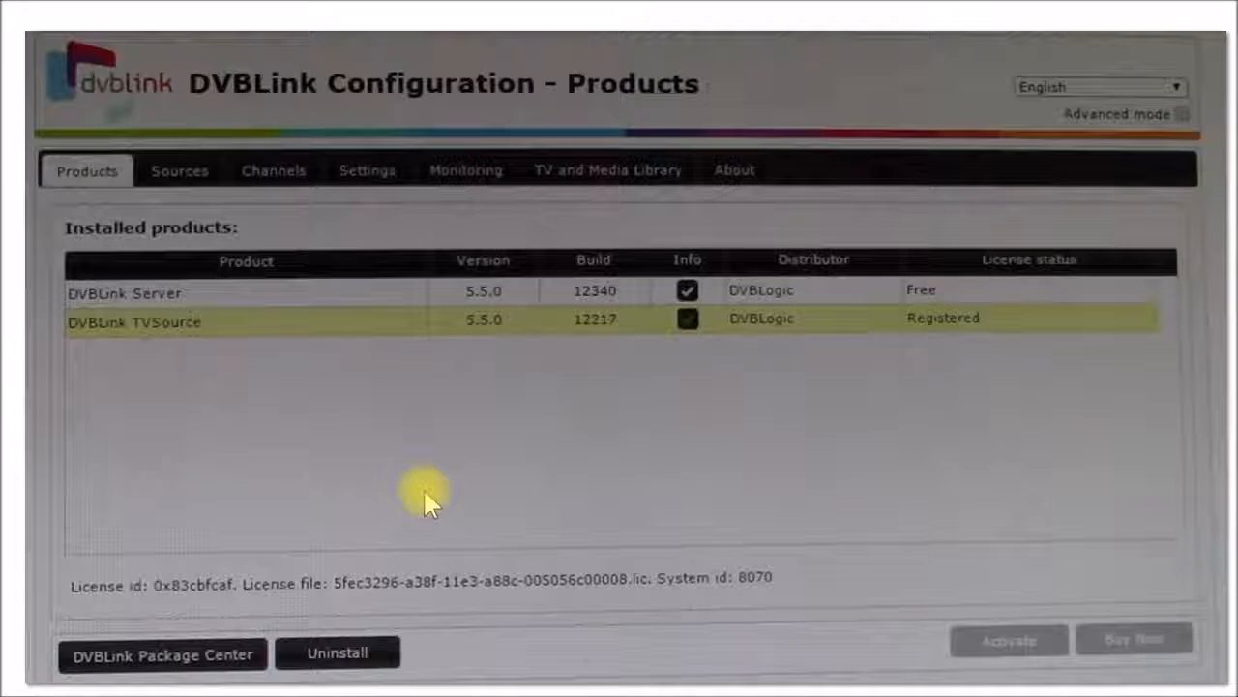
pyautogui.moveTo(300, 333)
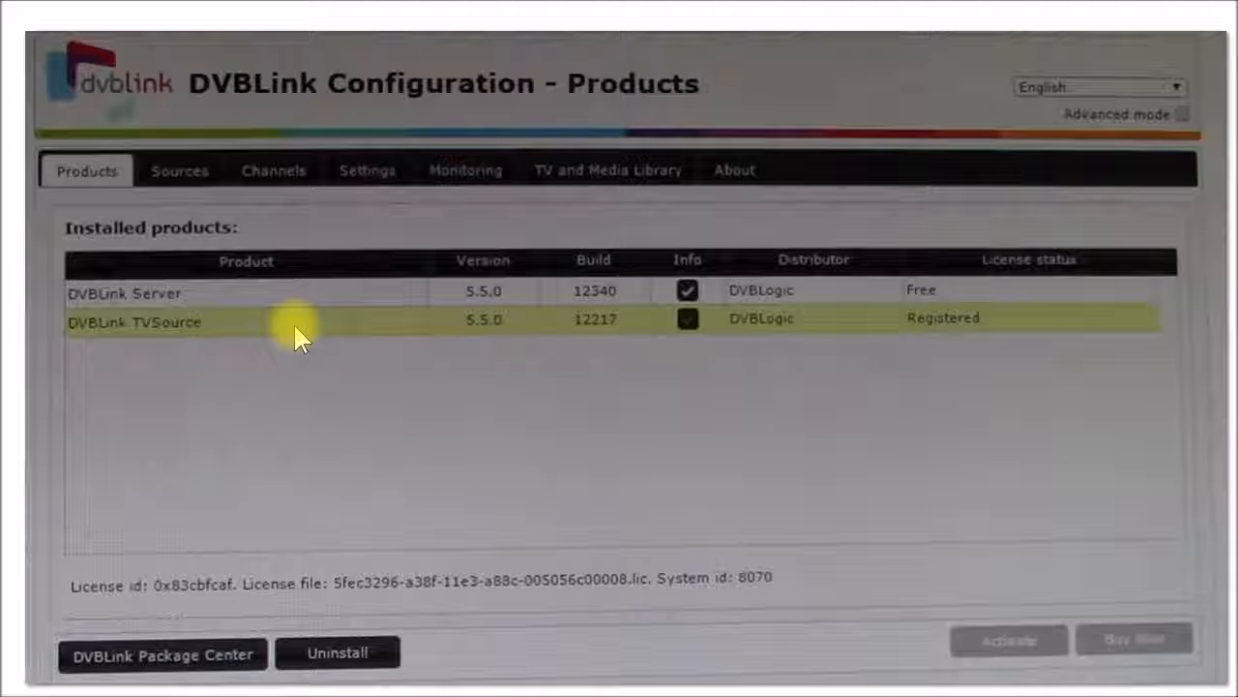
pyautogui.moveTo(337, 654)
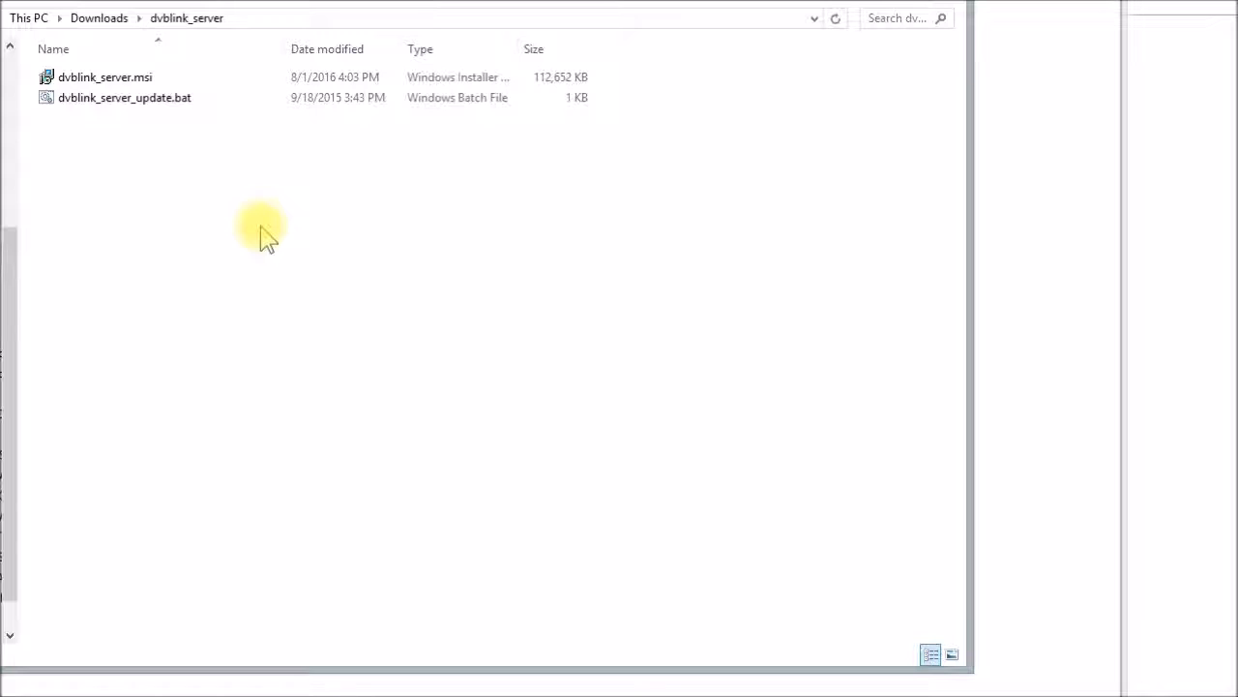
pyautogui.moveTo(135, 97)
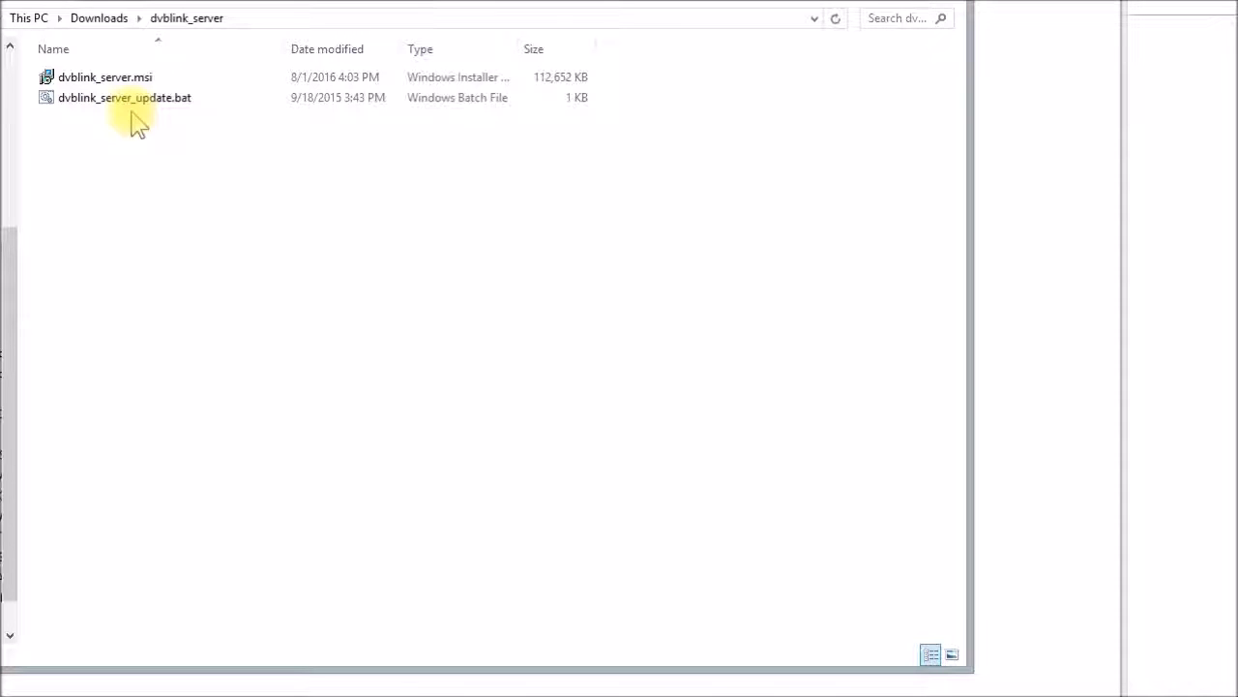
# Step: Run dvblink_server_update.bat from the Downloads > dvblink_server folder to start the server update
pyautogui.click(124, 97)
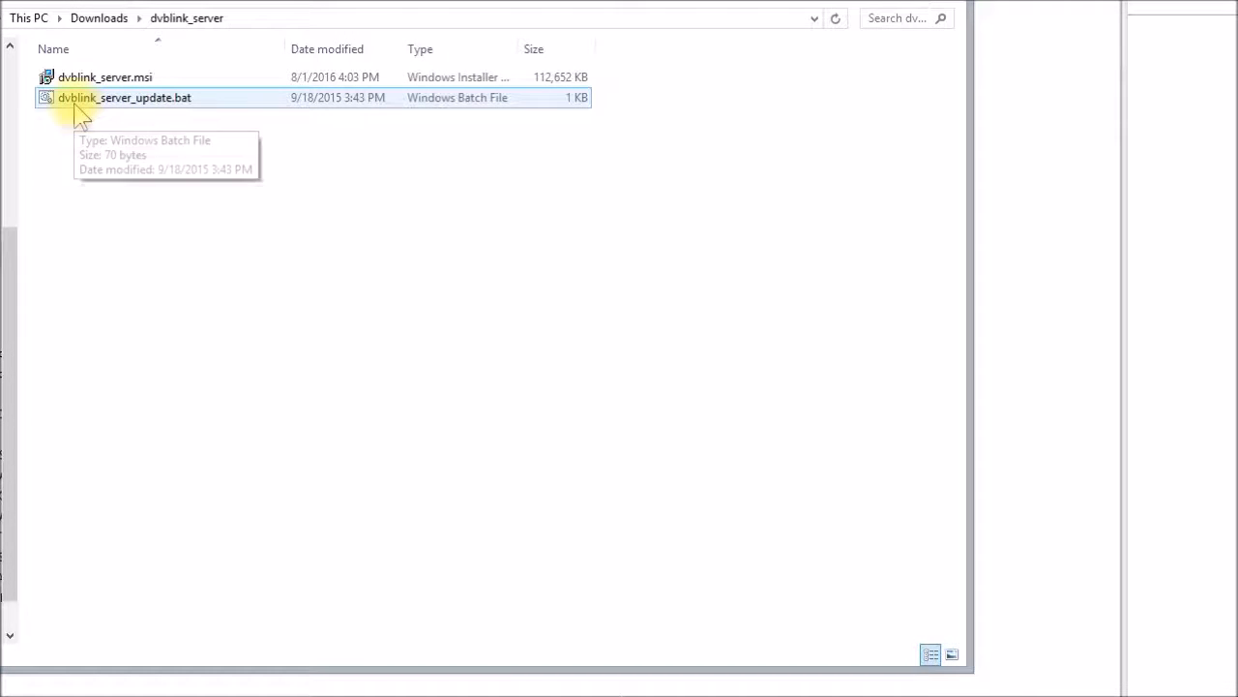
pyautogui.moveTo(220, 175)
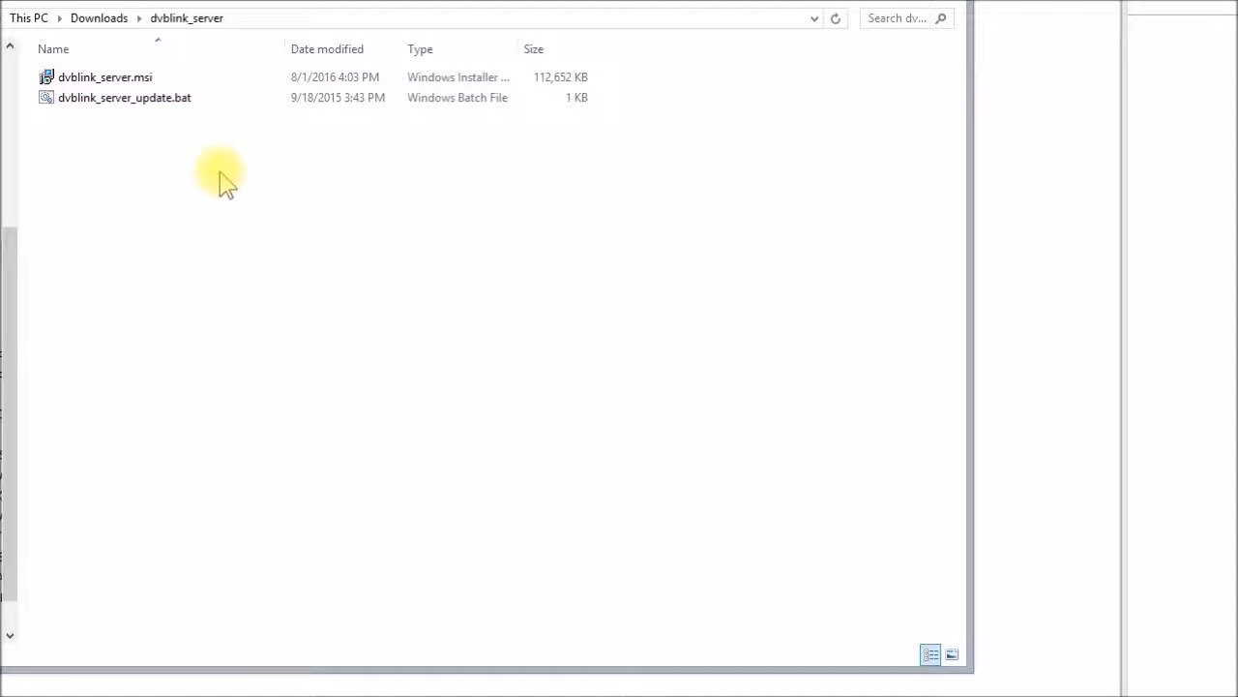
pyautogui.moveTo(204, 178)
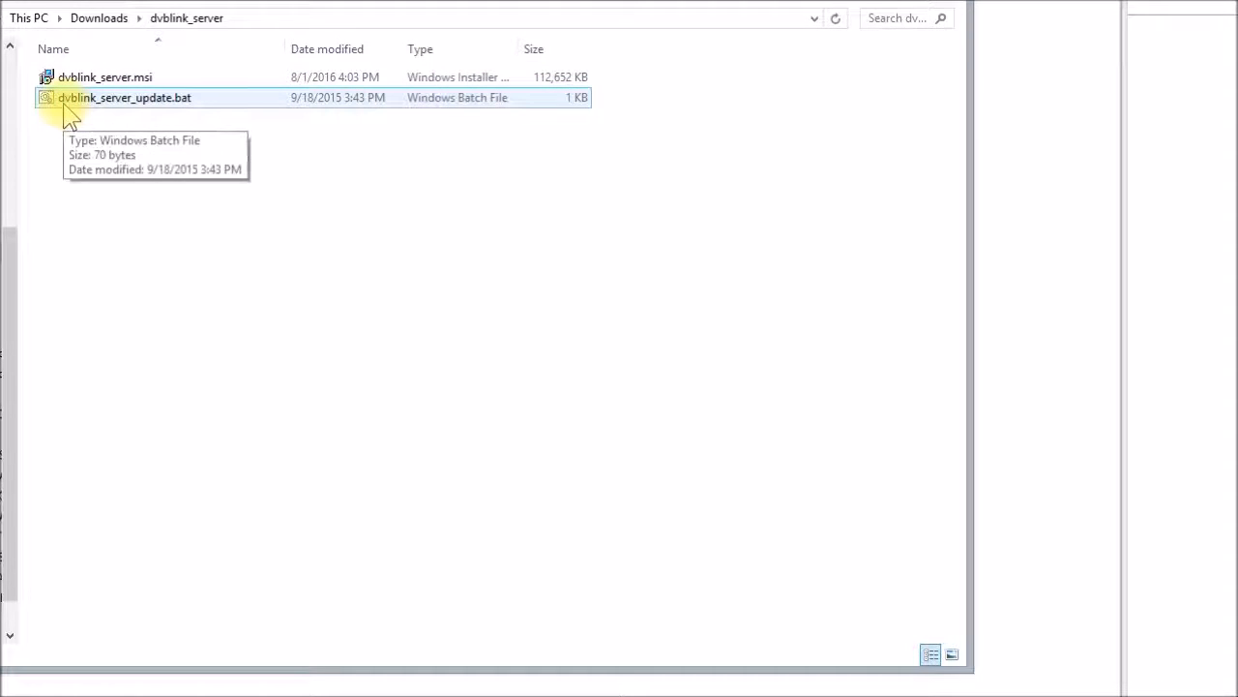
pyautogui.moveTo(96, 106)
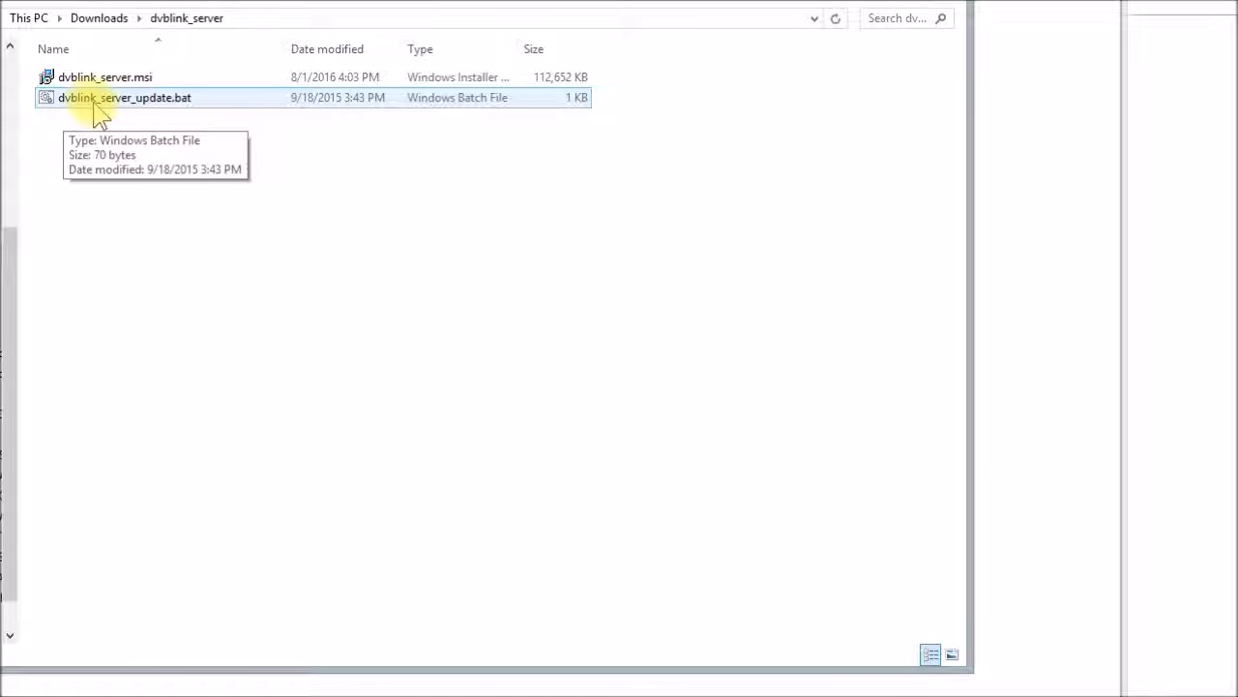
pyautogui.moveTo(151, 104)
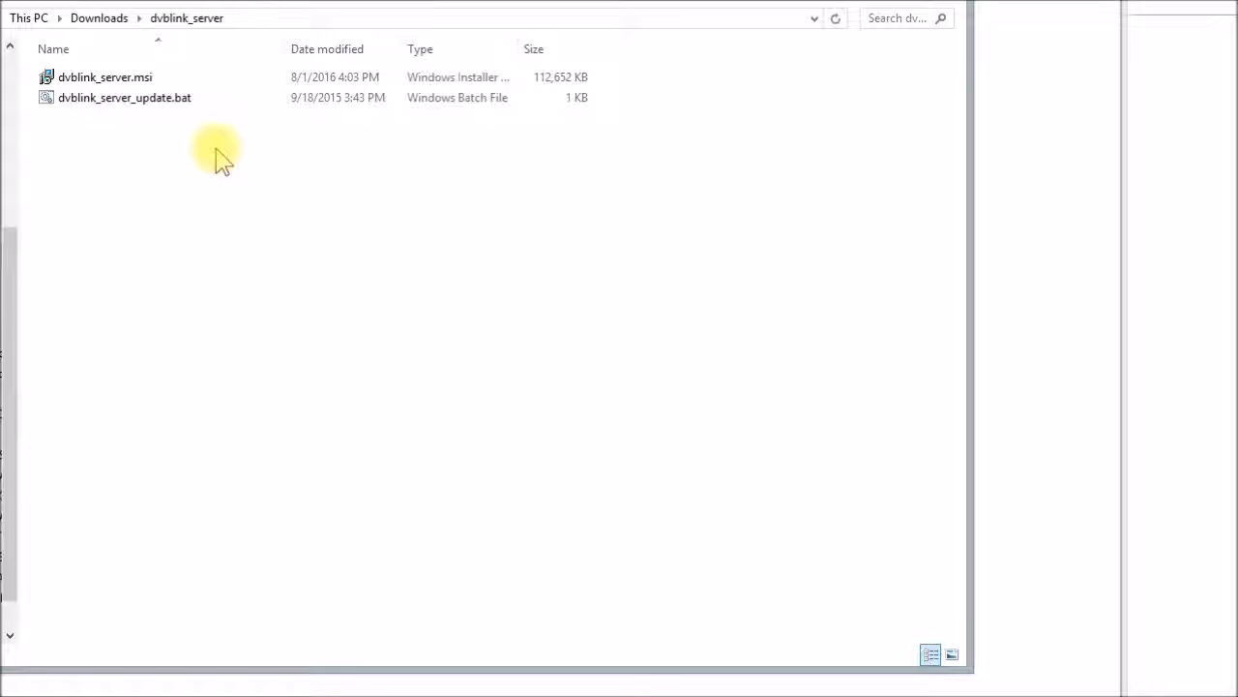
pyautogui.moveTo(372, 131)
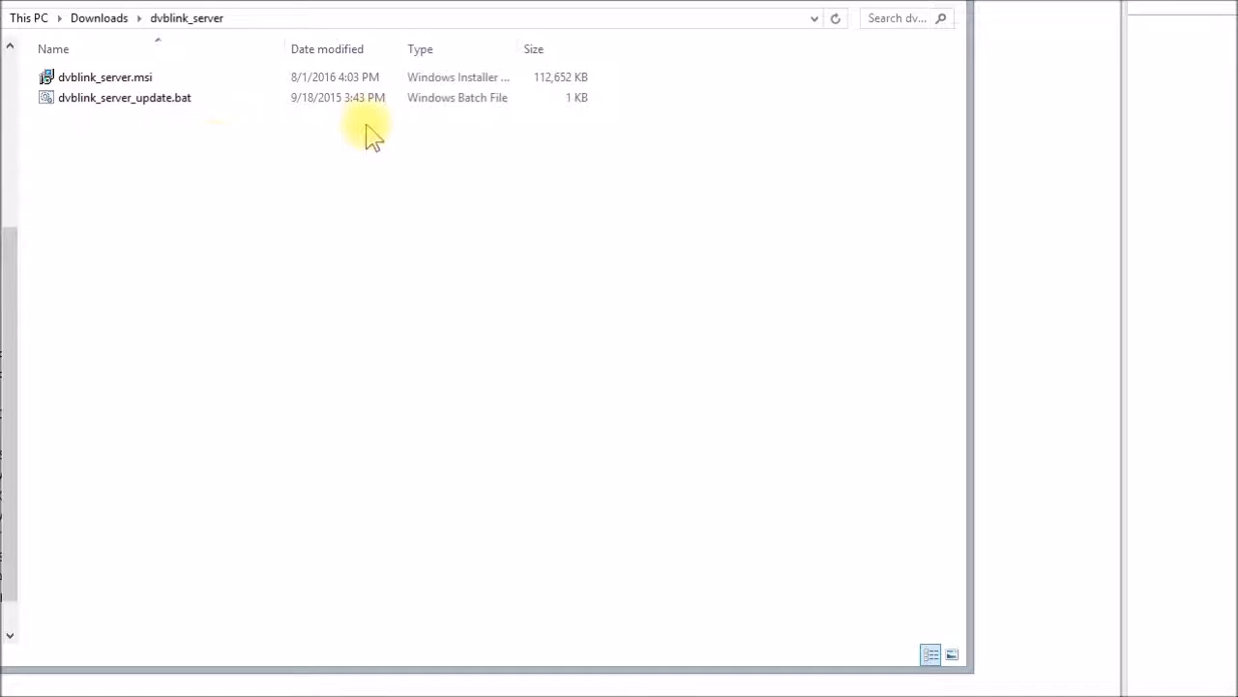
pyautogui.moveTo(689, 21)
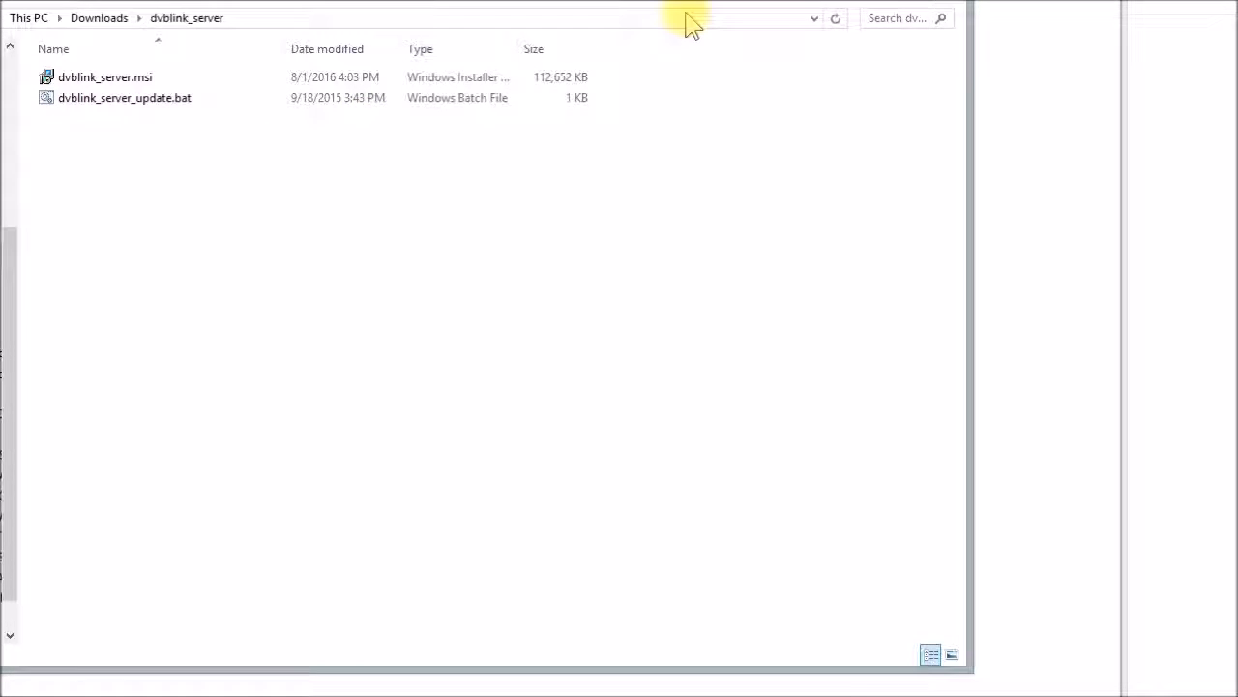
pyautogui.moveTo(449, 192)
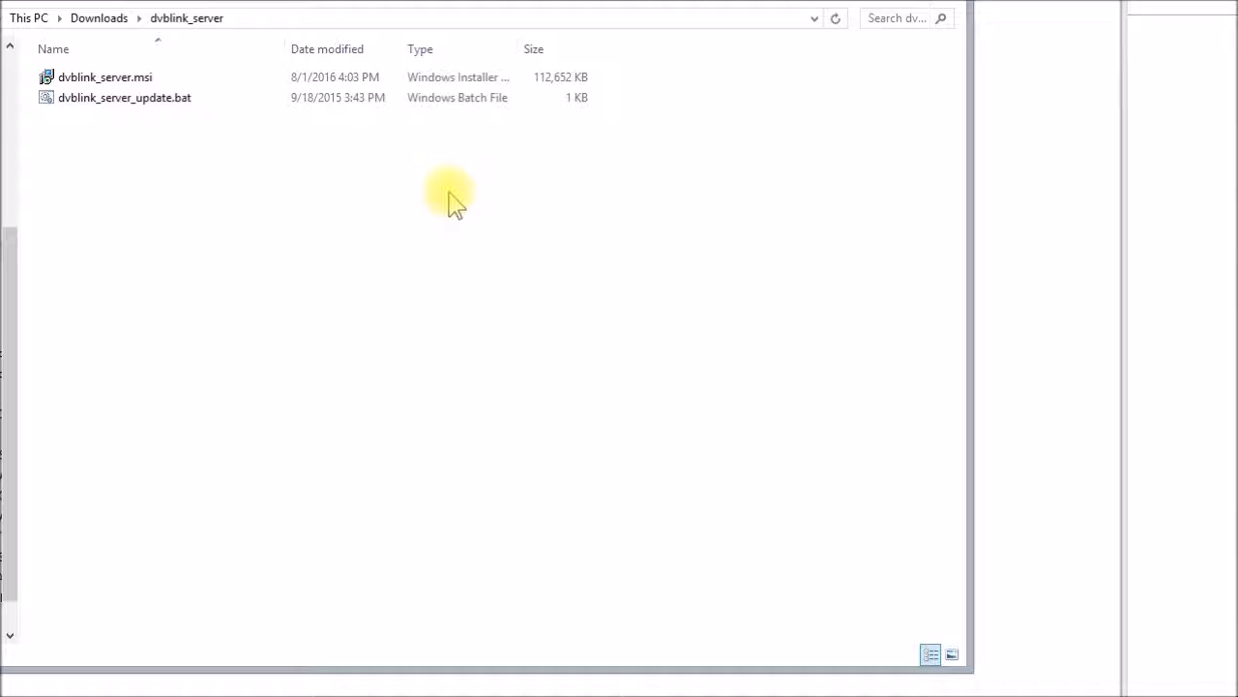
pyautogui.click(123, 97)
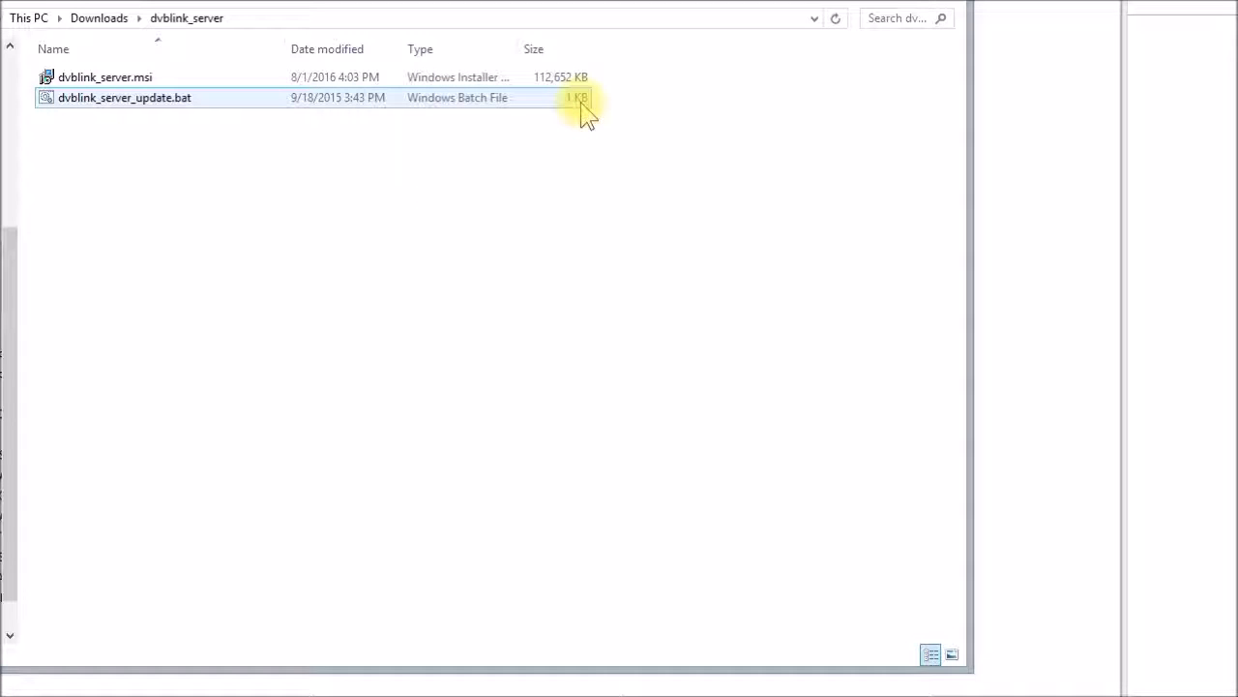
pyautogui.doubleClick(124, 97)
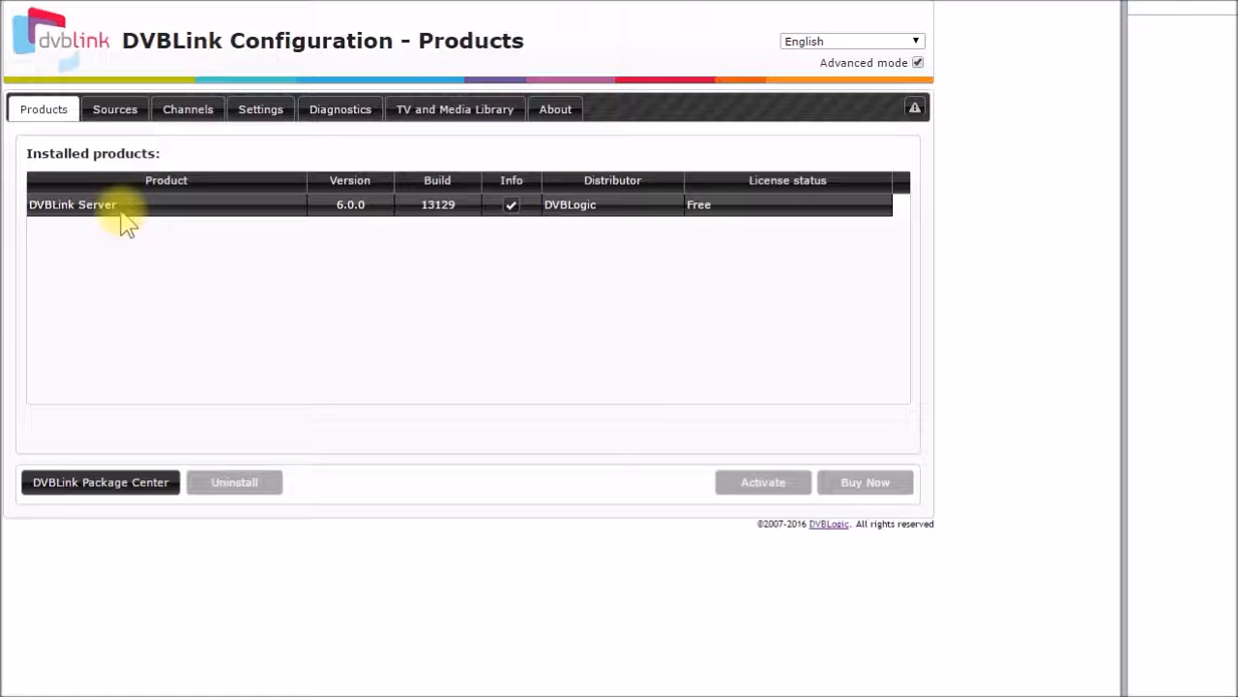
pyautogui.moveTo(363, 211)
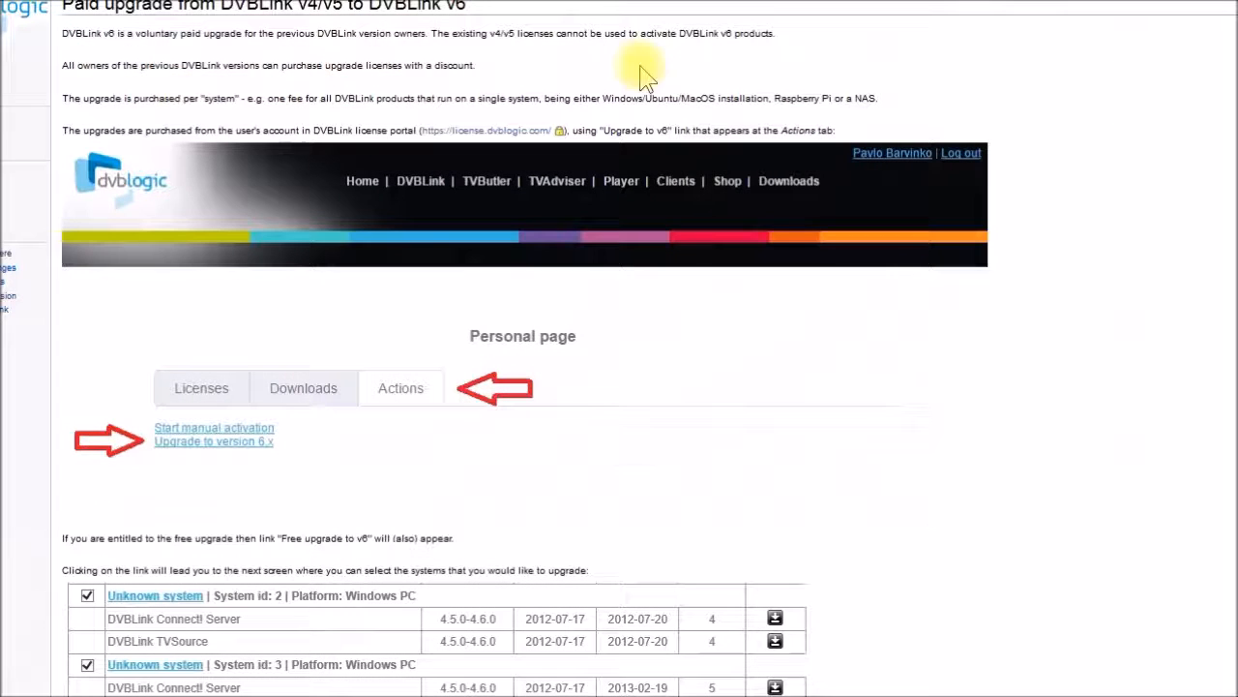
pyautogui.moveTo(1091, 182)
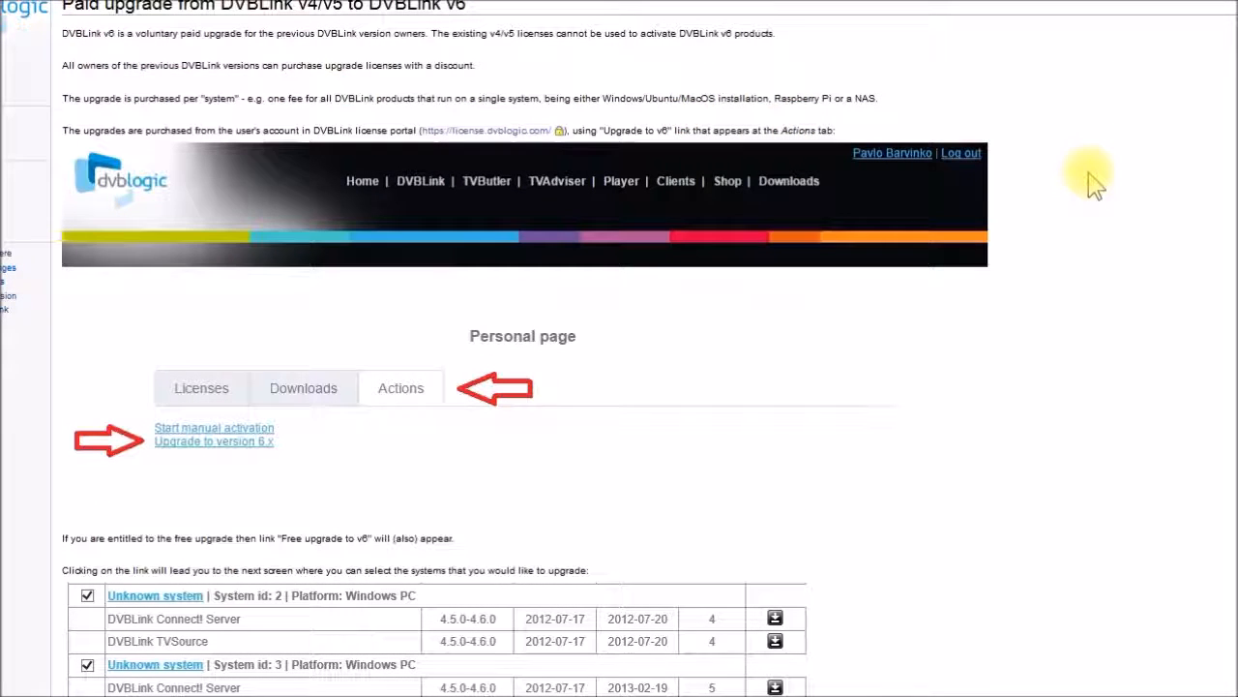
pyautogui.moveTo(1093, 248)
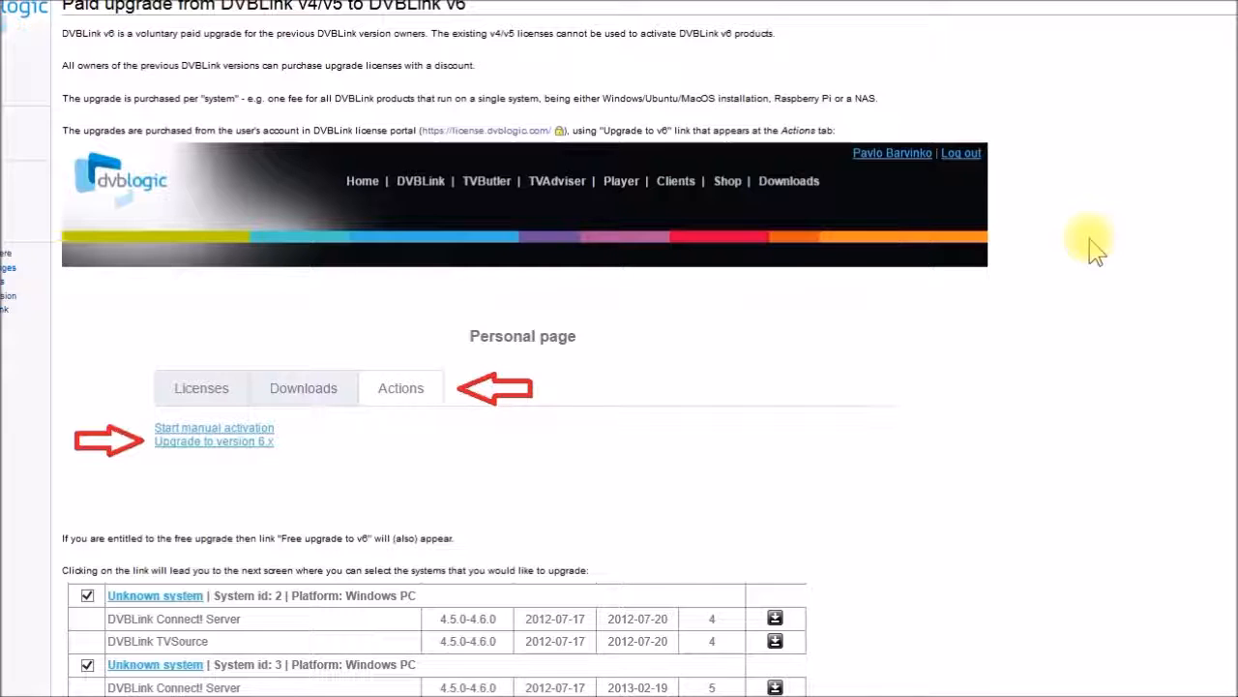
pyautogui.moveTo(962, 205)
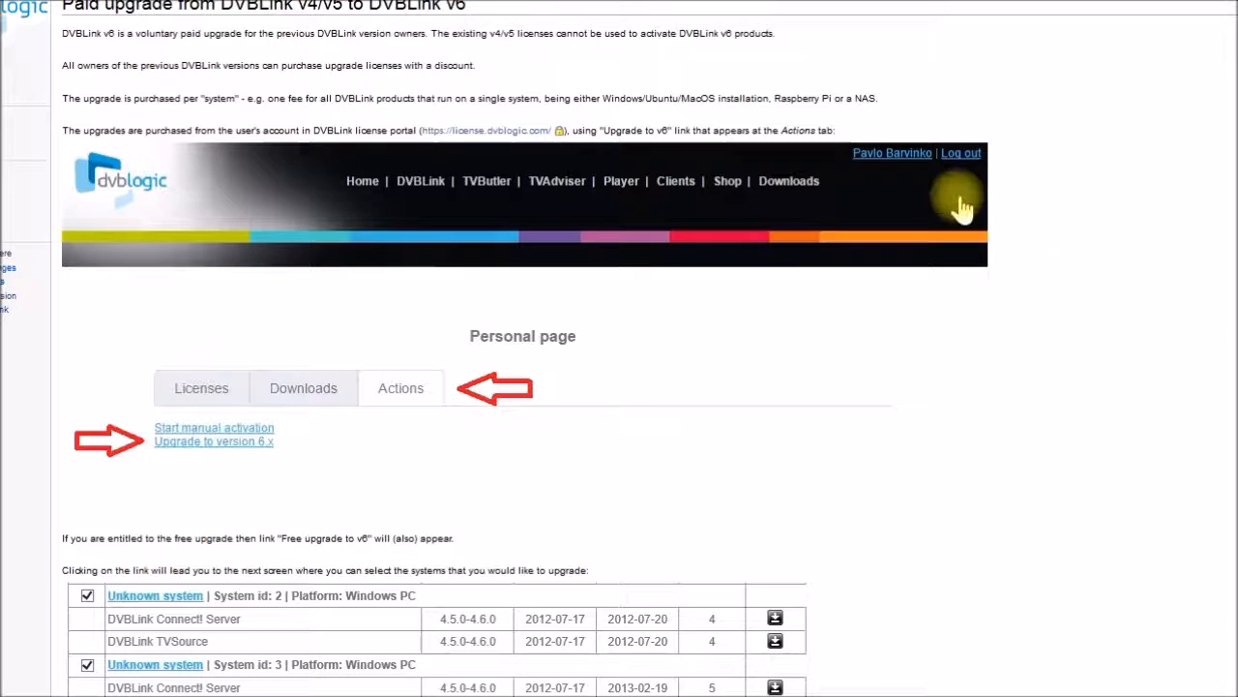
pyautogui.moveTo(248, 16)
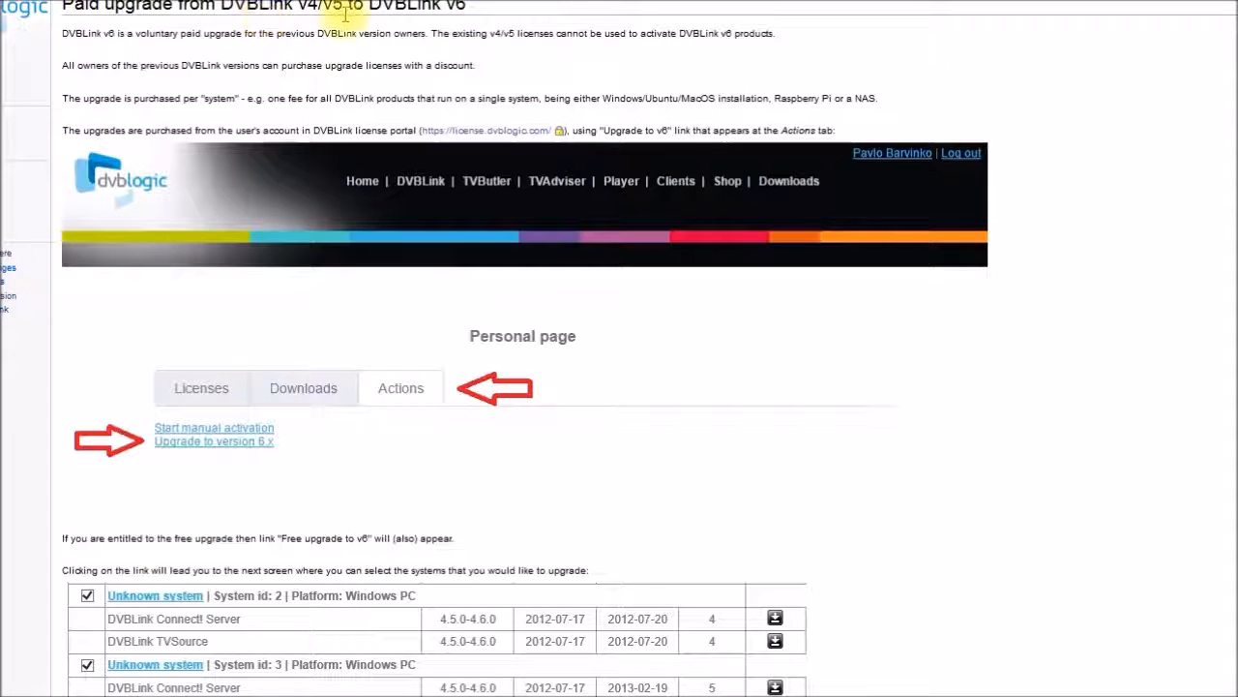
pyautogui.moveTo(377, 29)
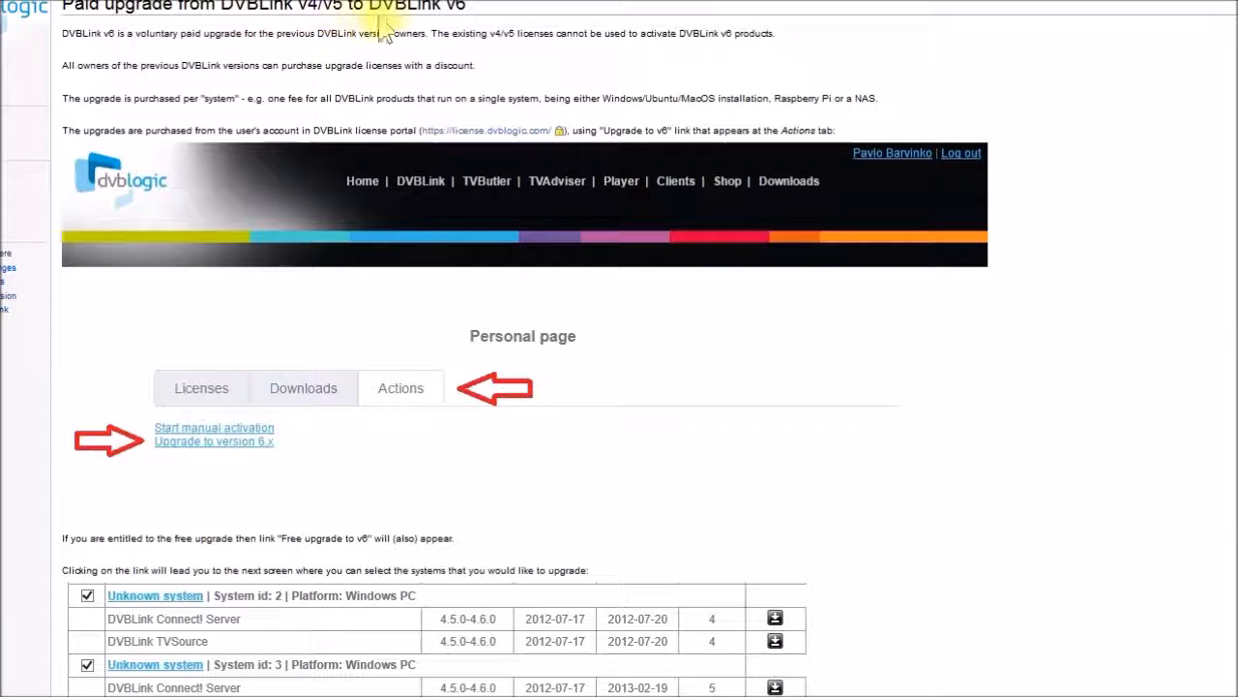
pyautogui.moveTo(455, 29)
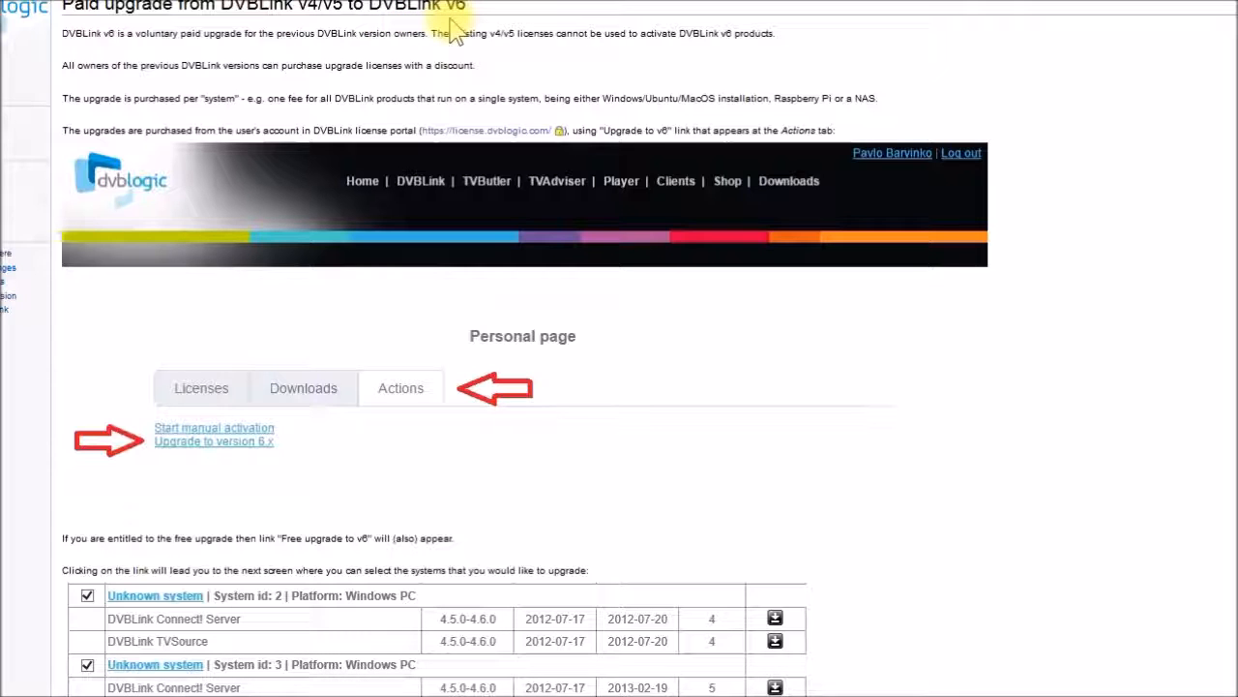
pyautogui.moveTo(410, 93)
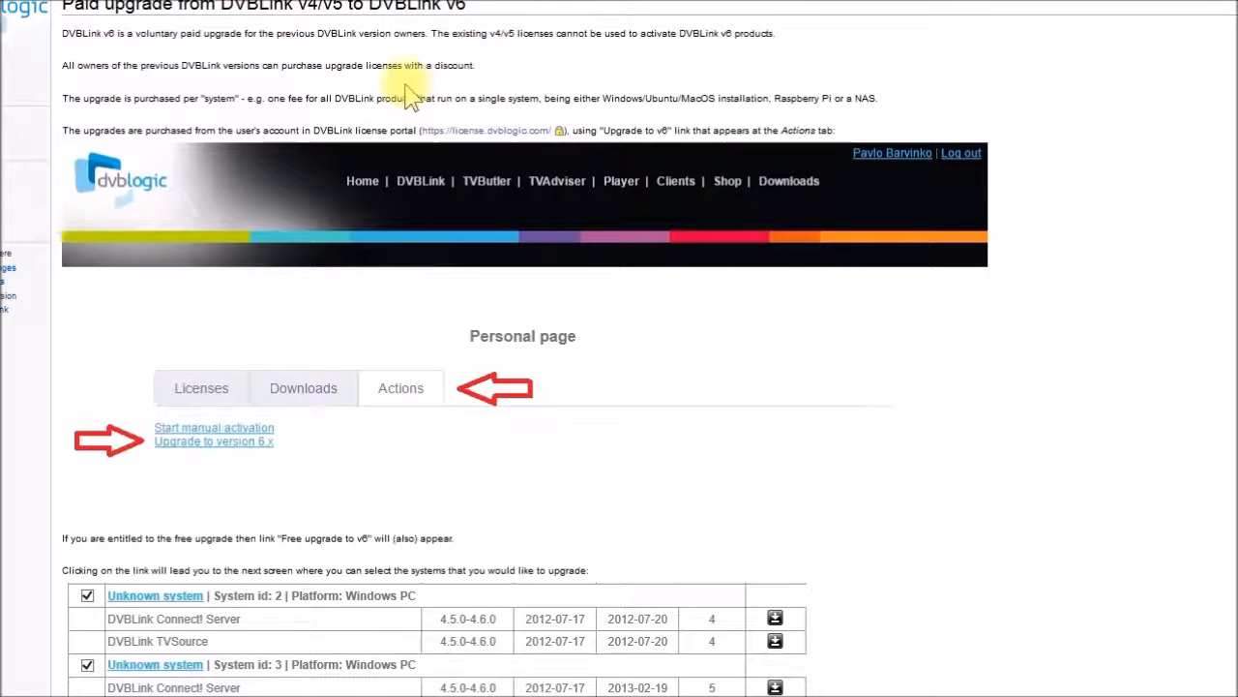
pyautogui.moveTo(507, 77)
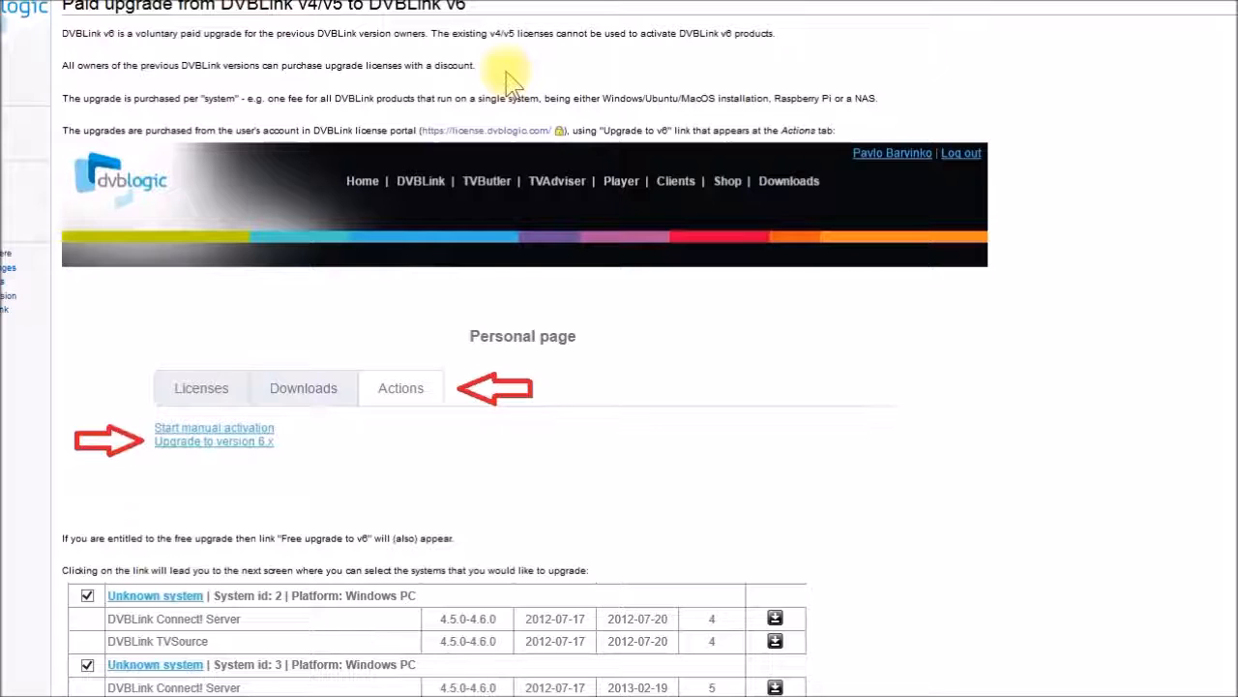
pyautogui.moveTo(790, 310)
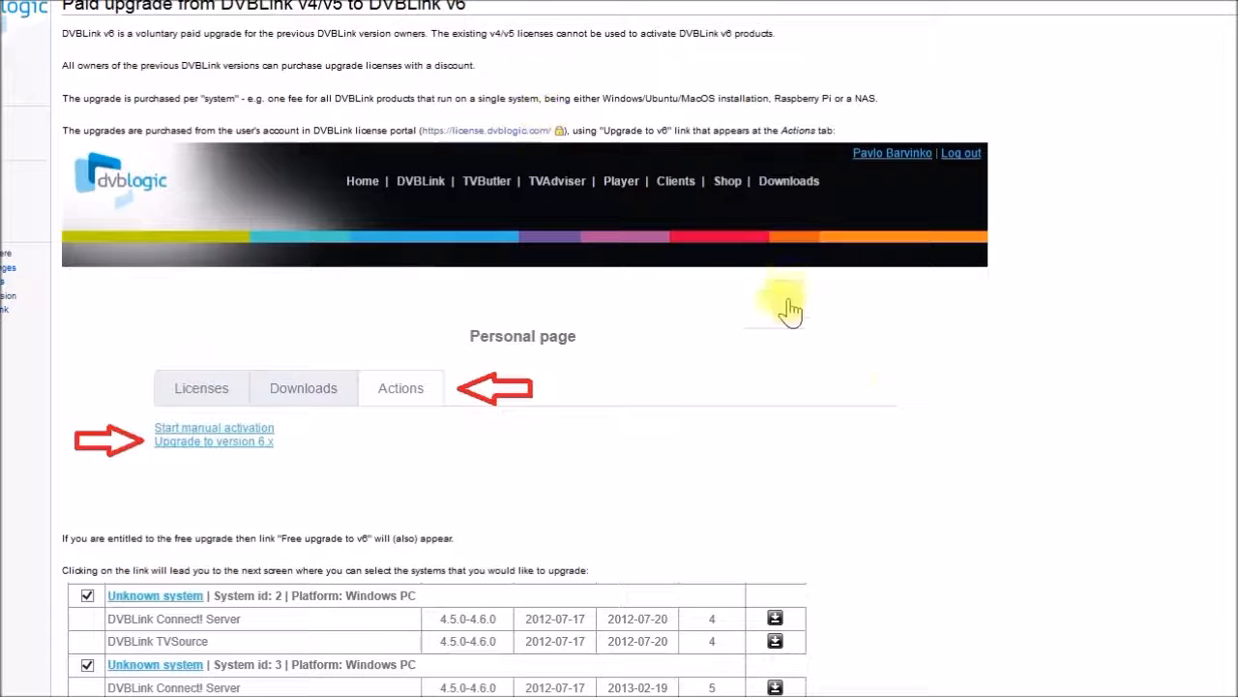
pyautogui.moveTo(894, 422)
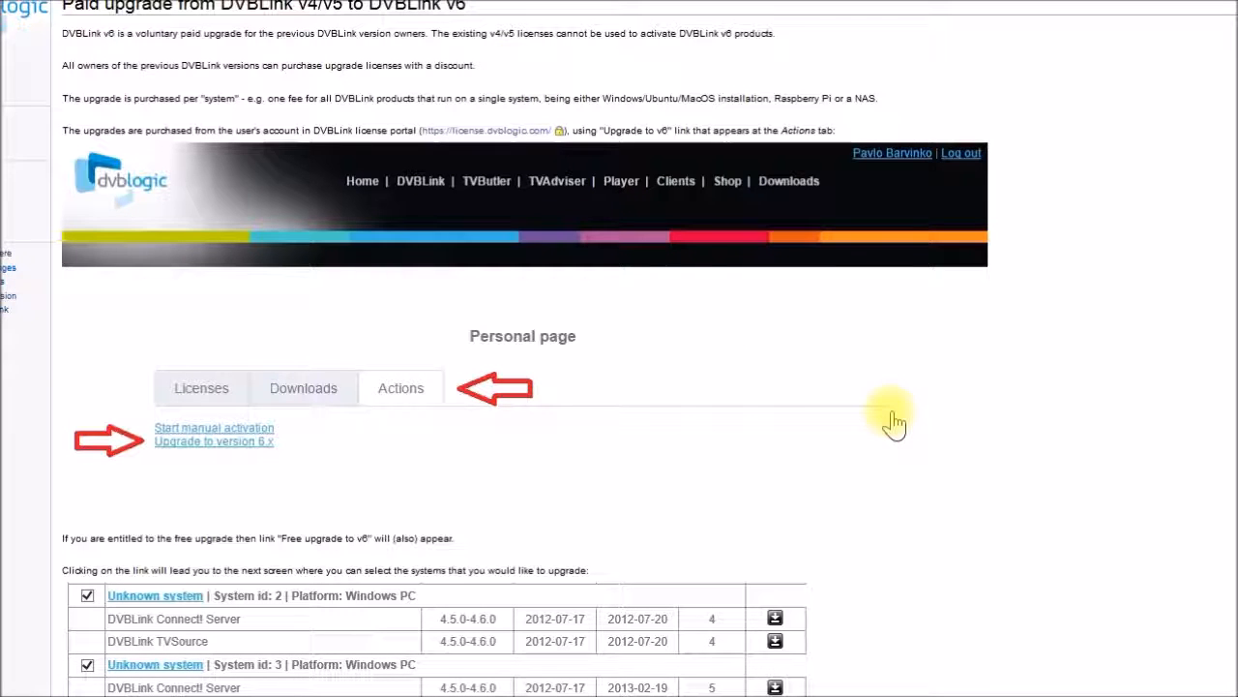
pyautogui.moveTo(430, 151)
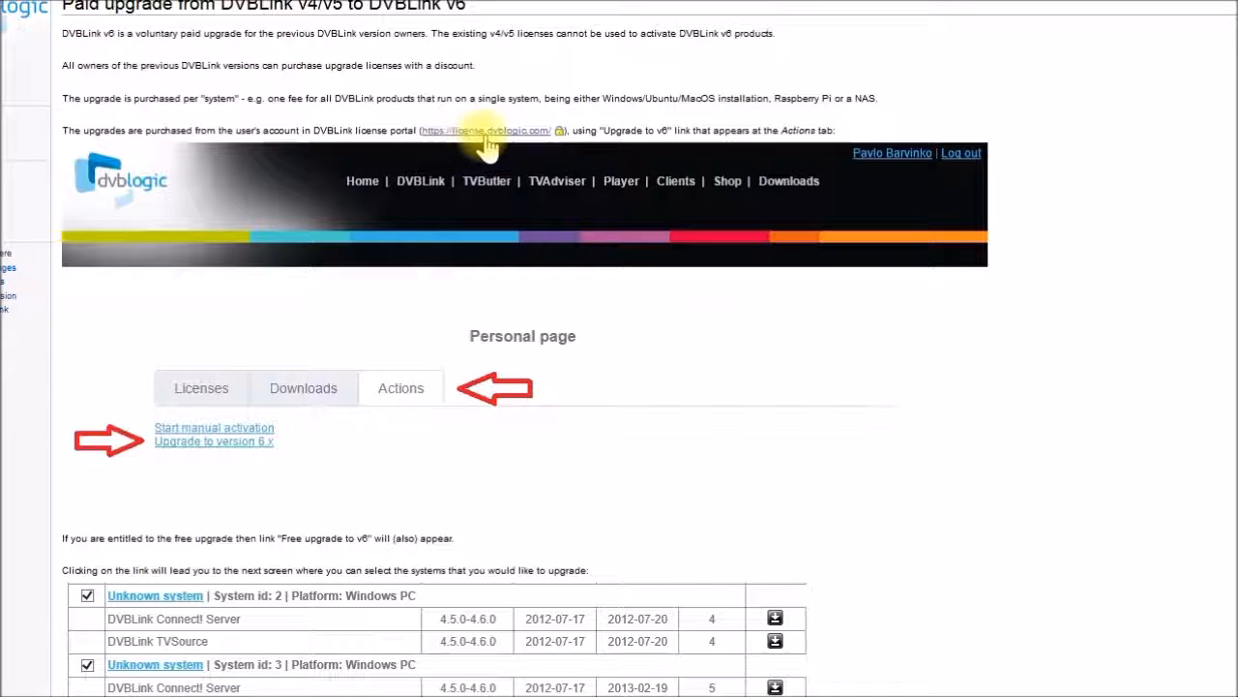
pyautogui.moveTo(523, 145)
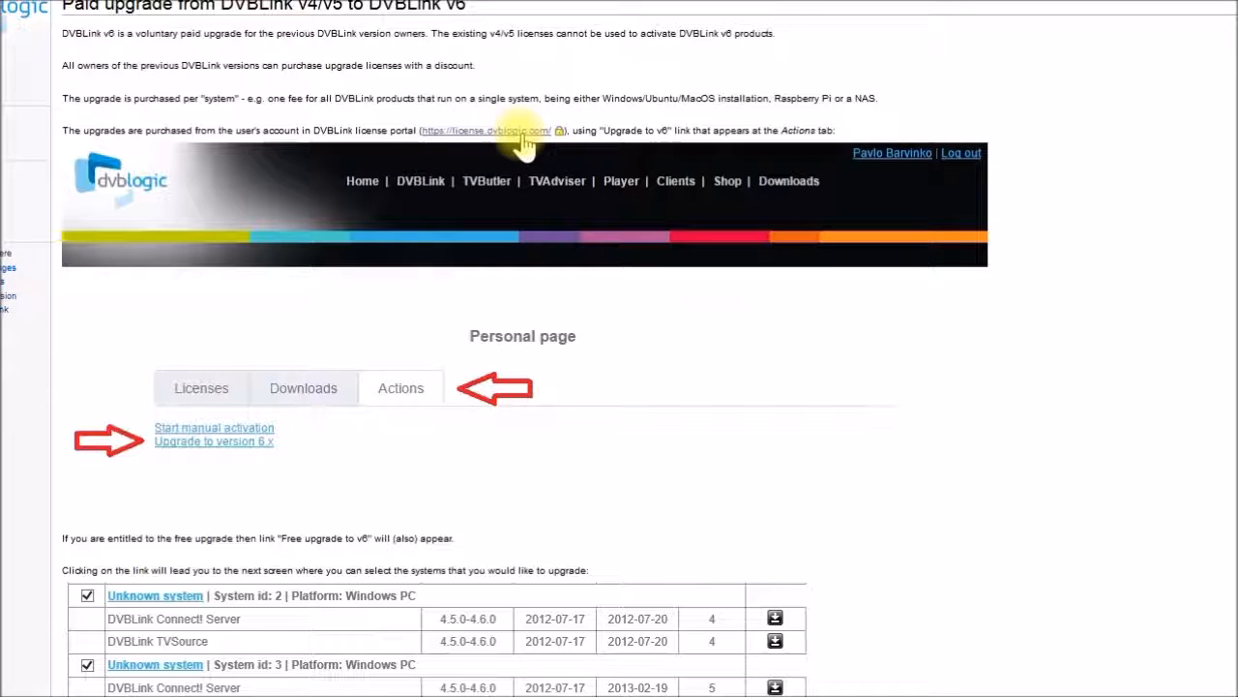
pyautogui.moveTo(635, 131)
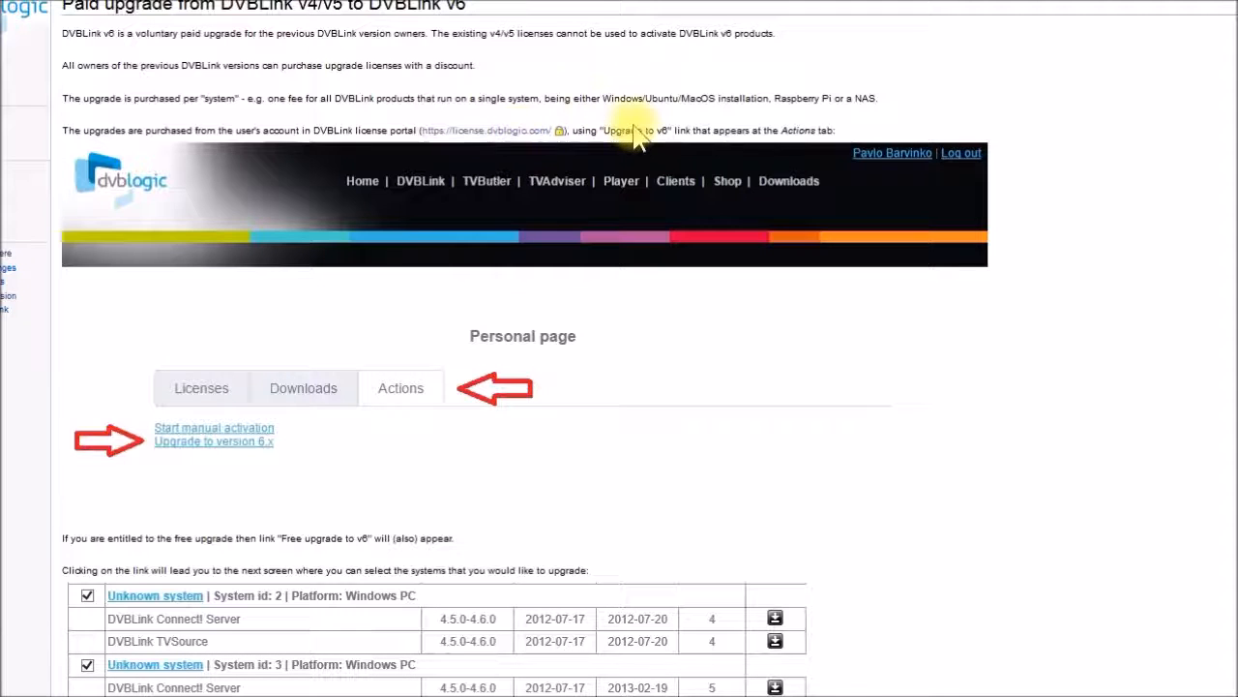
pyautogui.moveTo(638, 171)
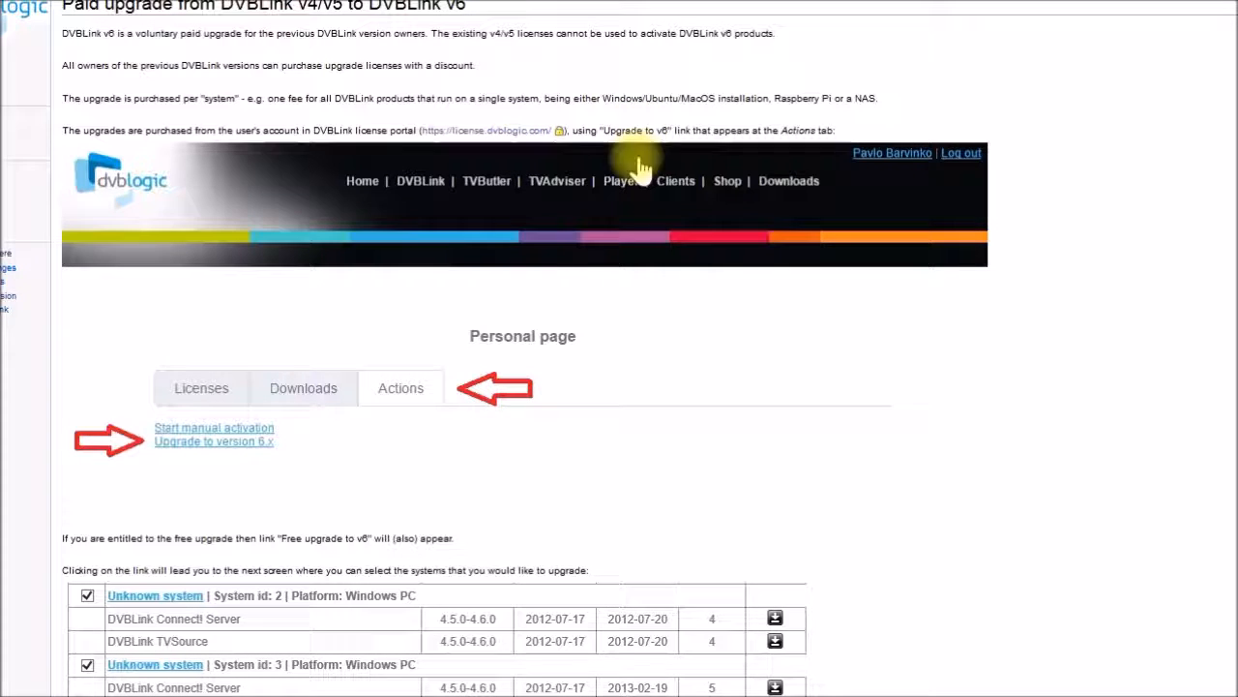
pyautogui.moveTo(764, 396)
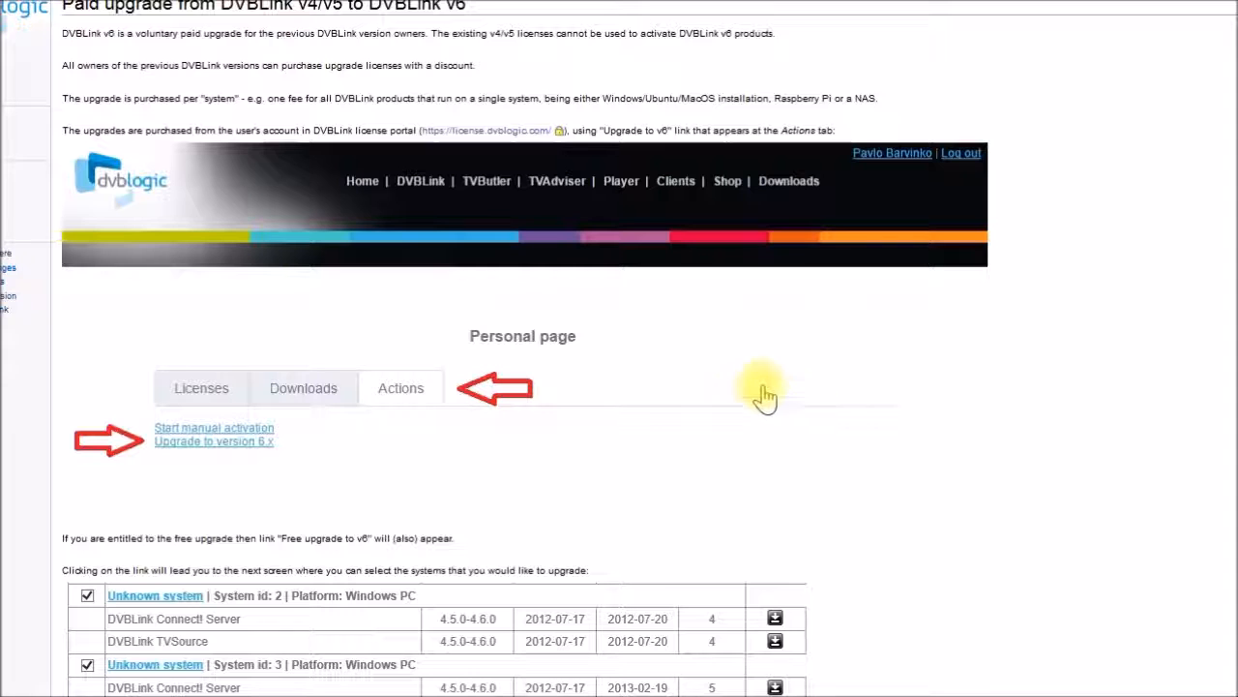
pyautogui.moveTo(139, 159)
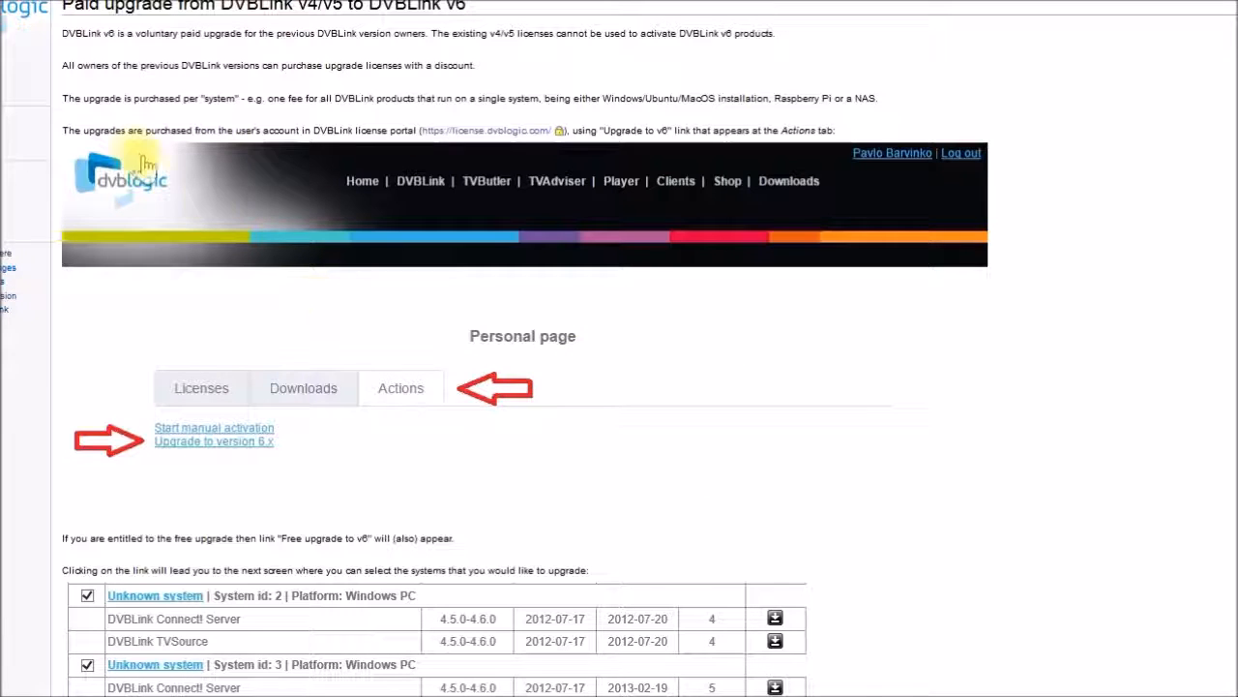
pyautogui.moveTo(474, 275)
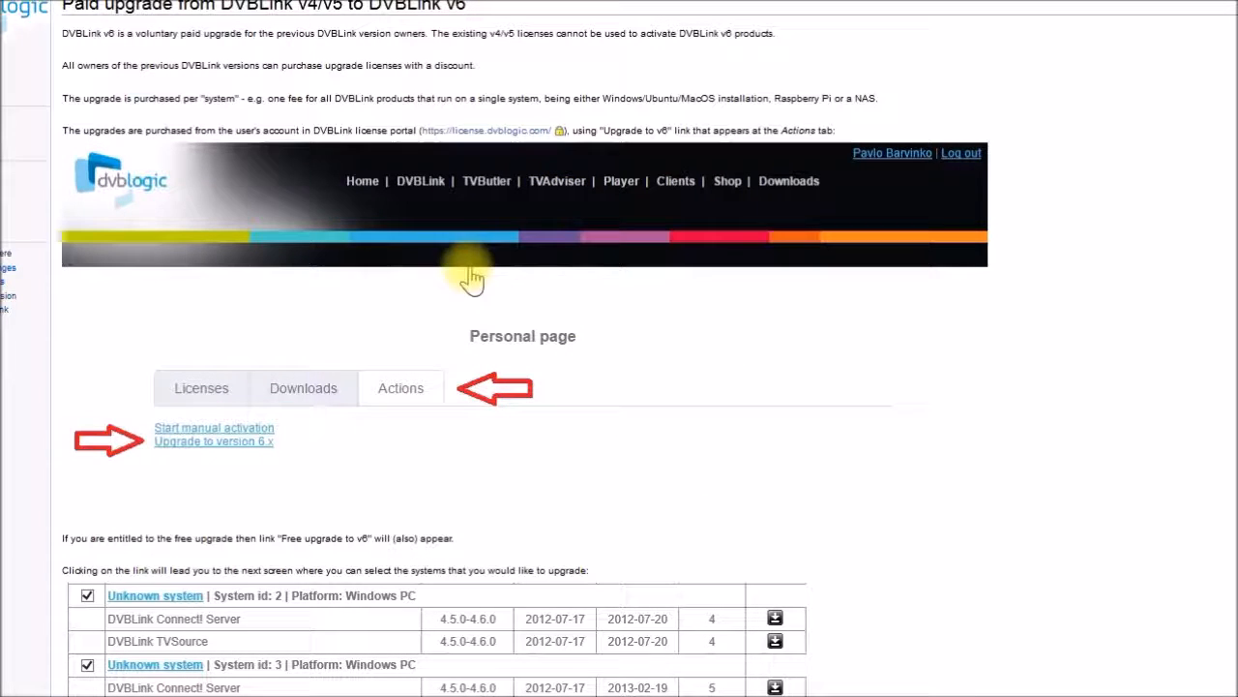
pyautogui.moveTo(401, 387)
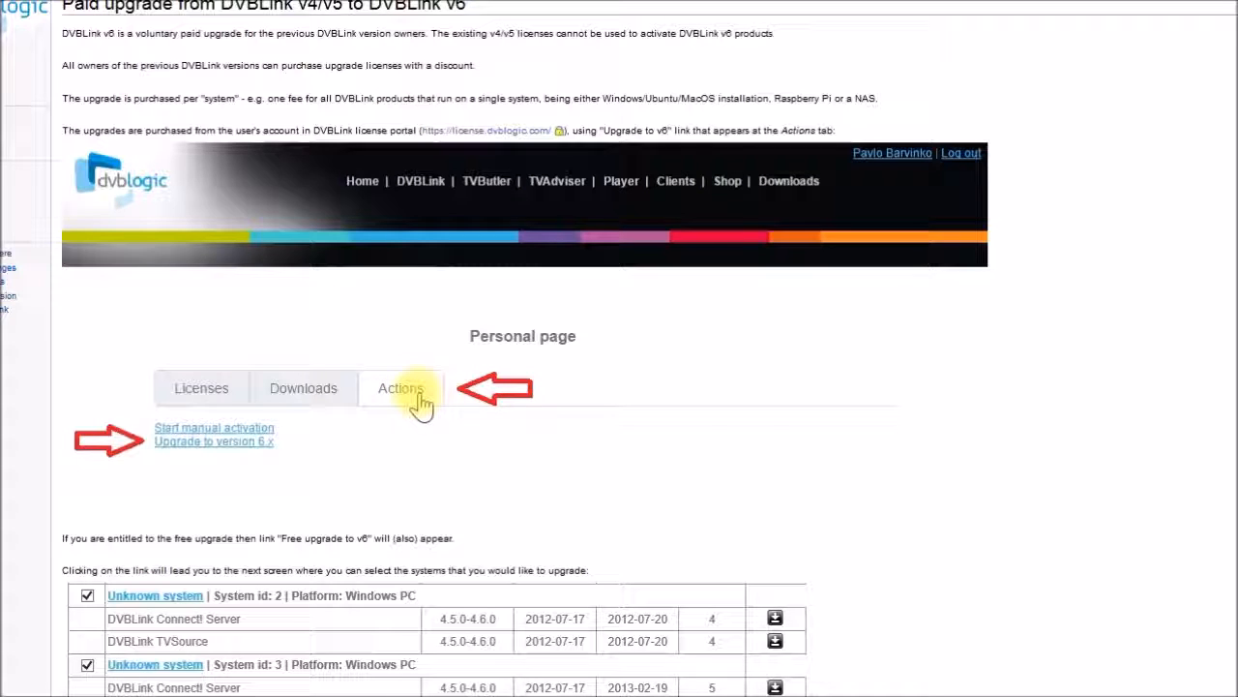
pyautogui.moveTo(228, 476)
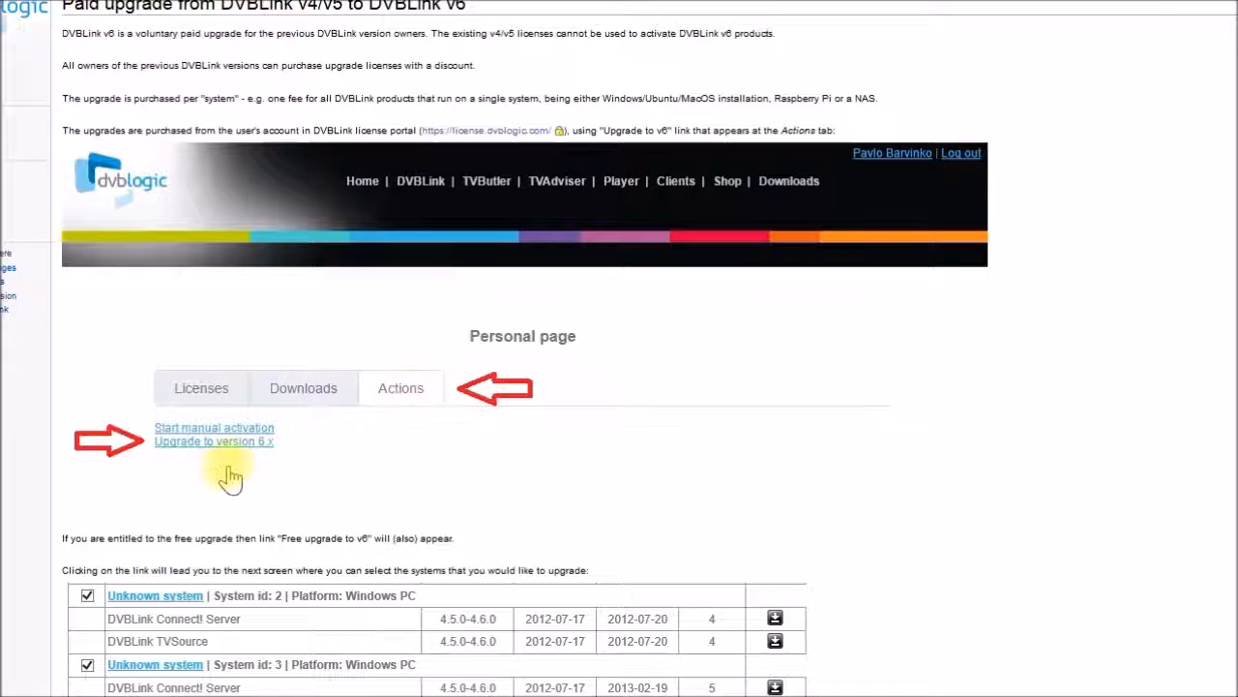
pyautogui.moveTo(213, 455)
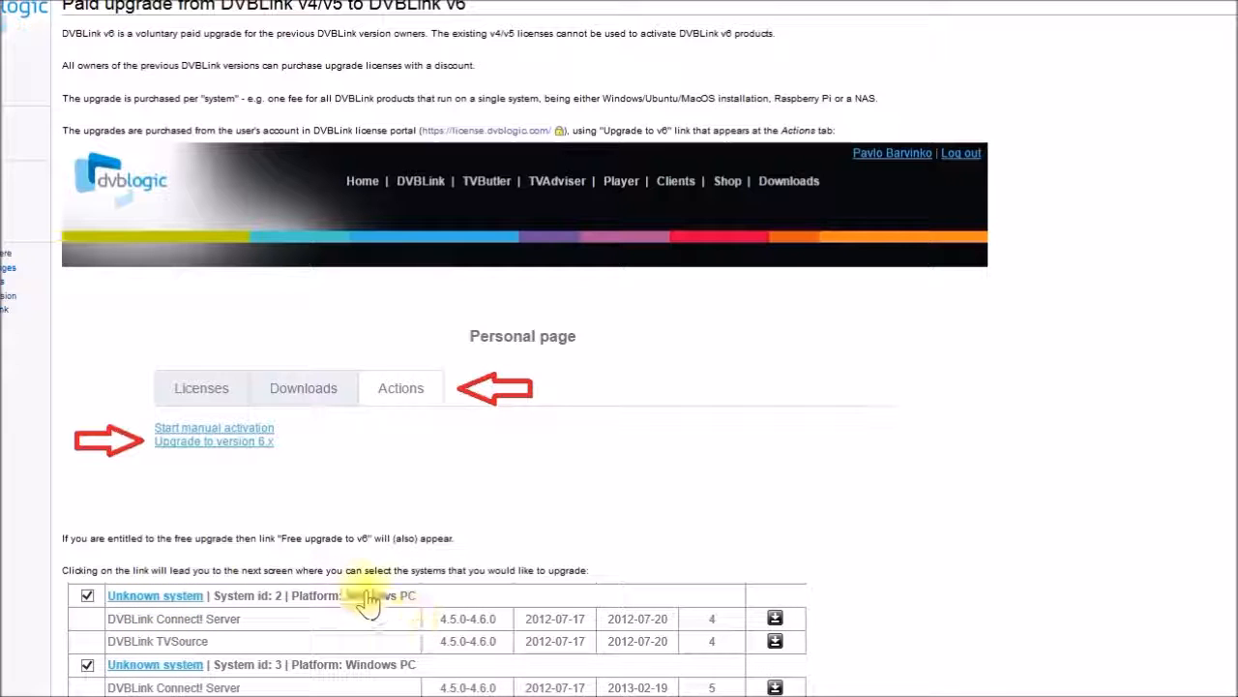
pyautogui.moveTo(309, 635)
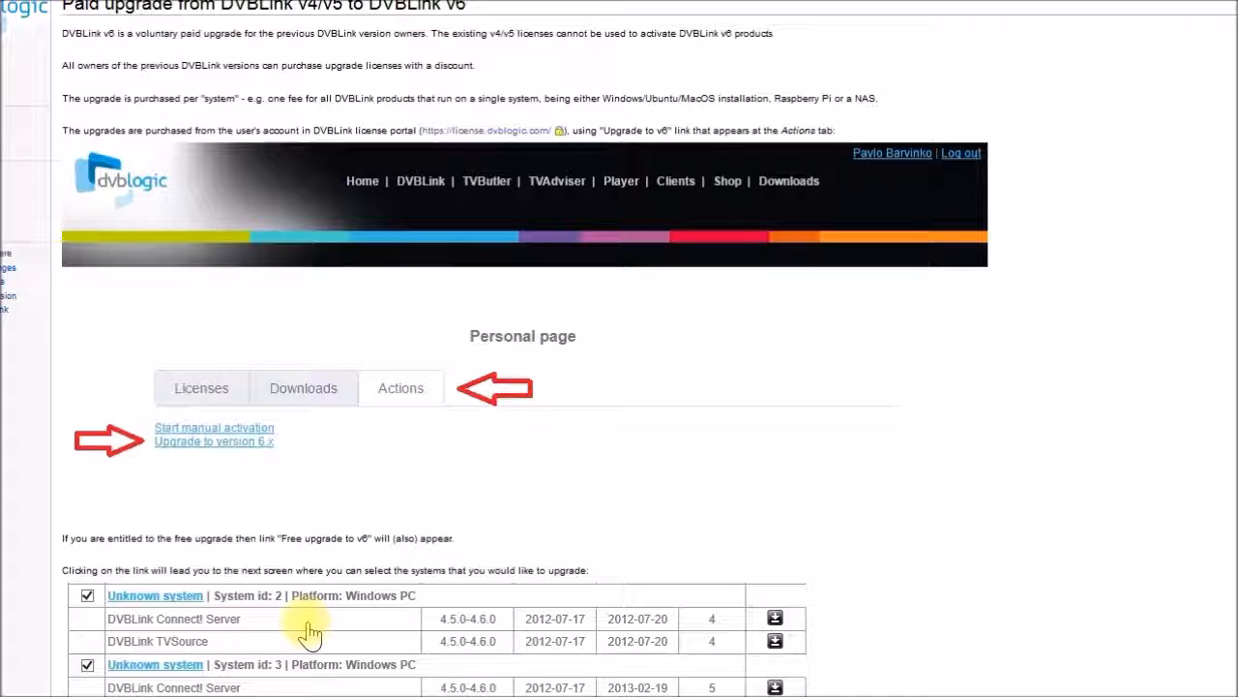
pyautogui.moveTo(236, 629)
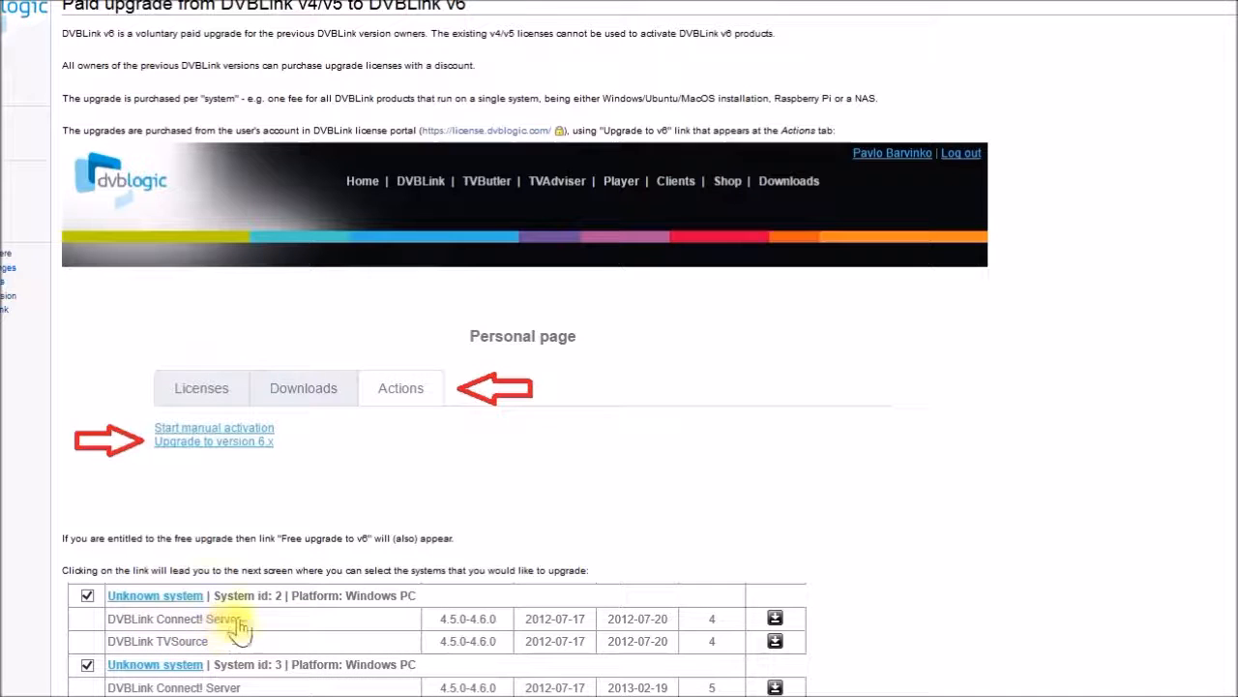
pyautogui.moveTo(184, 648)
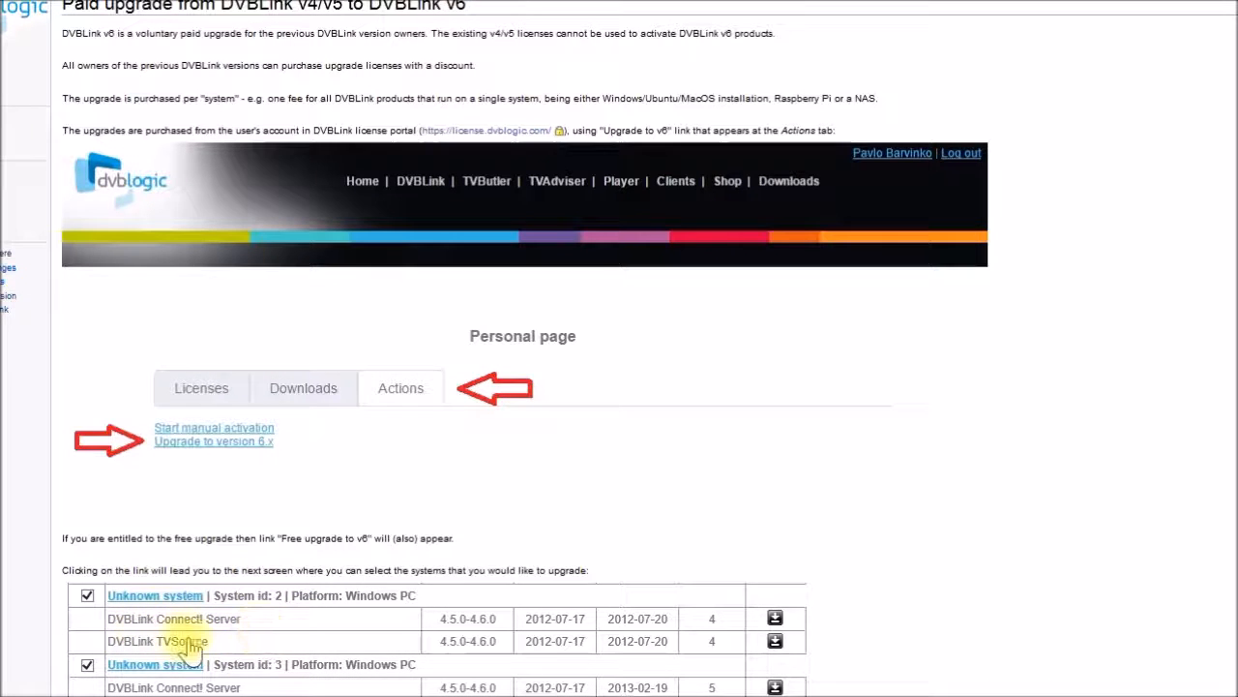
pyautogui.moveTo(774, 641)
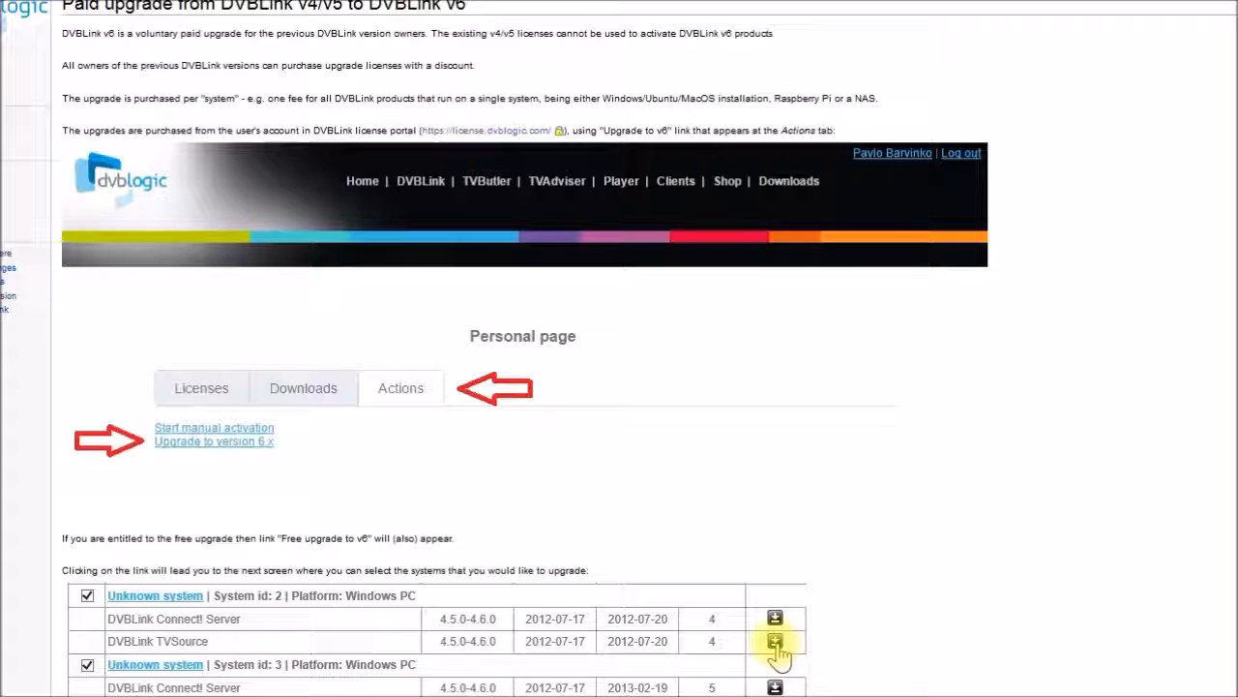
pyautogui.moveTo(700, 523)
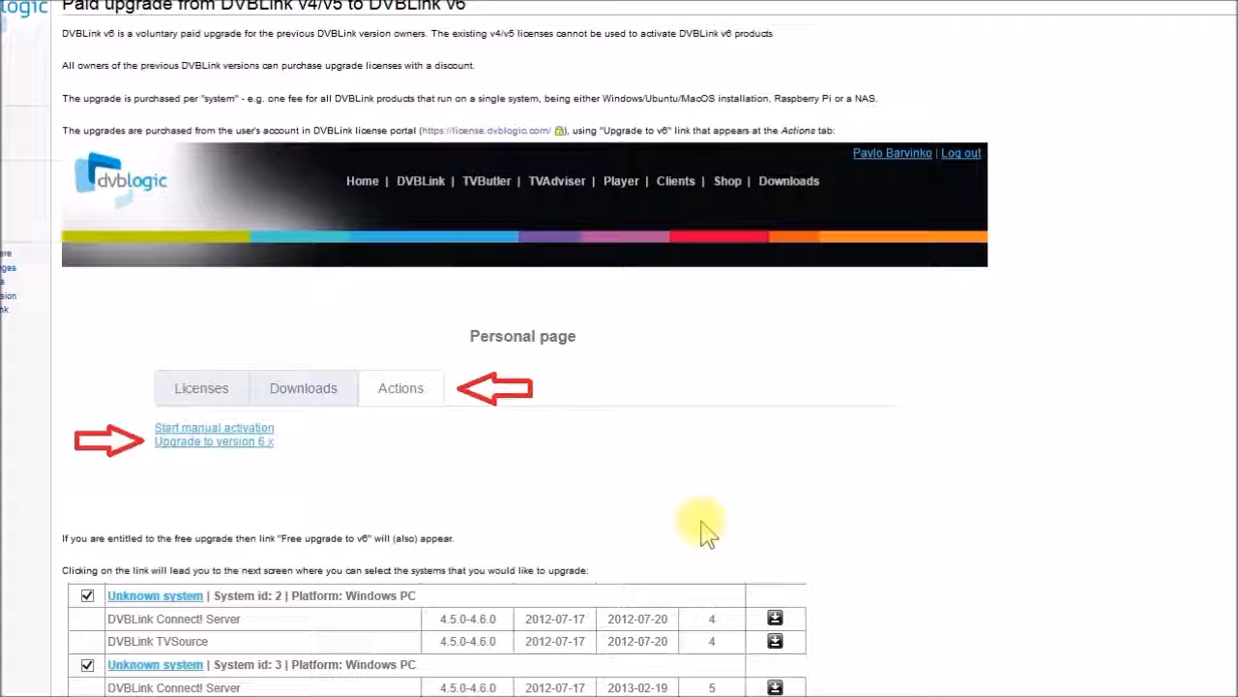
pyautogui.moveTo(692, 484)
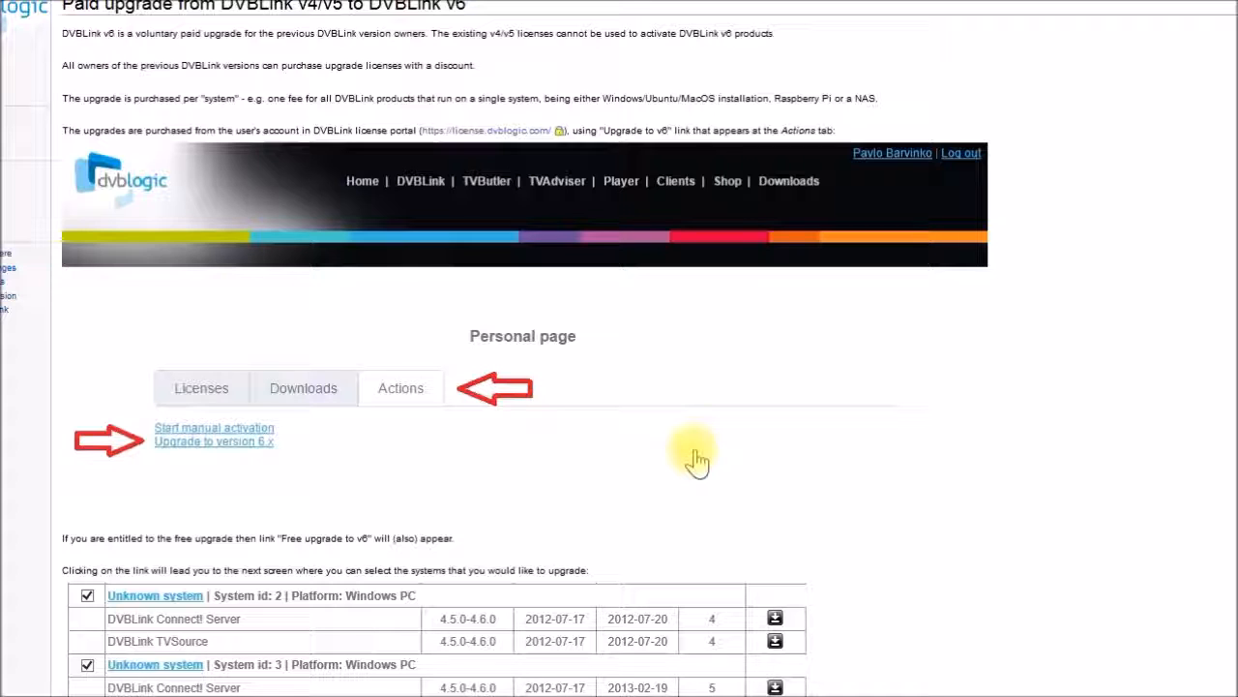
pyautogui.moveTo(646, 389)
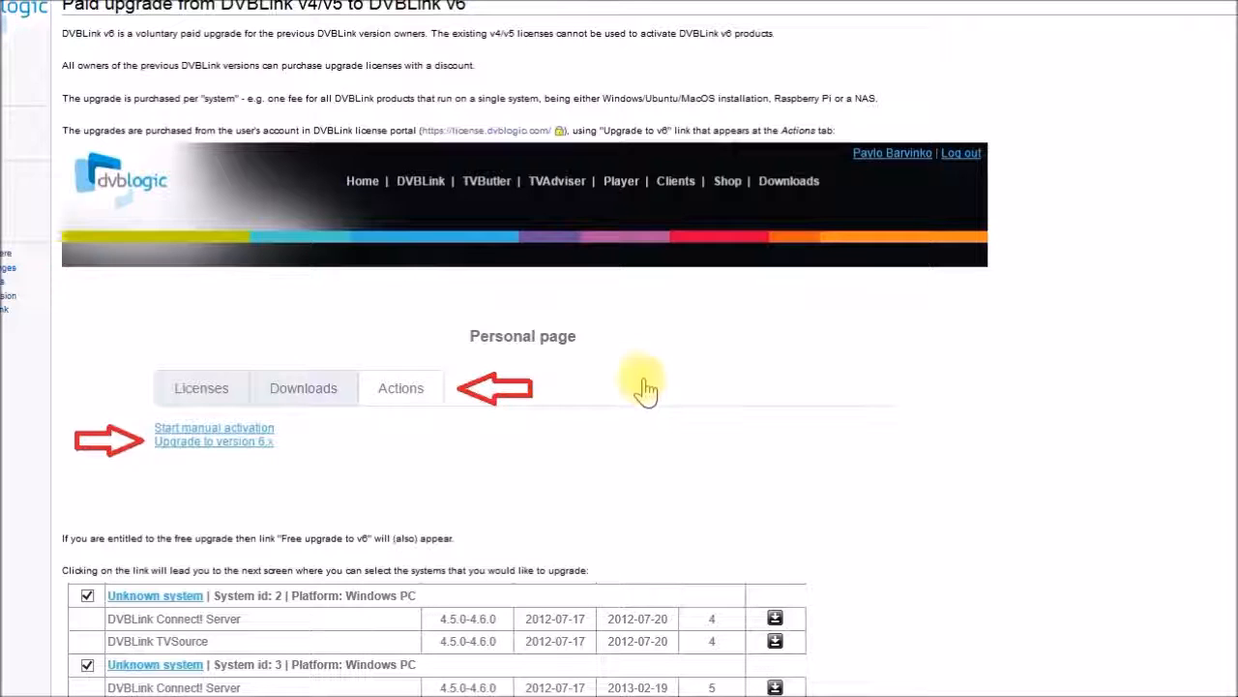
pyautogui.moveTo(282, 480)
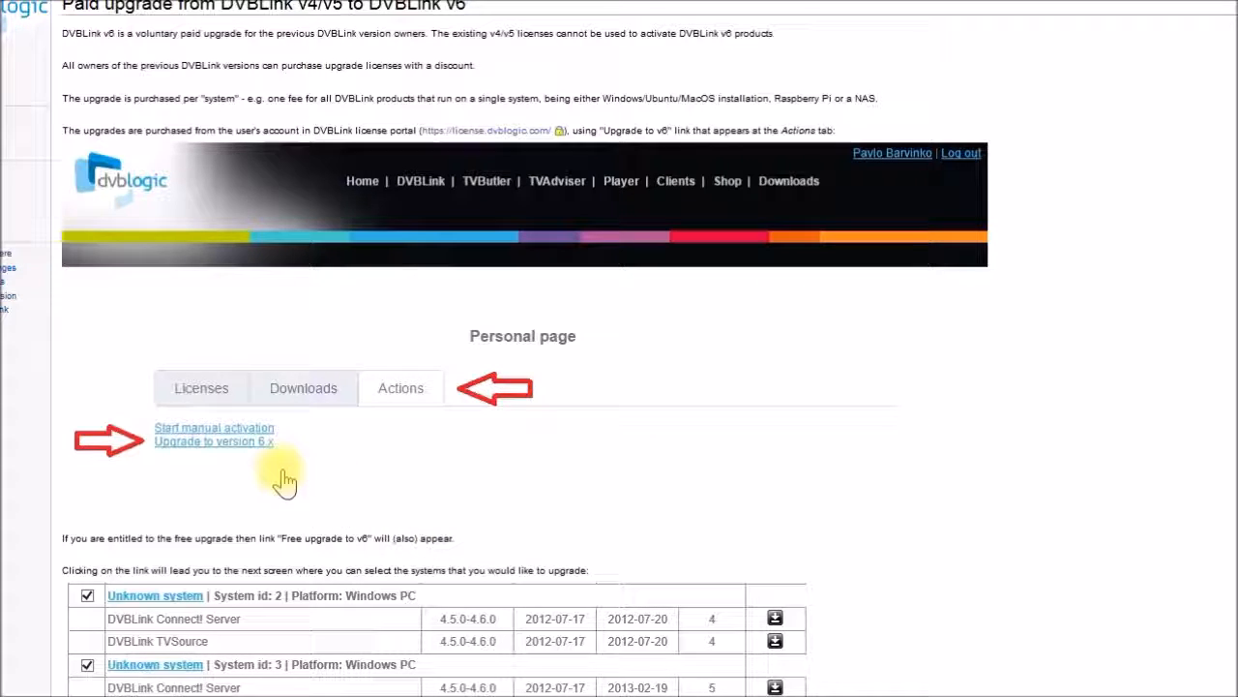
pyautogui.moveTo(284, 480)
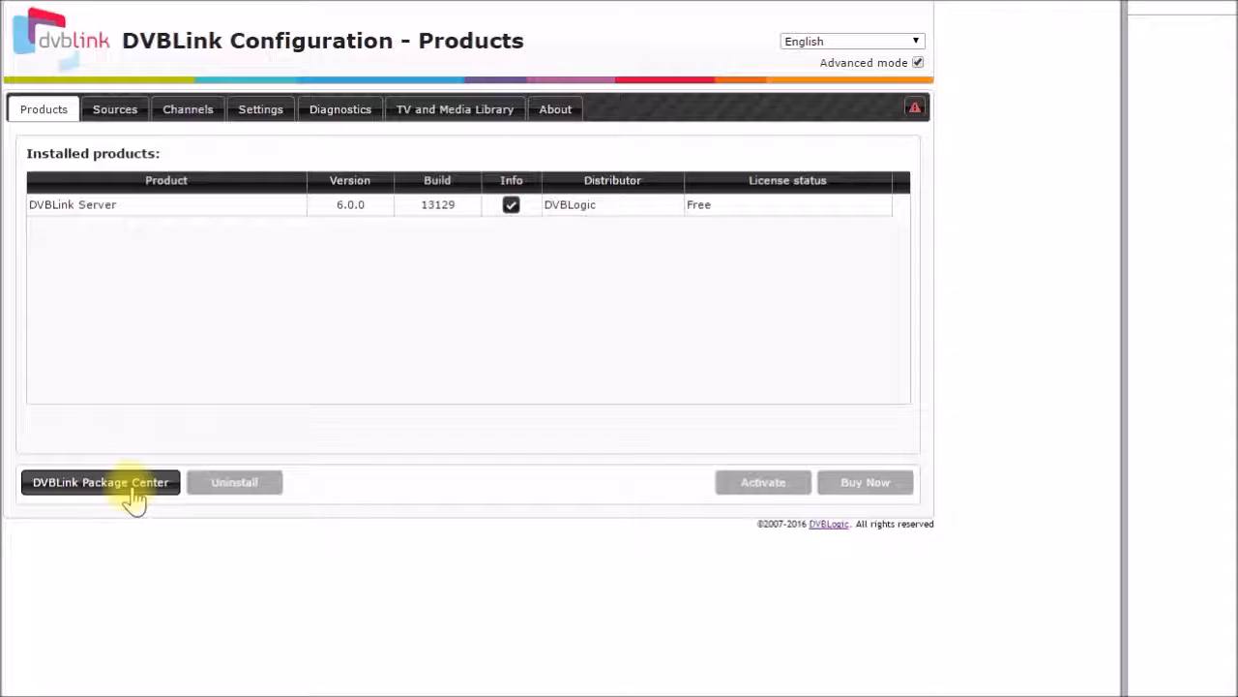
pyautogui.click(101, 482)
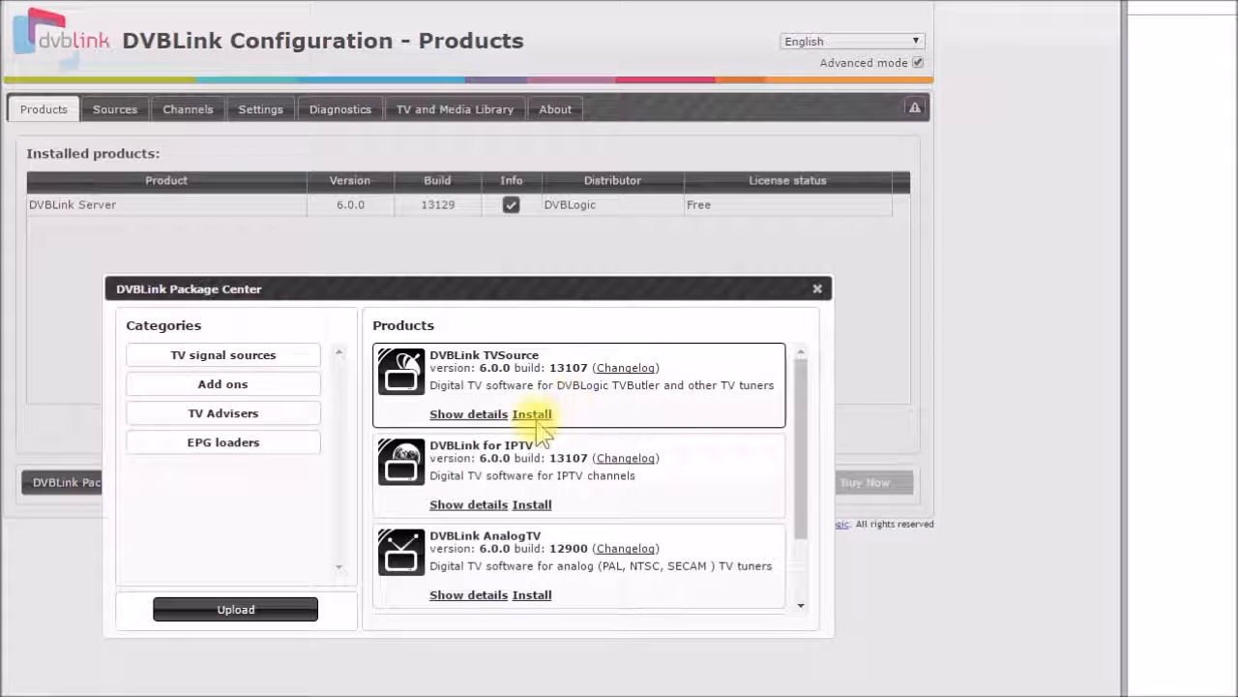
pyautogui.moveTo(888, 308)
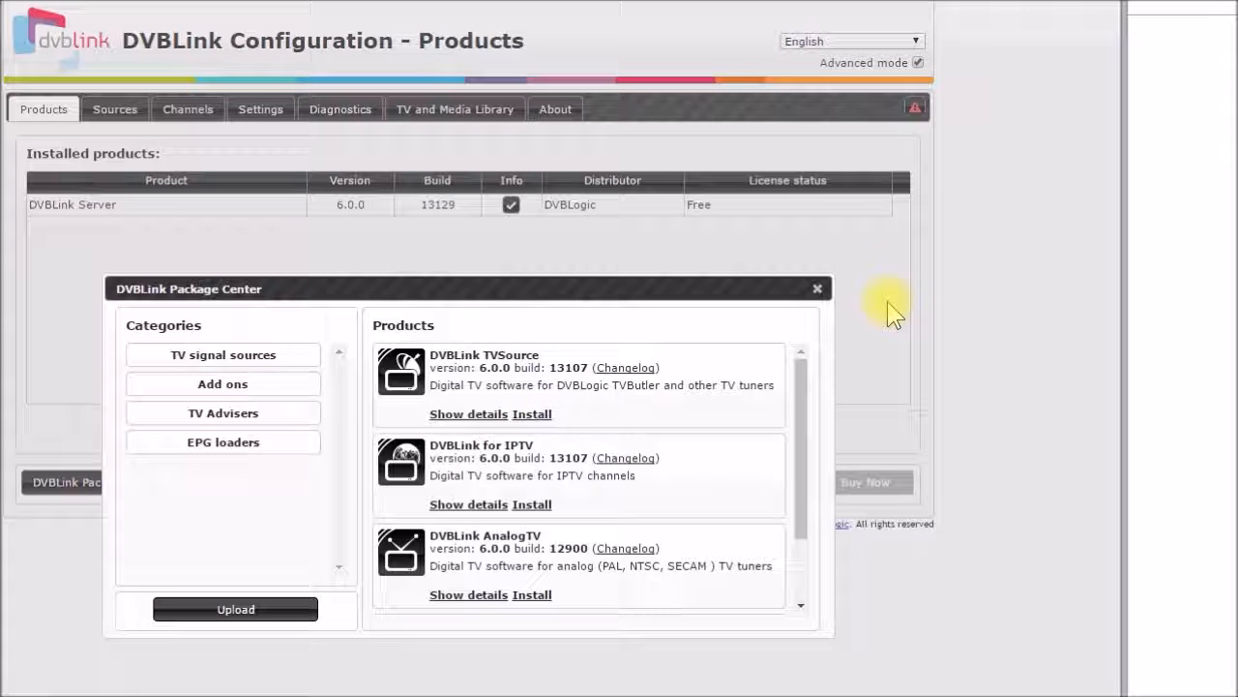
pyautogui.click(817, 288)
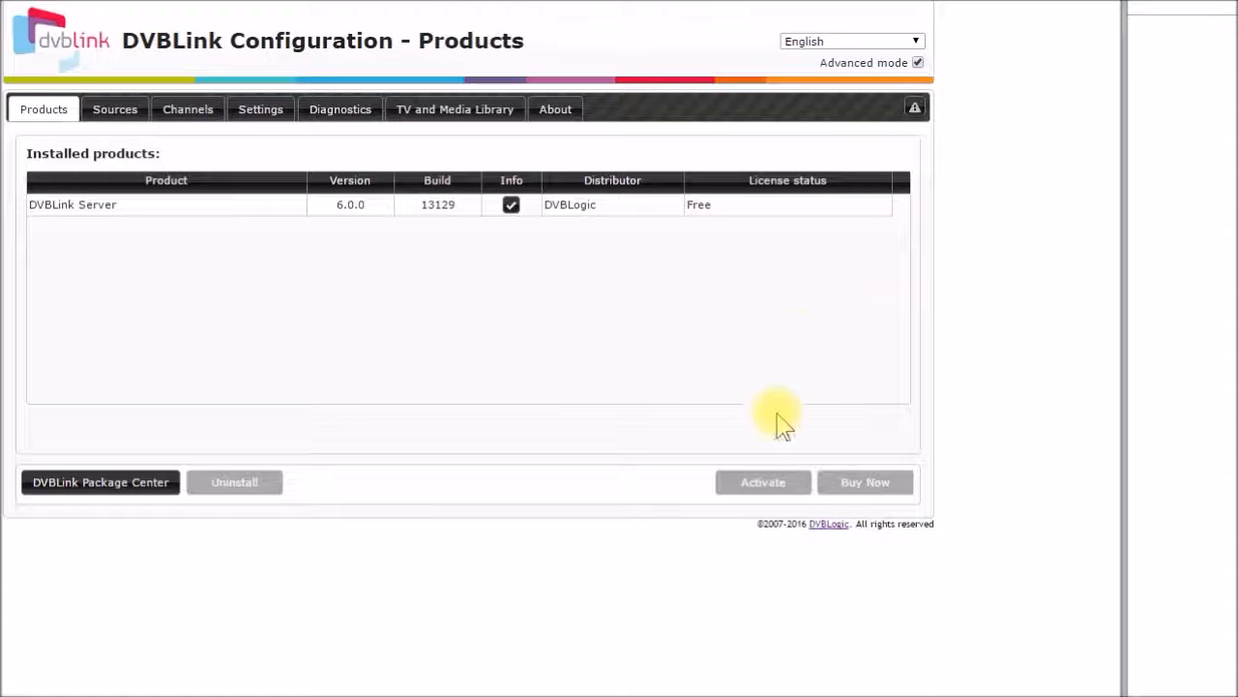
pyautogui.moveTo(778, 526)
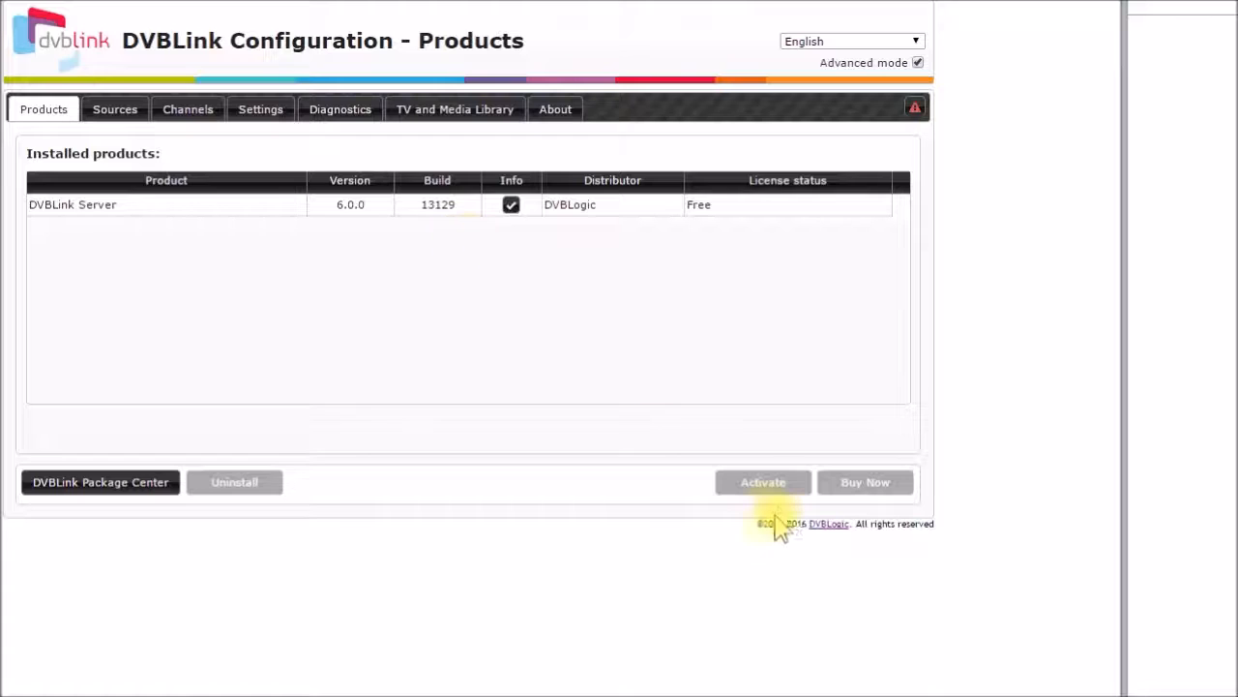
pyautogui.moveTo(762, 482)
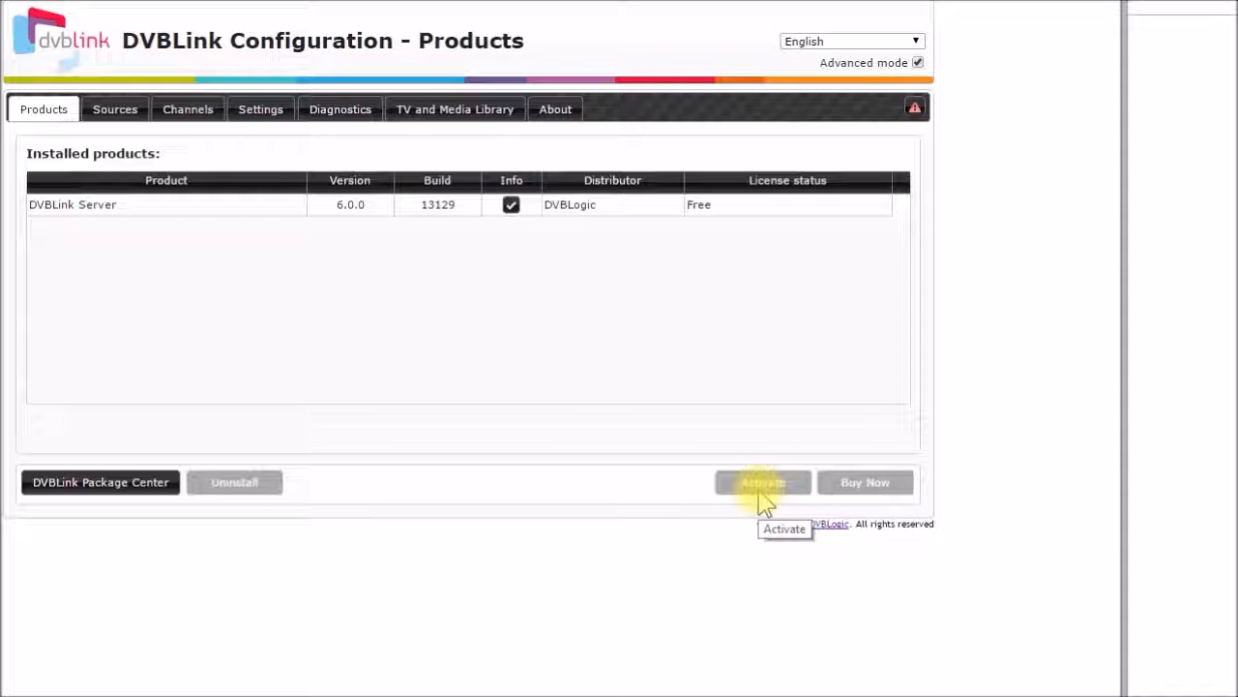
pyautogui.moveTo(783, 299)
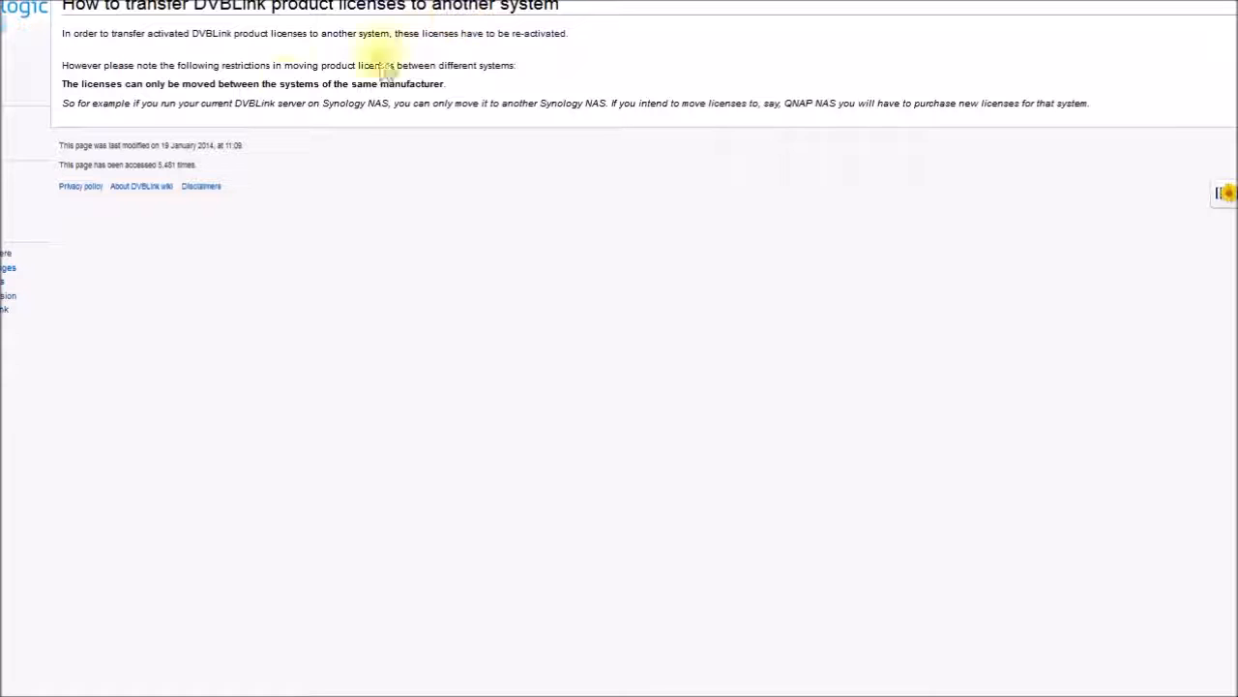
pyautogui.moveTo(179, 104)
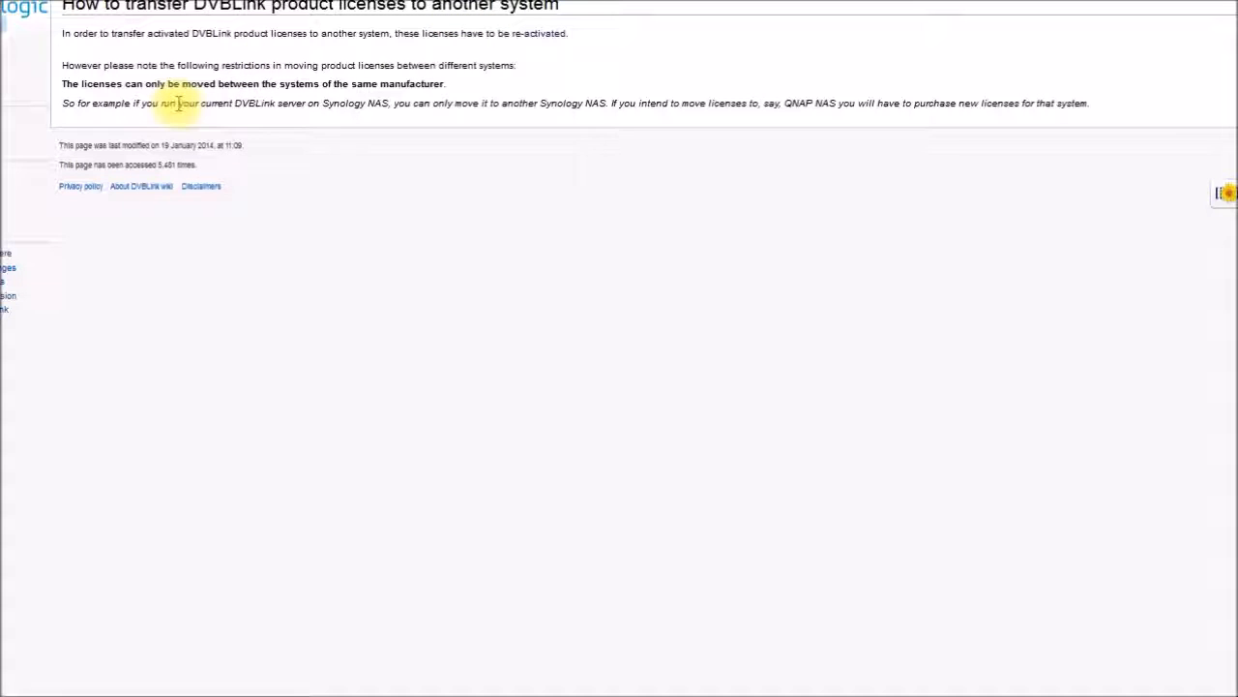
pyautogui.moveTo(211, 106)
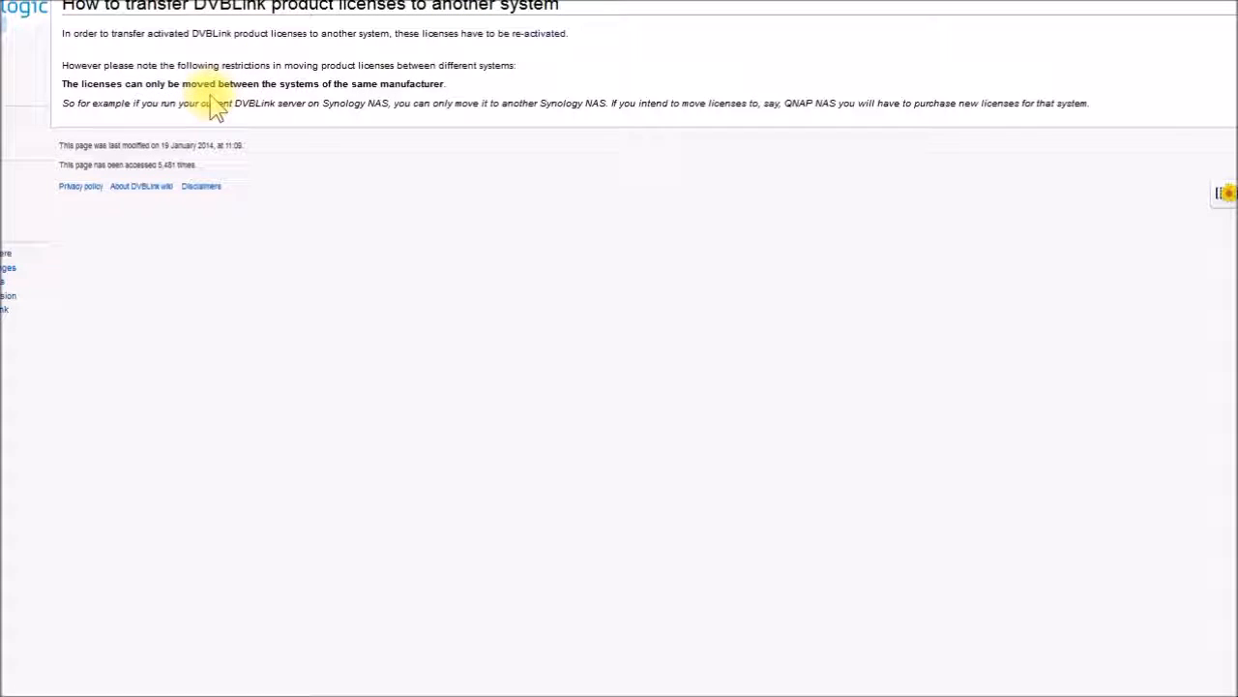
pyautogui.moveTo(422, 81)
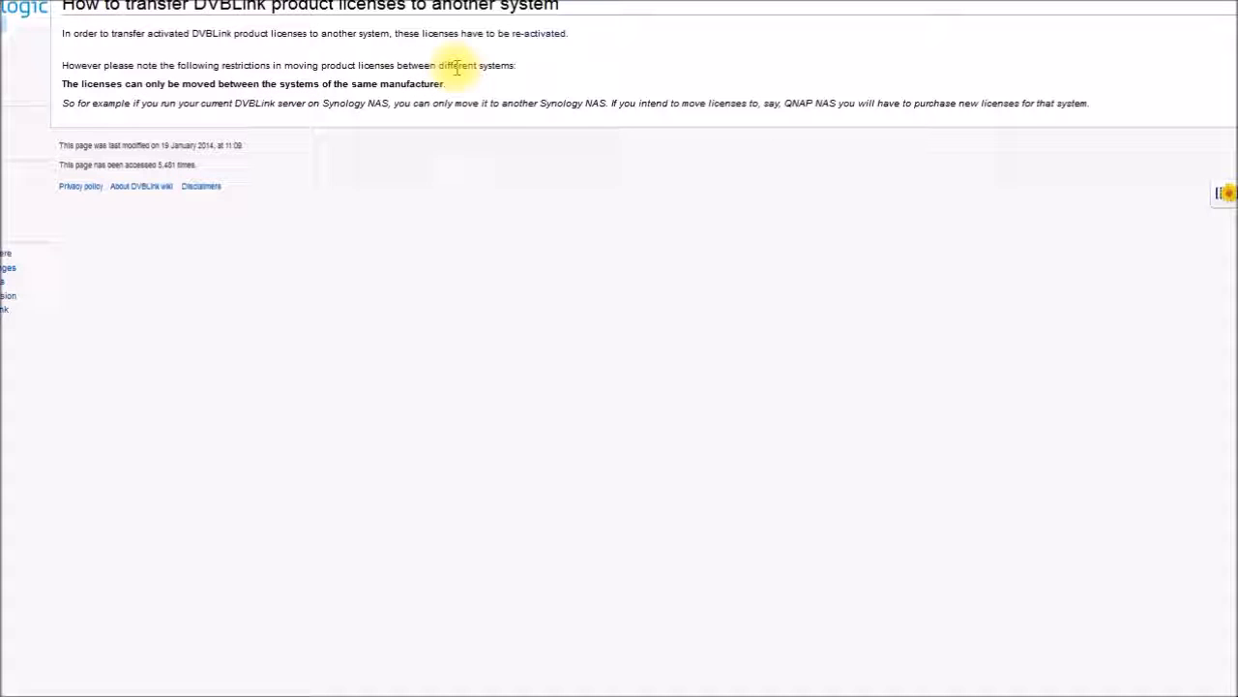
pyautogui.moveTo(295, 172)
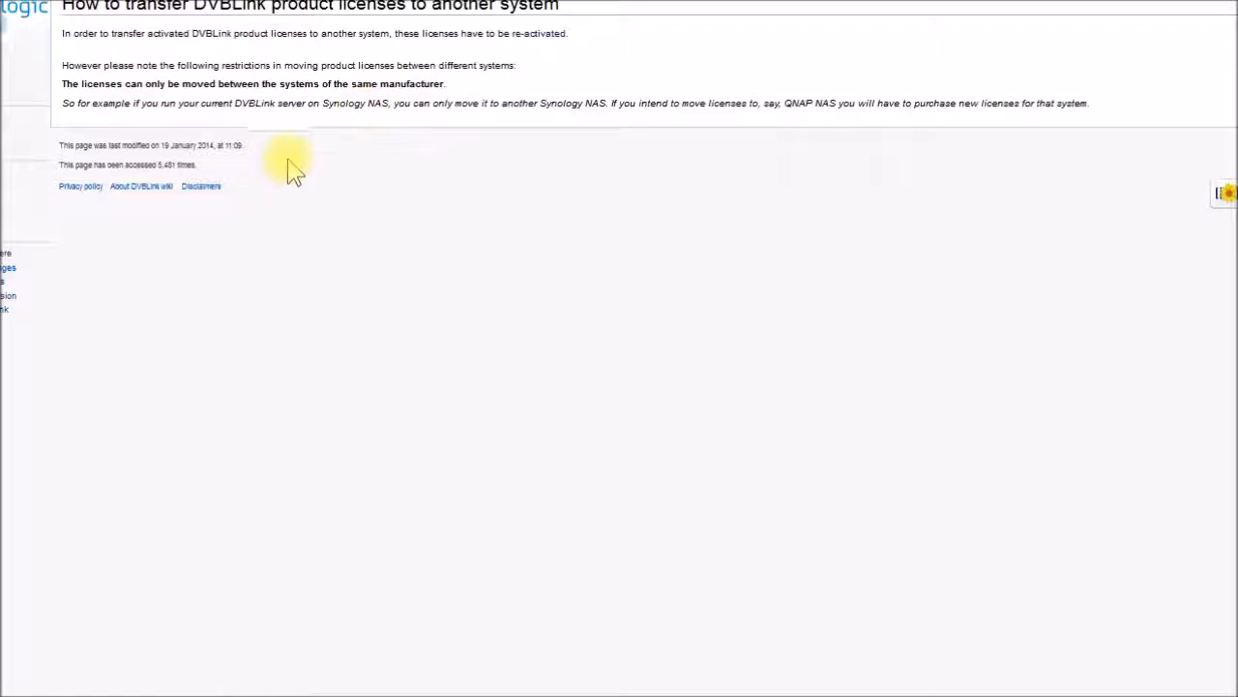
pyautogui.moveTo(116, 31)
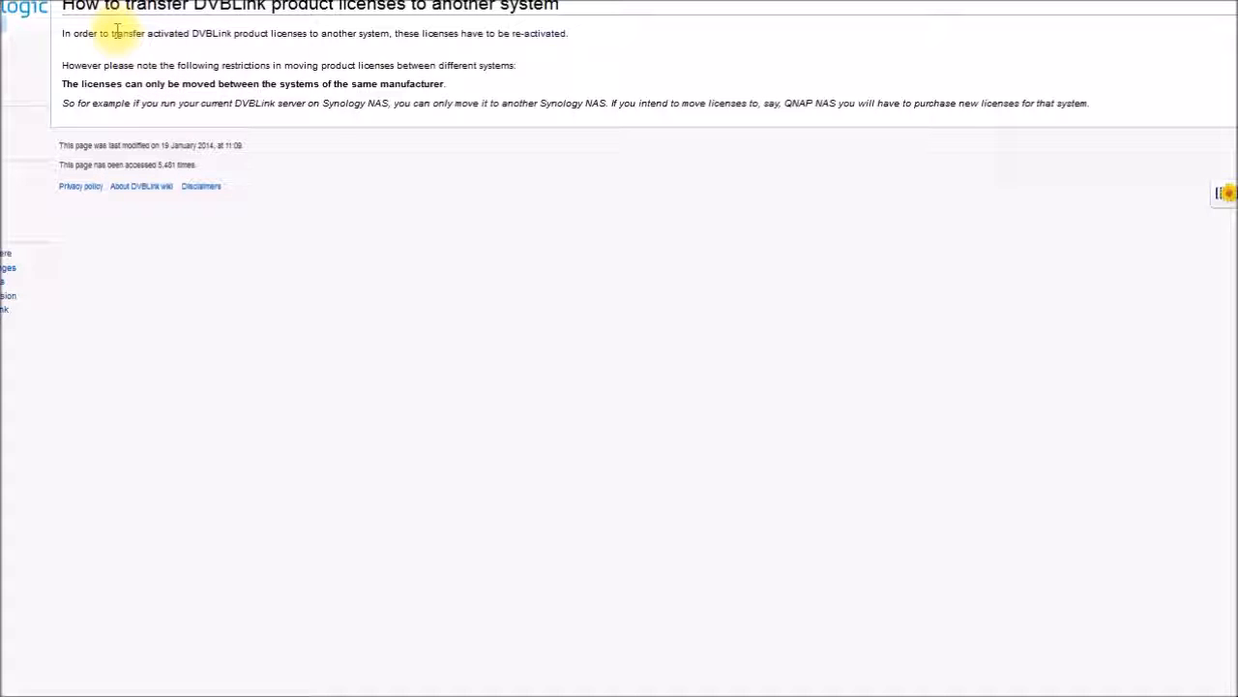
pyautogui.moveTo(348, 85)
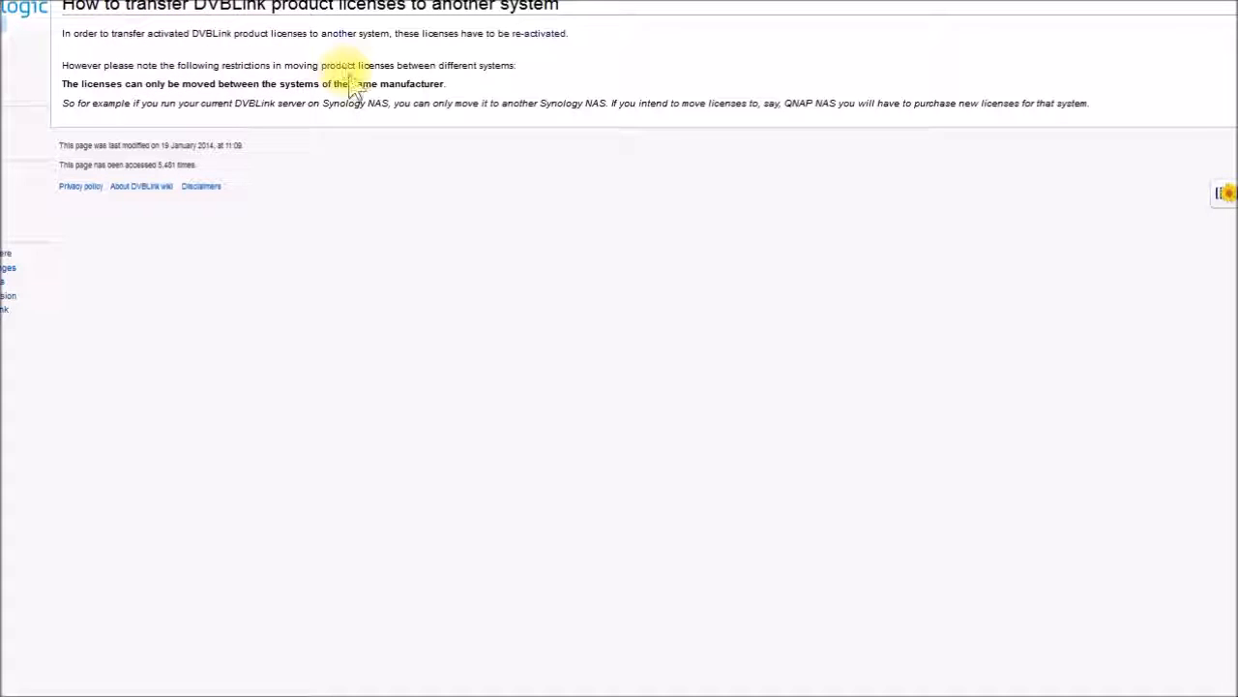
pyautogui.moveTo(469, 93)
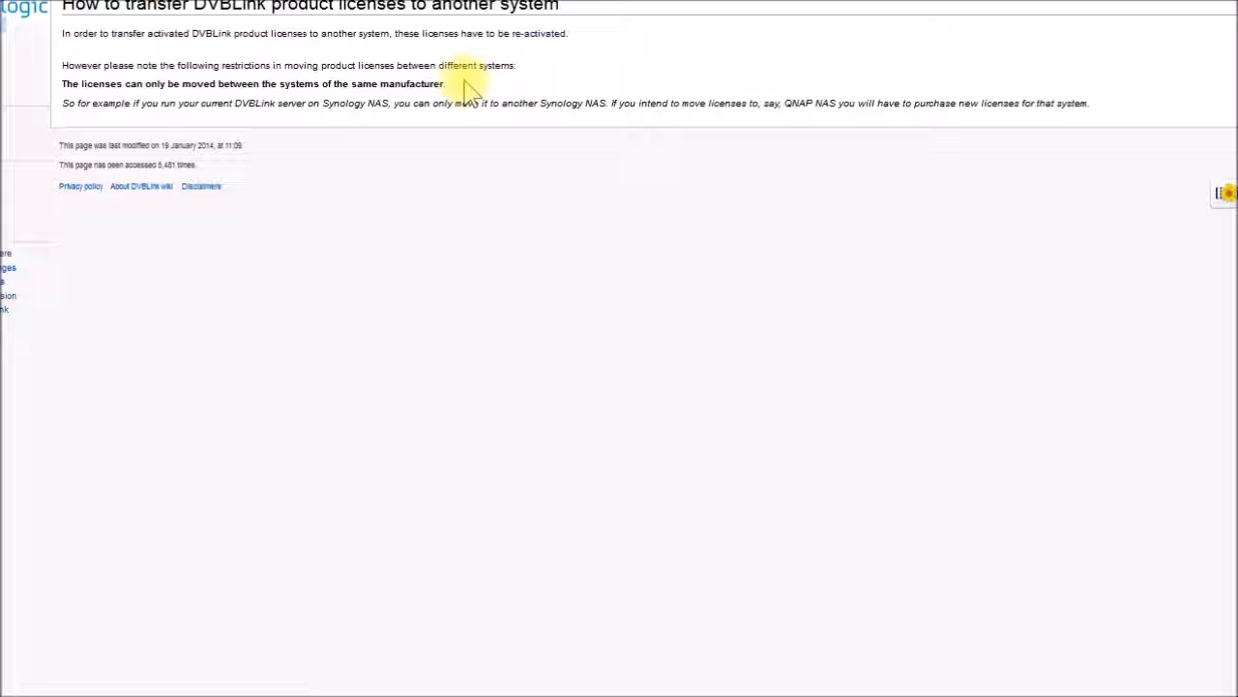
pyautogui.moveTo(788, 109)
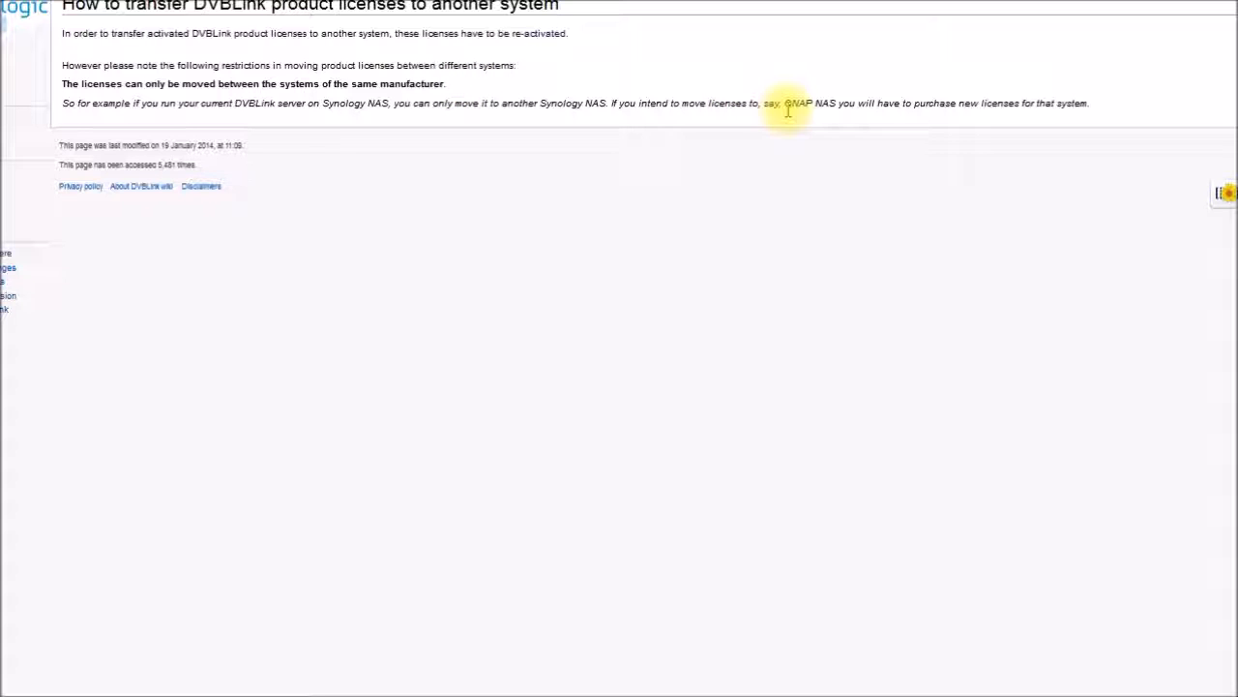
pyautogui.moveTo(852, 109)
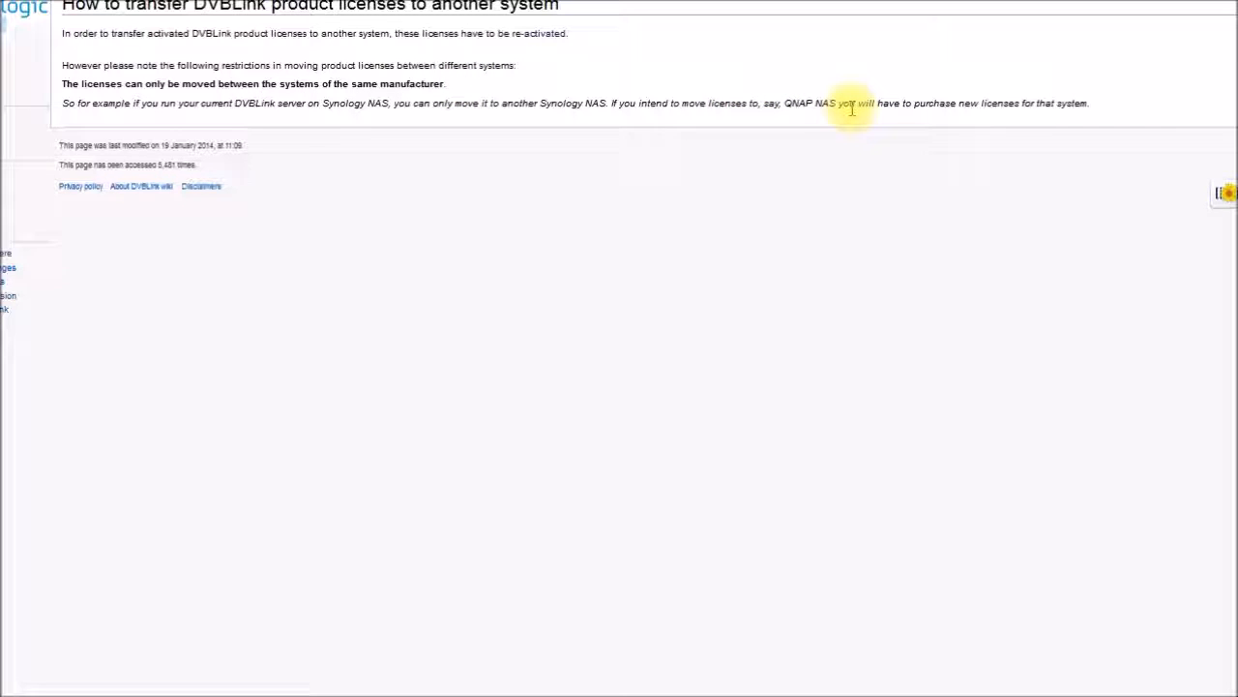
pyautogui.moveTo(989, 105)
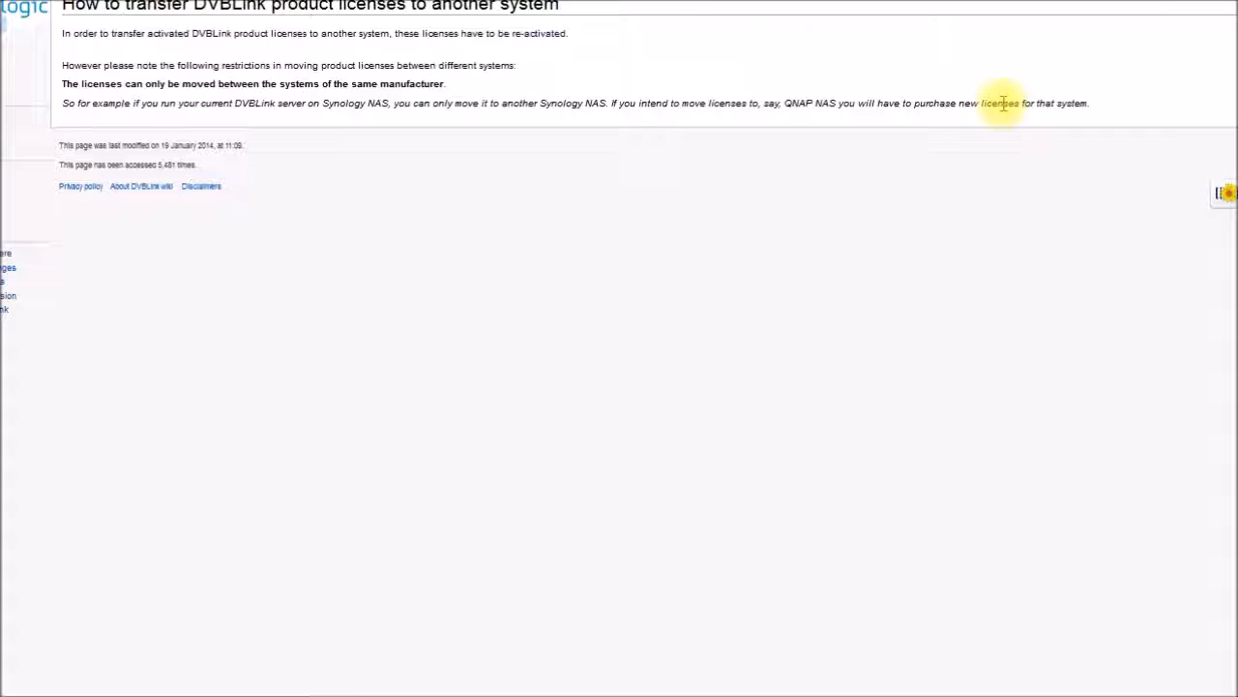
pyautogui.moveTo(628, 93)
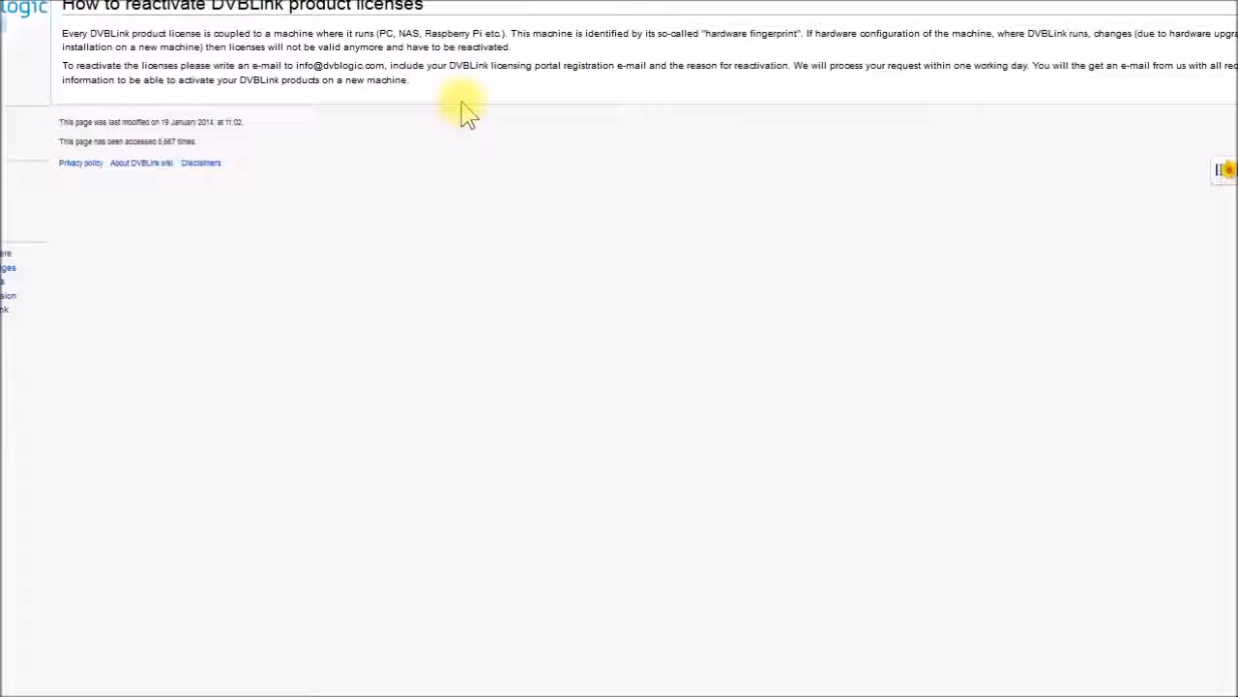
pyautogui.moveTo(473, 145)
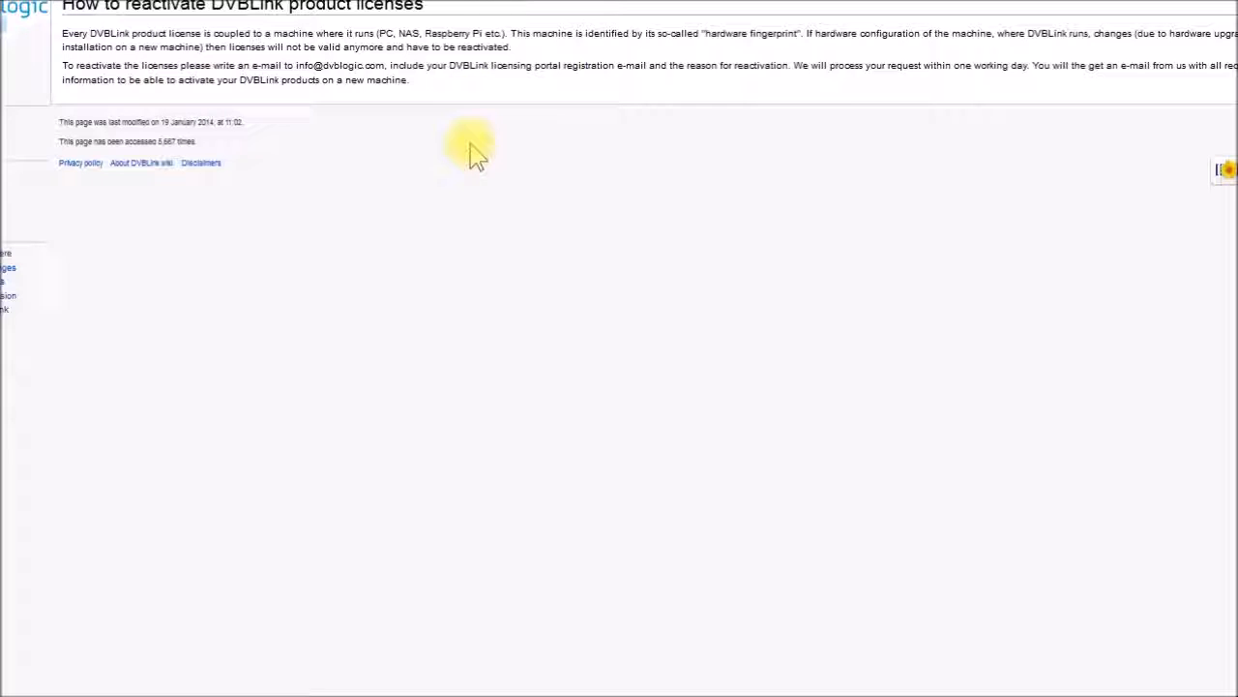
pyautogui.moveTo(445, 139)
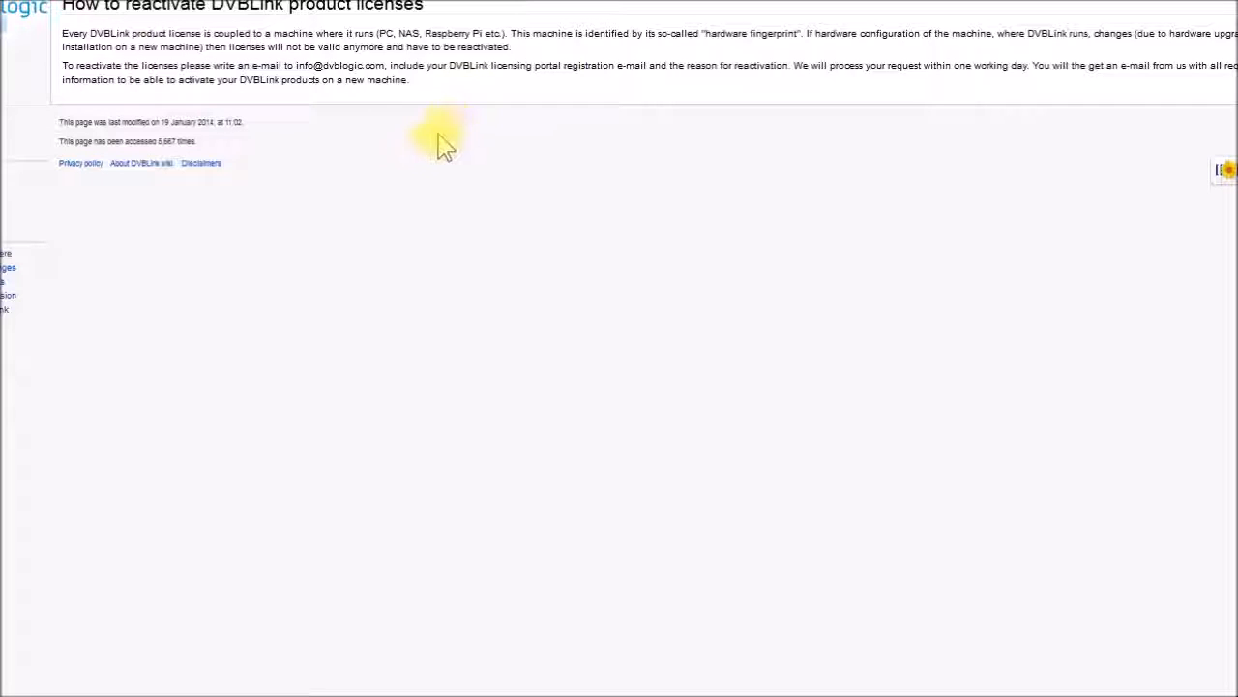
pyautogui.moveTo(443, 101)
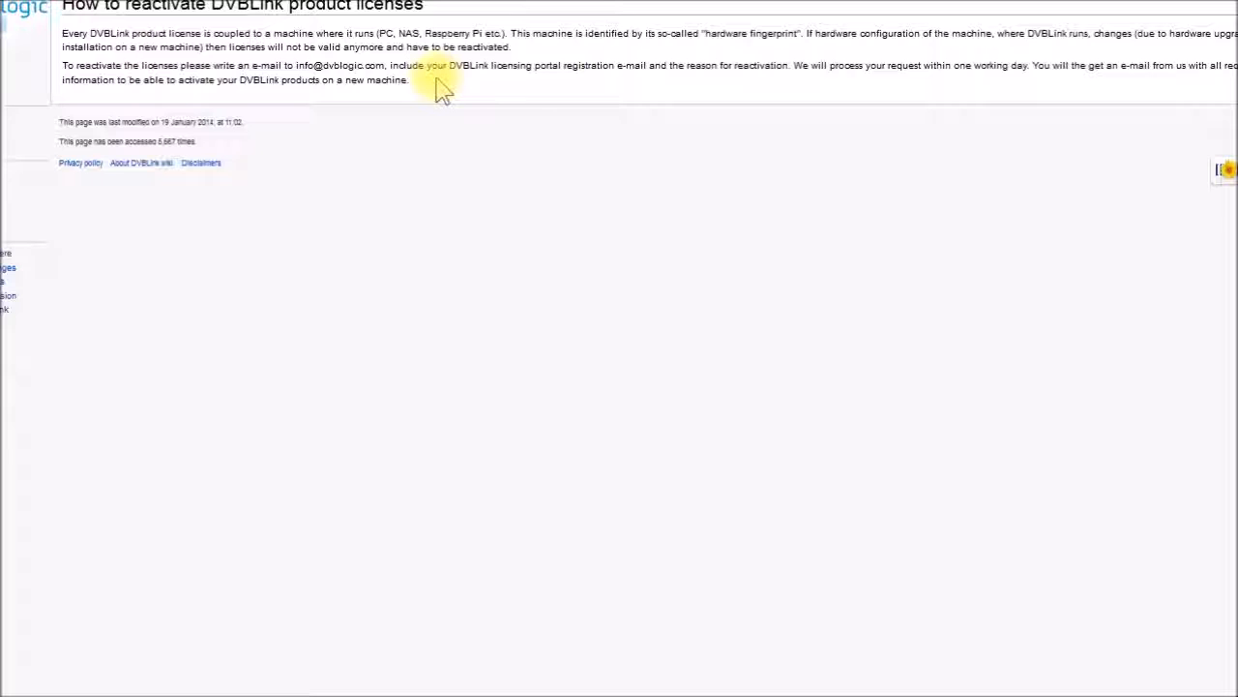
pyautogui.moveTo(809, 58)
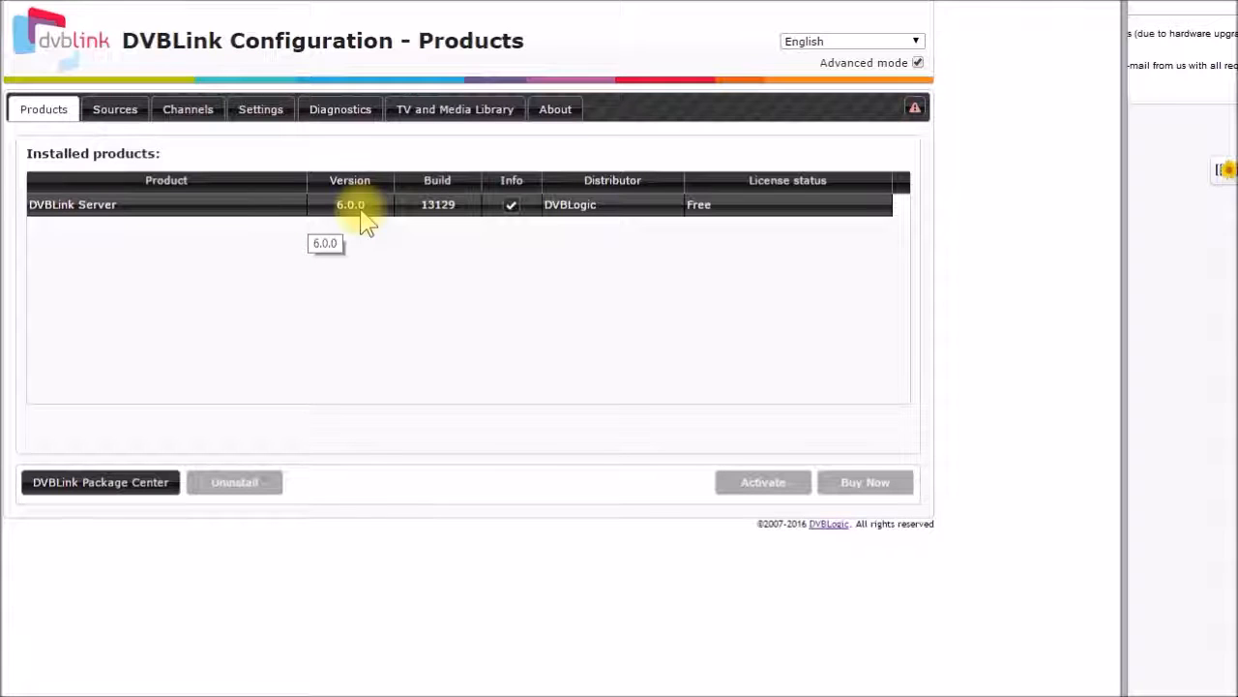
pyautogui.moveTo(519, 261)
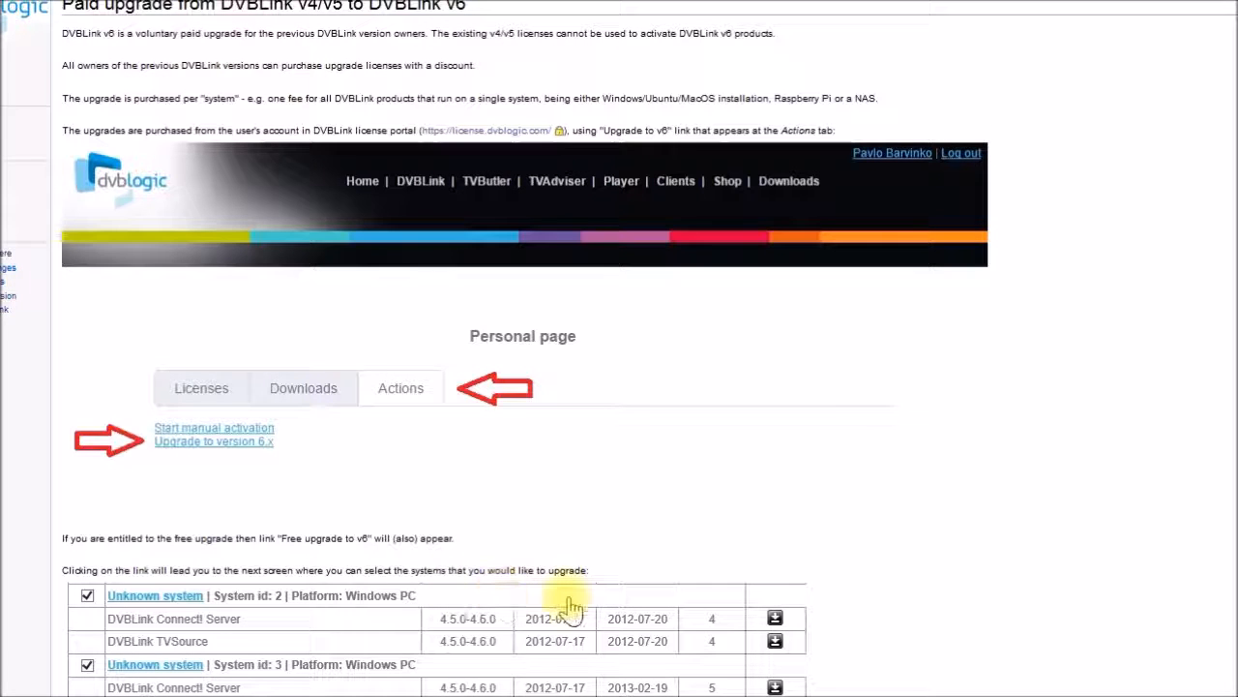
pyautogui.moveTo(778, 565)
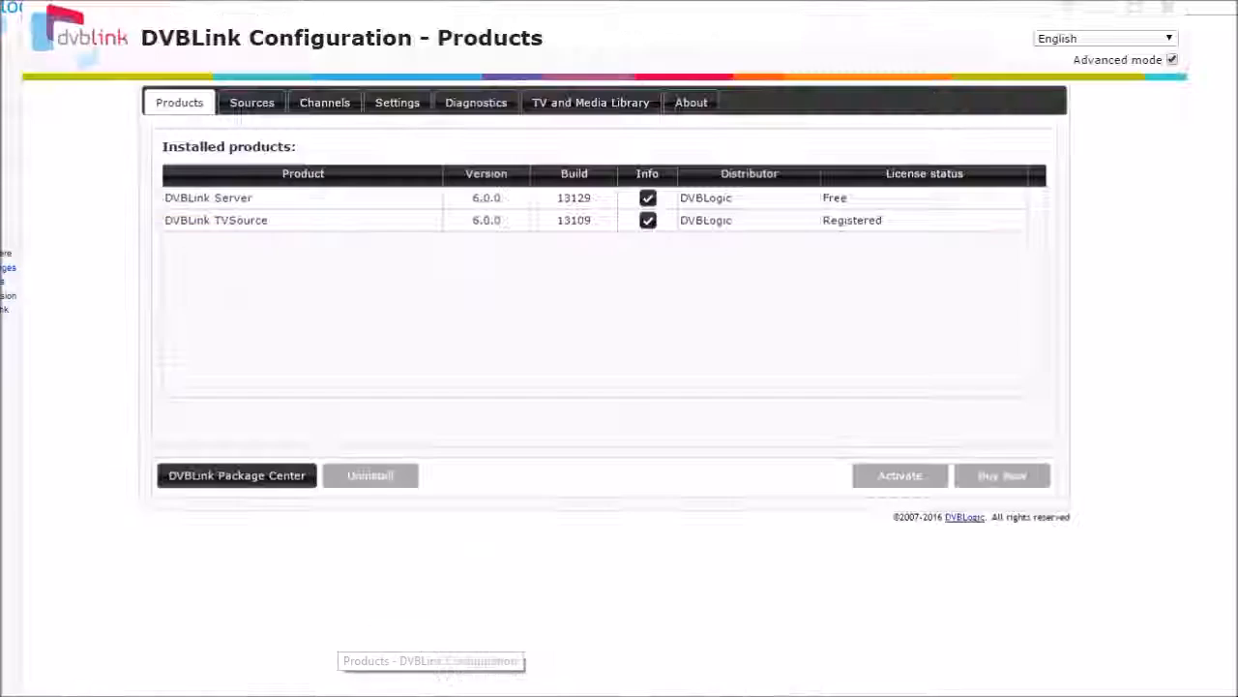
pyautogui.moveTo(255, 387)
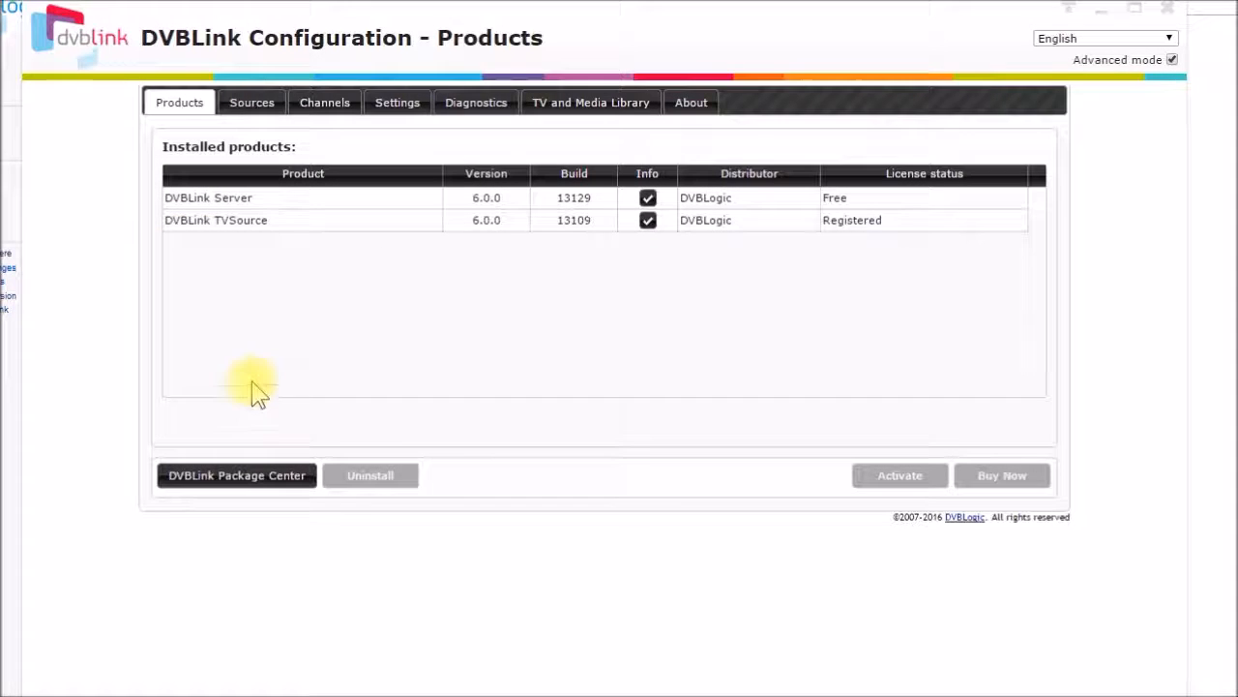
pyautogui.click(215, 221)
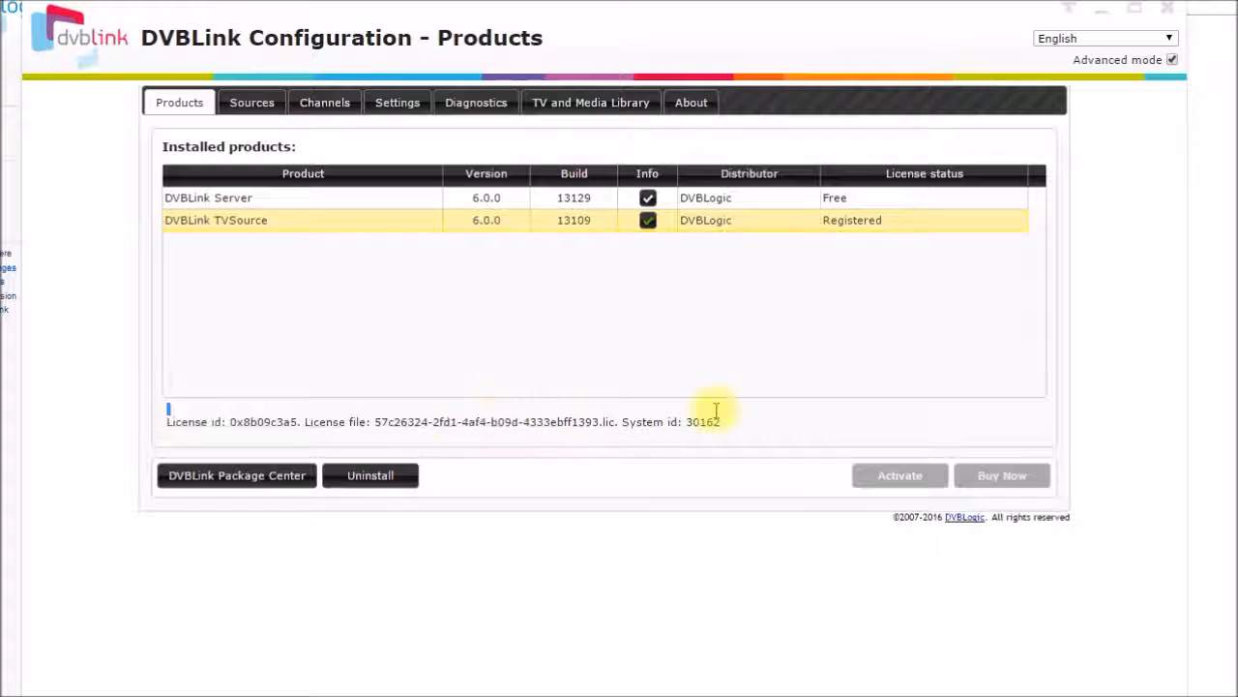
pyautogui.tripleClick(441, 422)
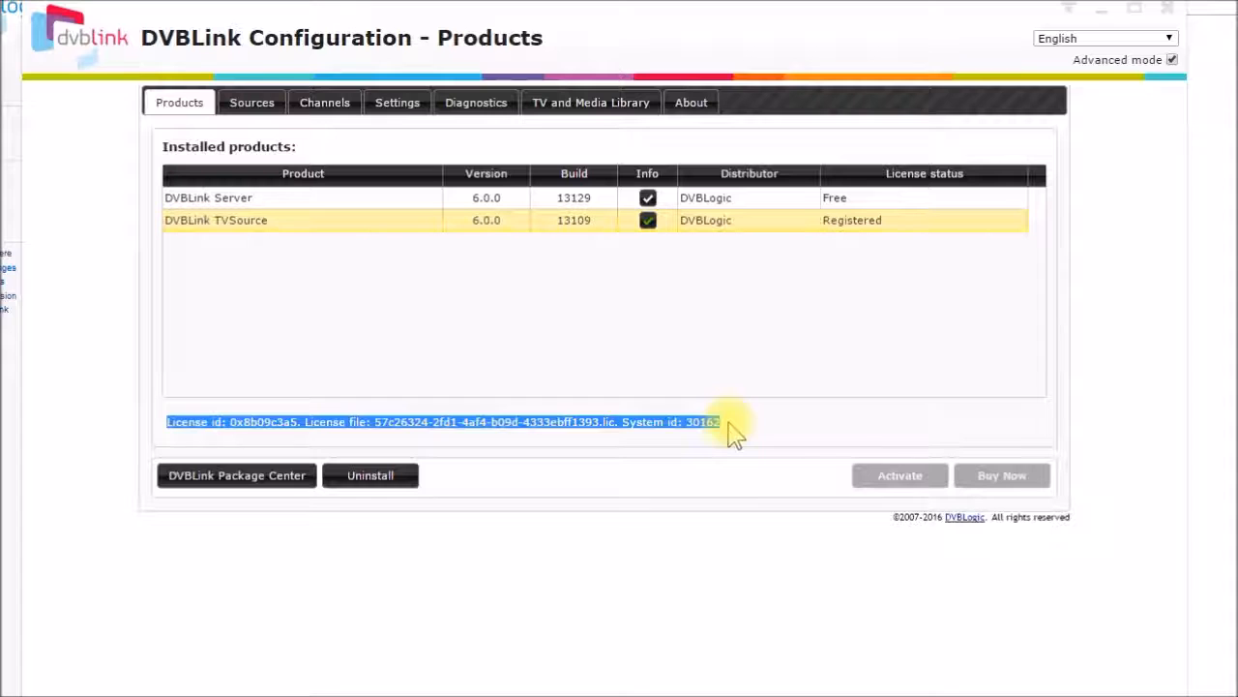
pyautogui.moveTo(695, 430)
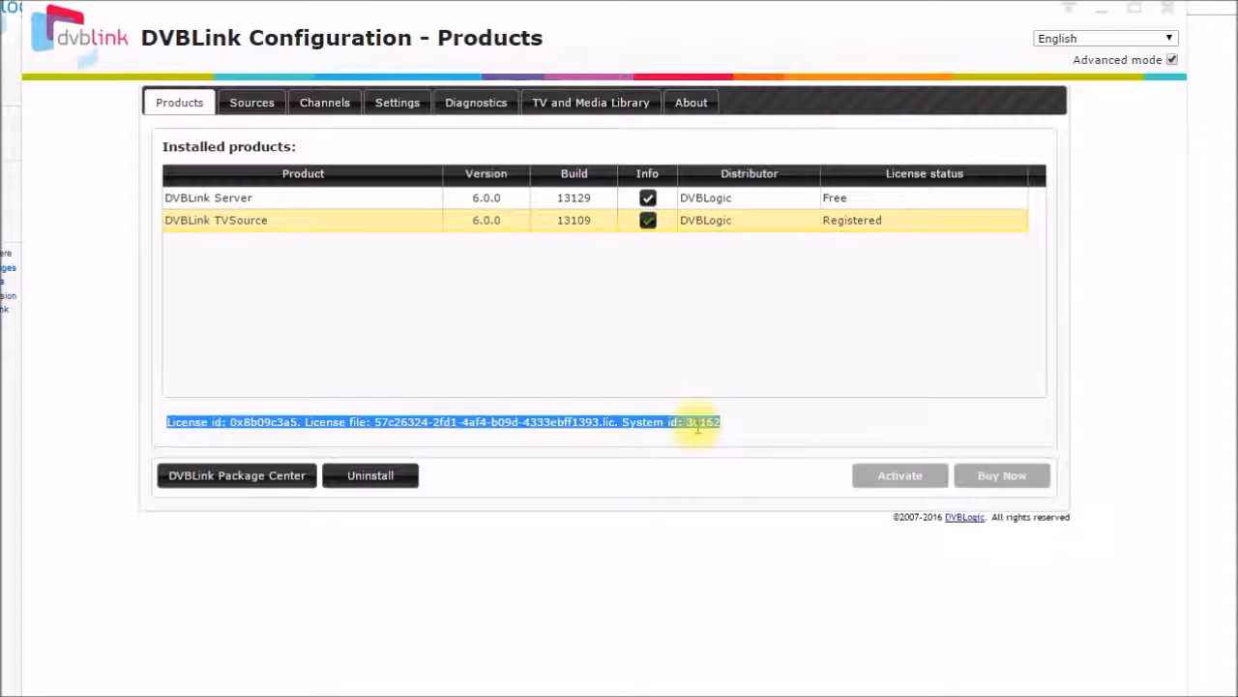
pyautogui.moveTo(736, 429)
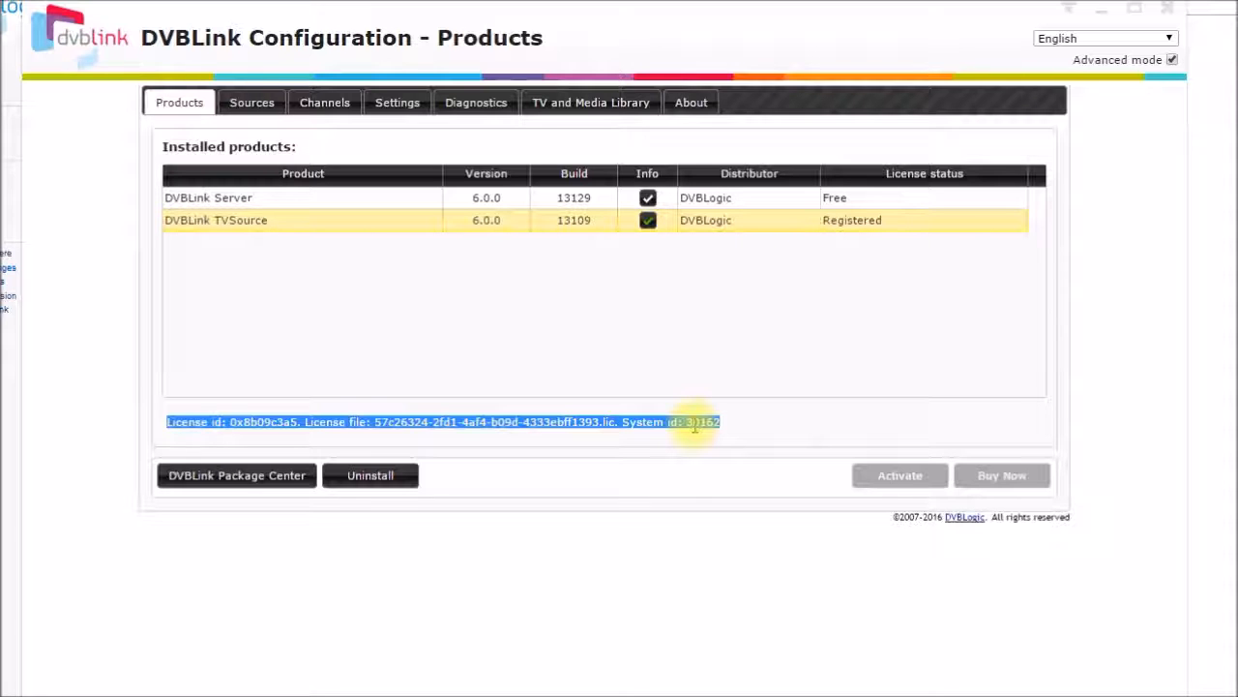
pyautogui.moveTo(813, 178)
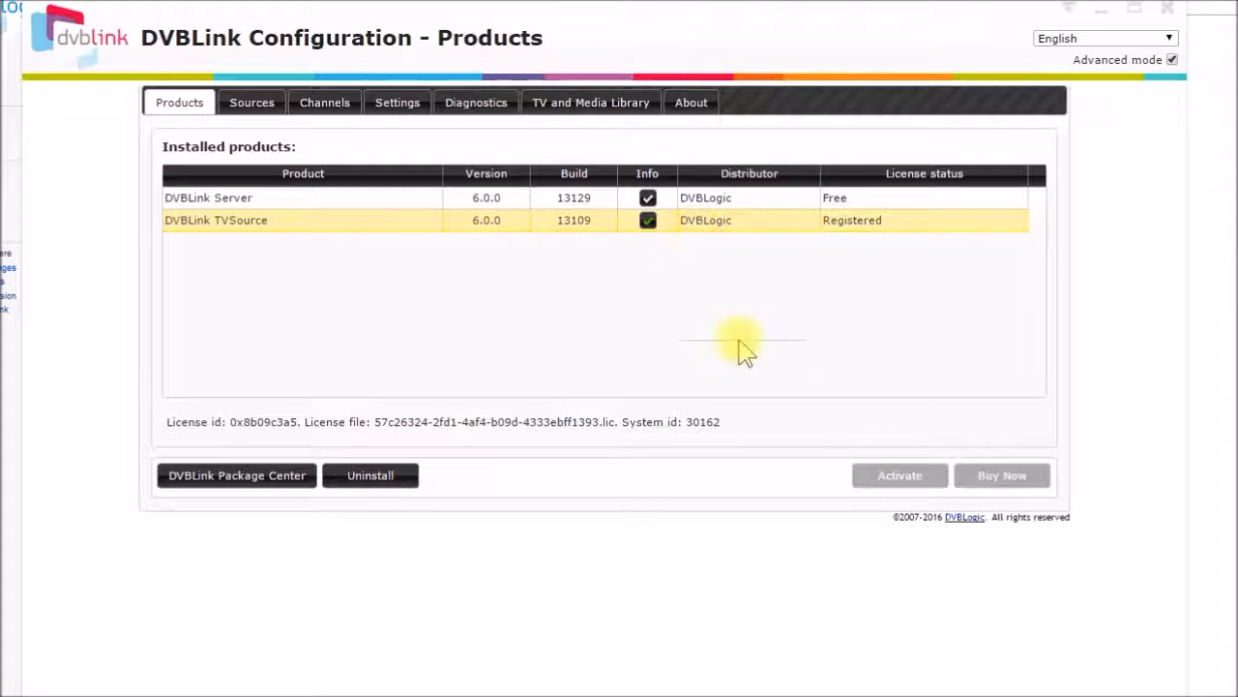
pyautogui.moveTo(871, 236)
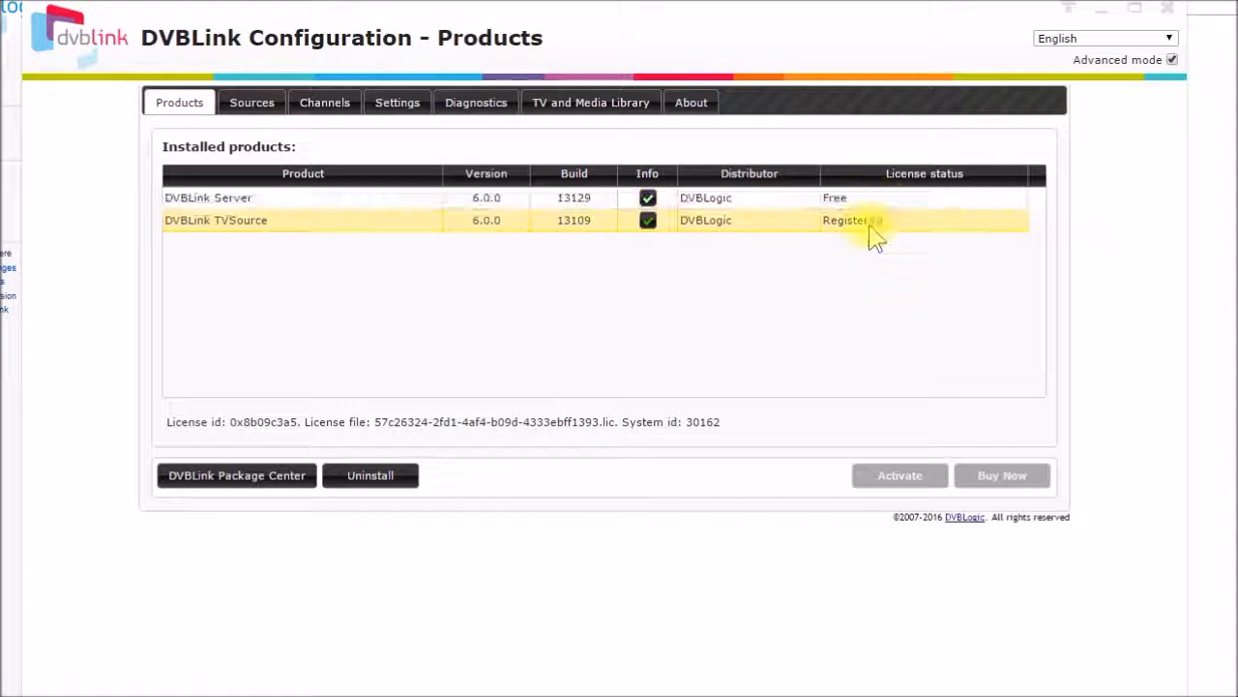
pyautogui.moveTo(851, 220)
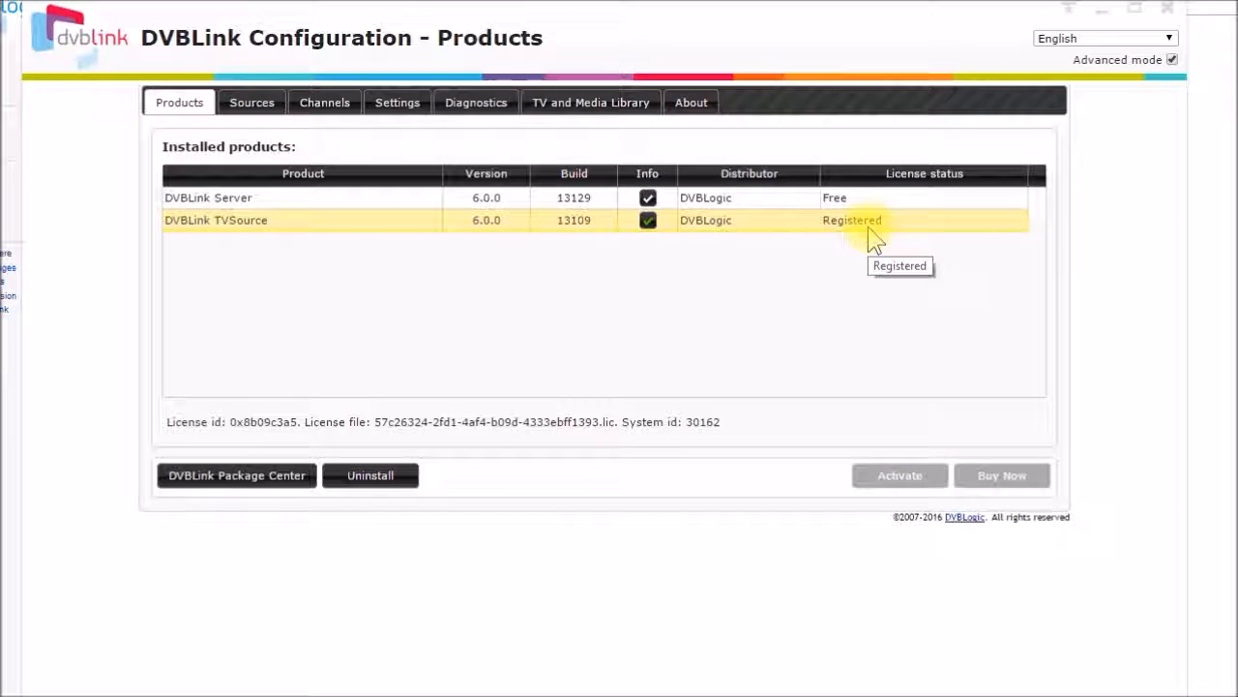
pyautogui.moveTo(538, 275)
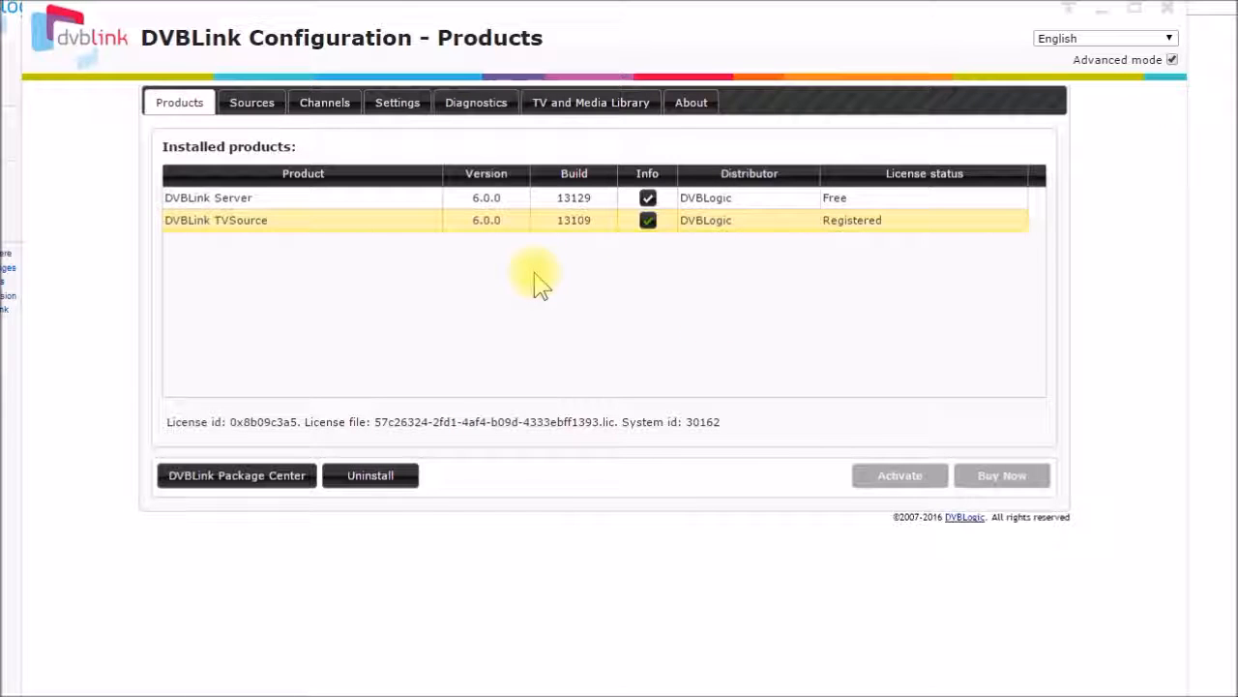
pyautogui.moveTo(511, 261)
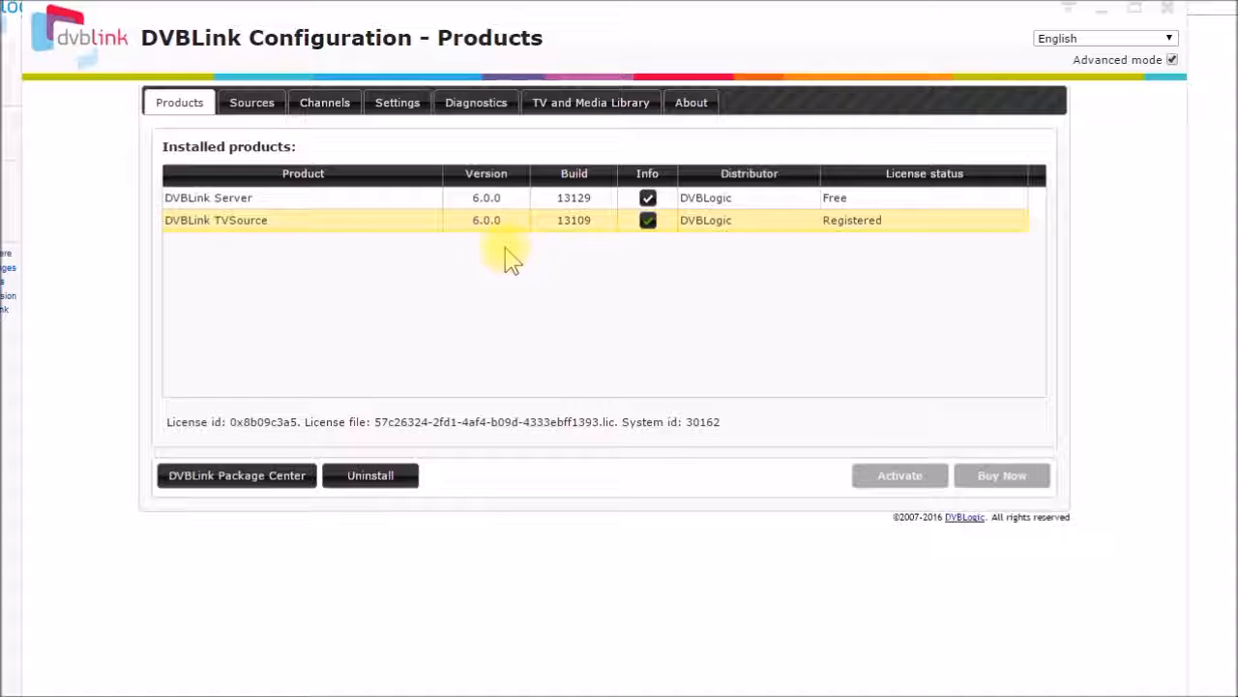
pyautogui.moveTo(309, 236)
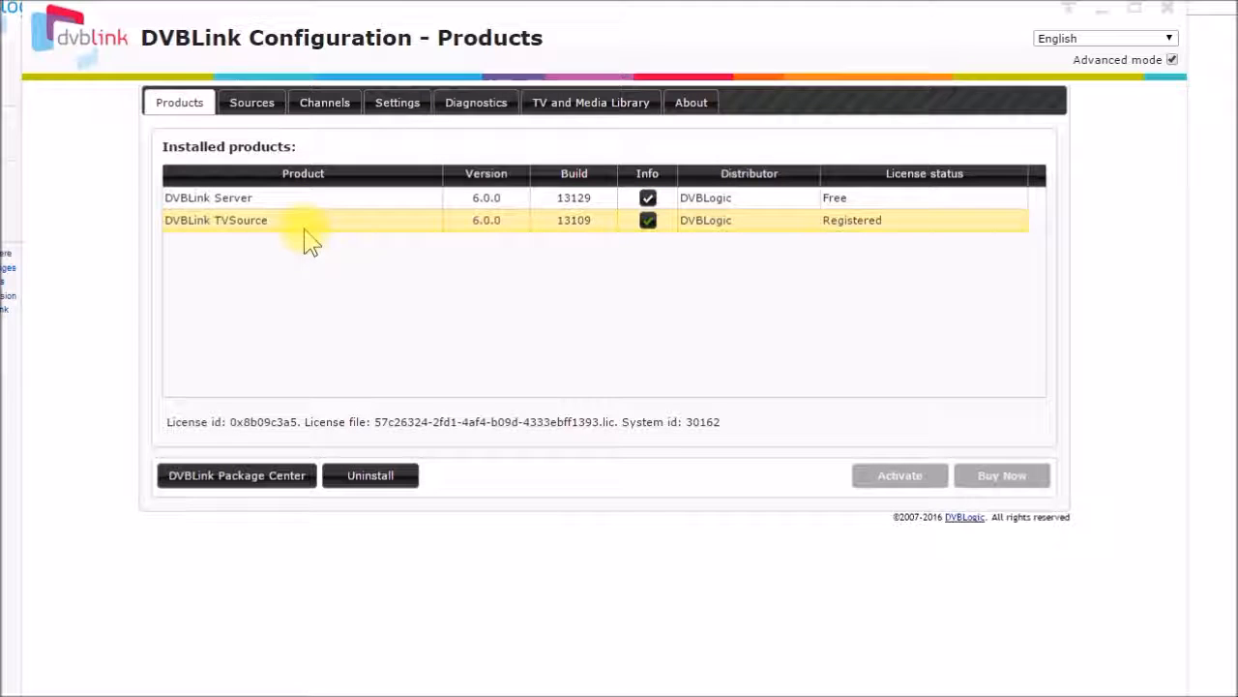
pyautogui.moveTo(348, 259)
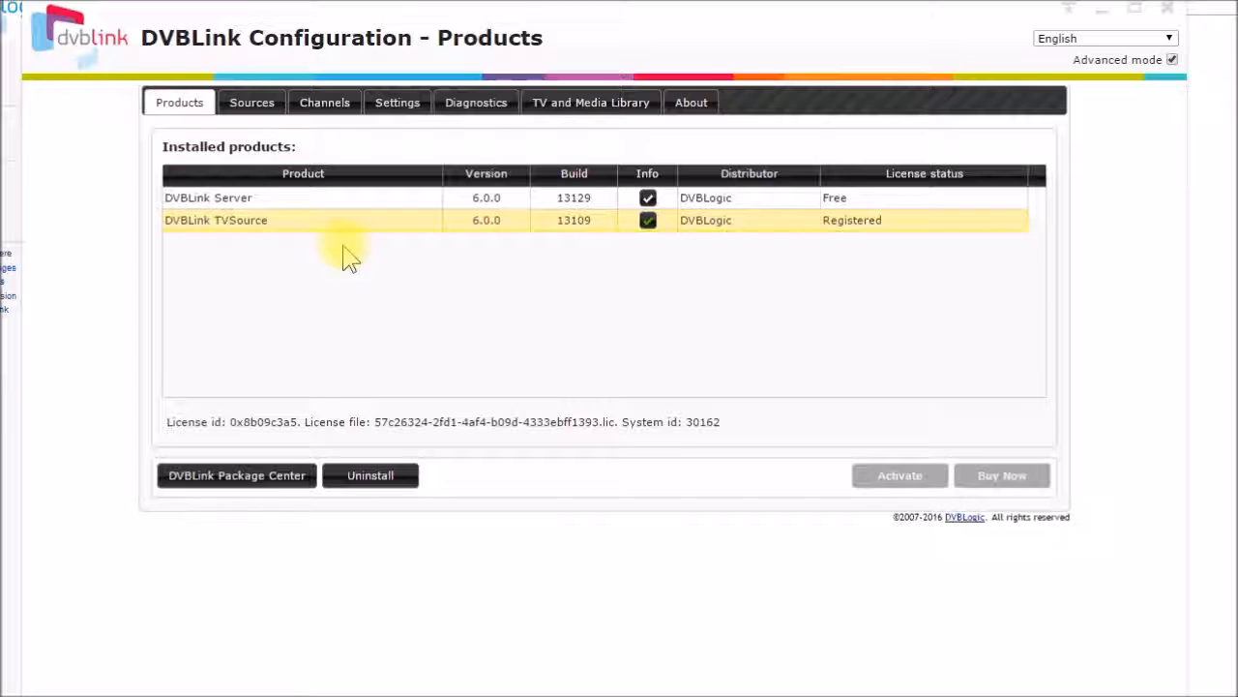
pyautogui.moveTo(333, 228)
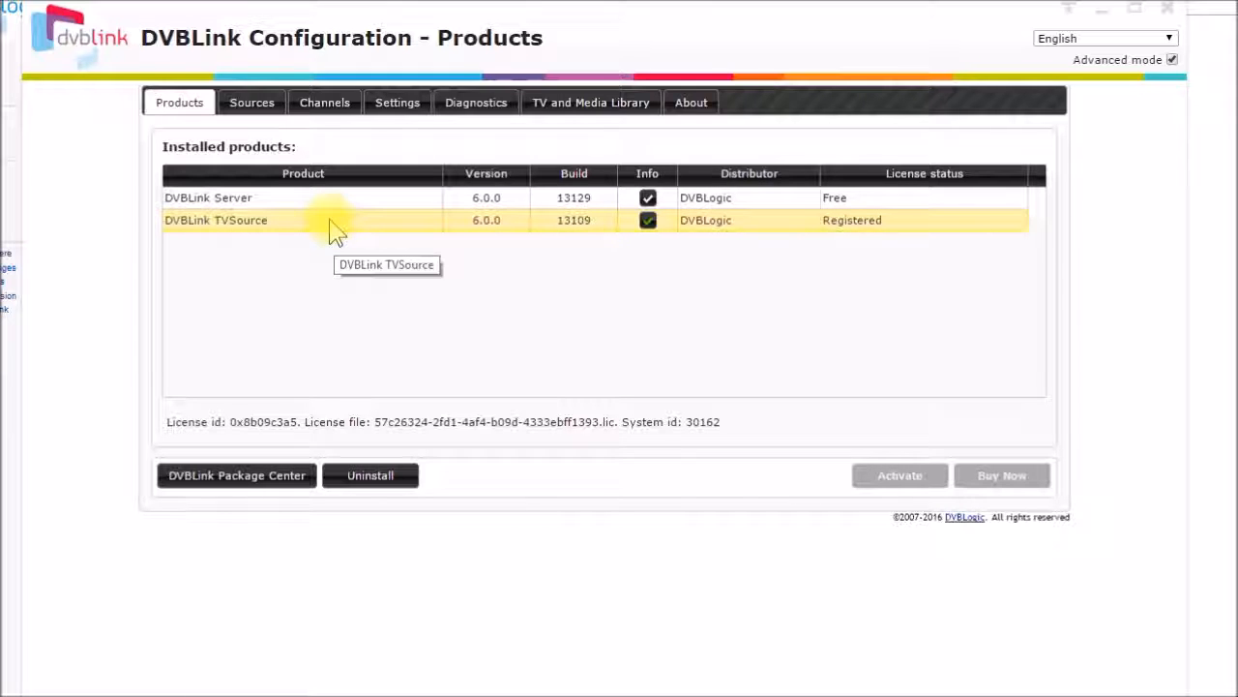
pyautogui.moveTo(267, 291)
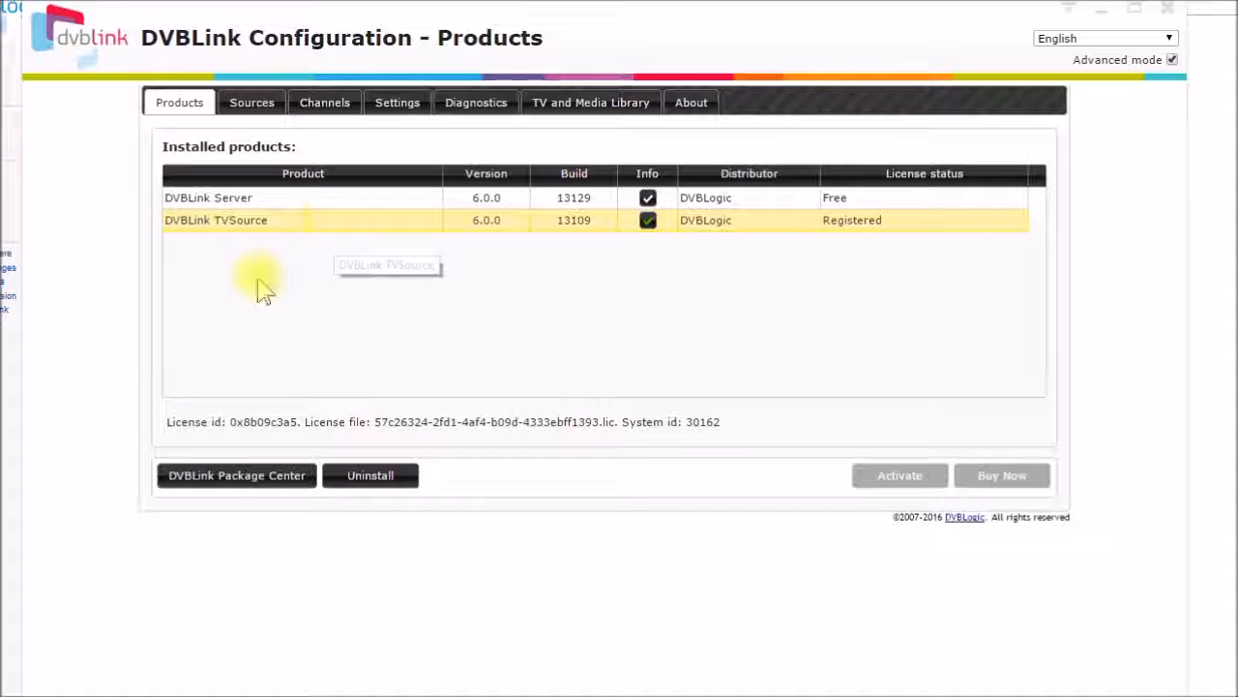
pyautogui.moveTo(299, 375)
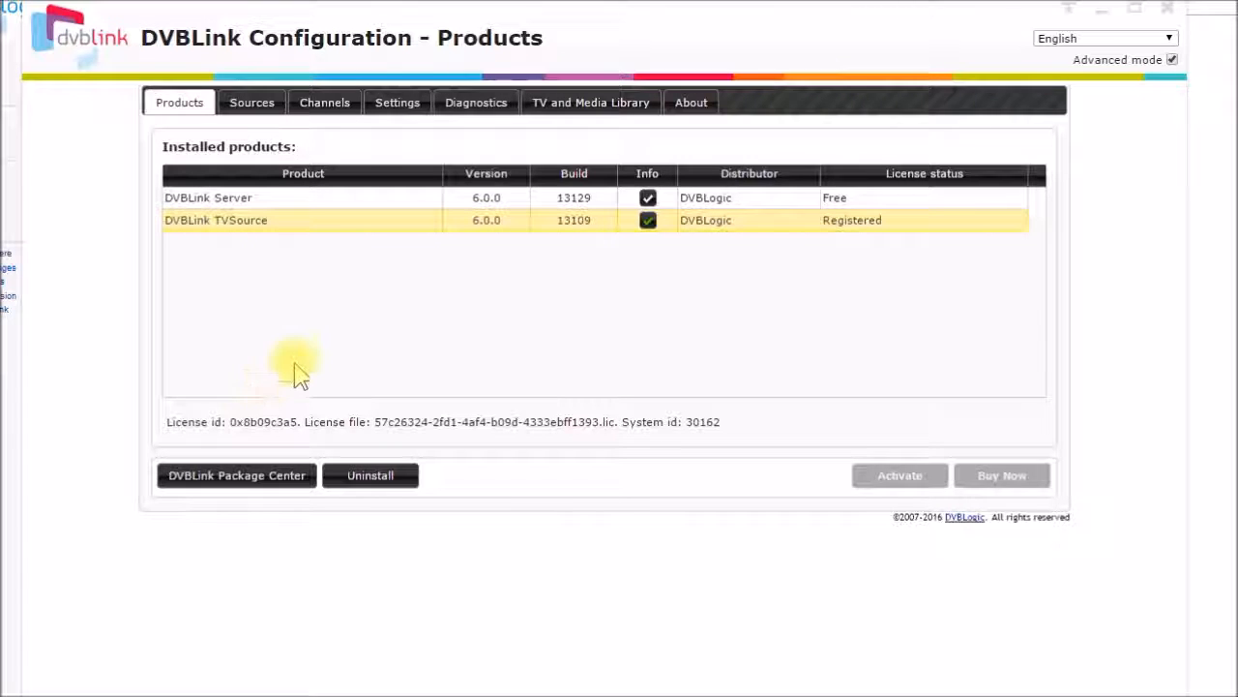
pyautogui.moveTo(290, 232)
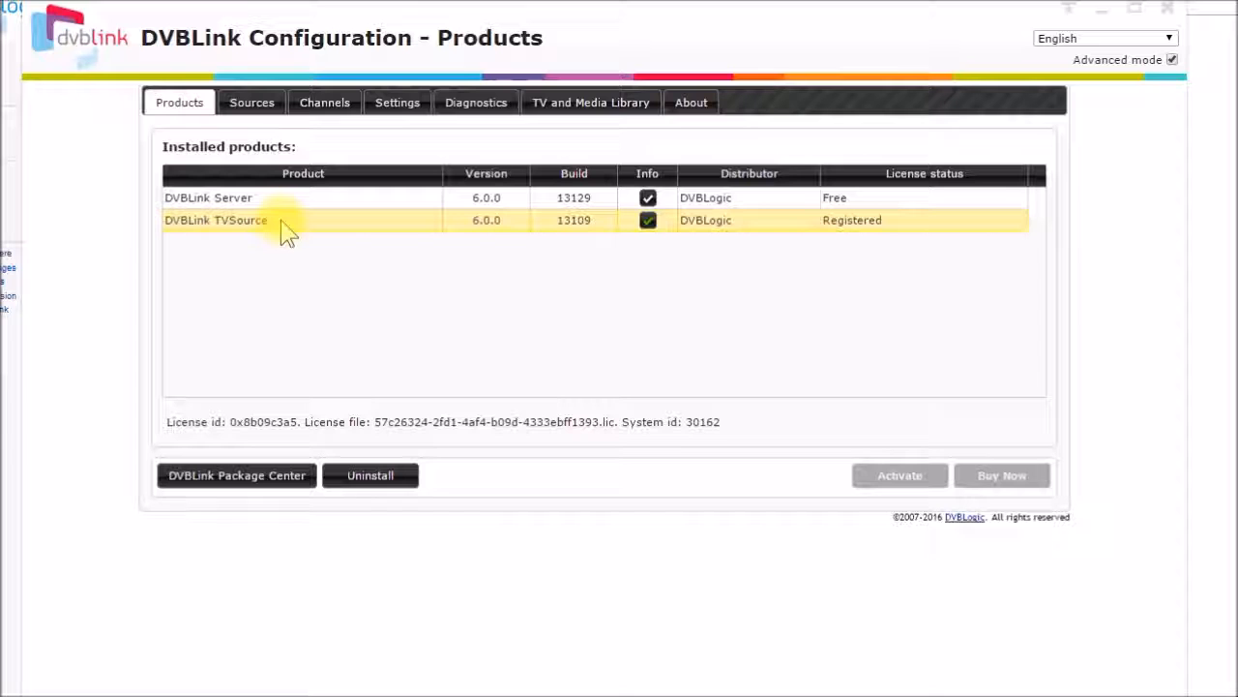
pyautogui.moveTo(319, 228)
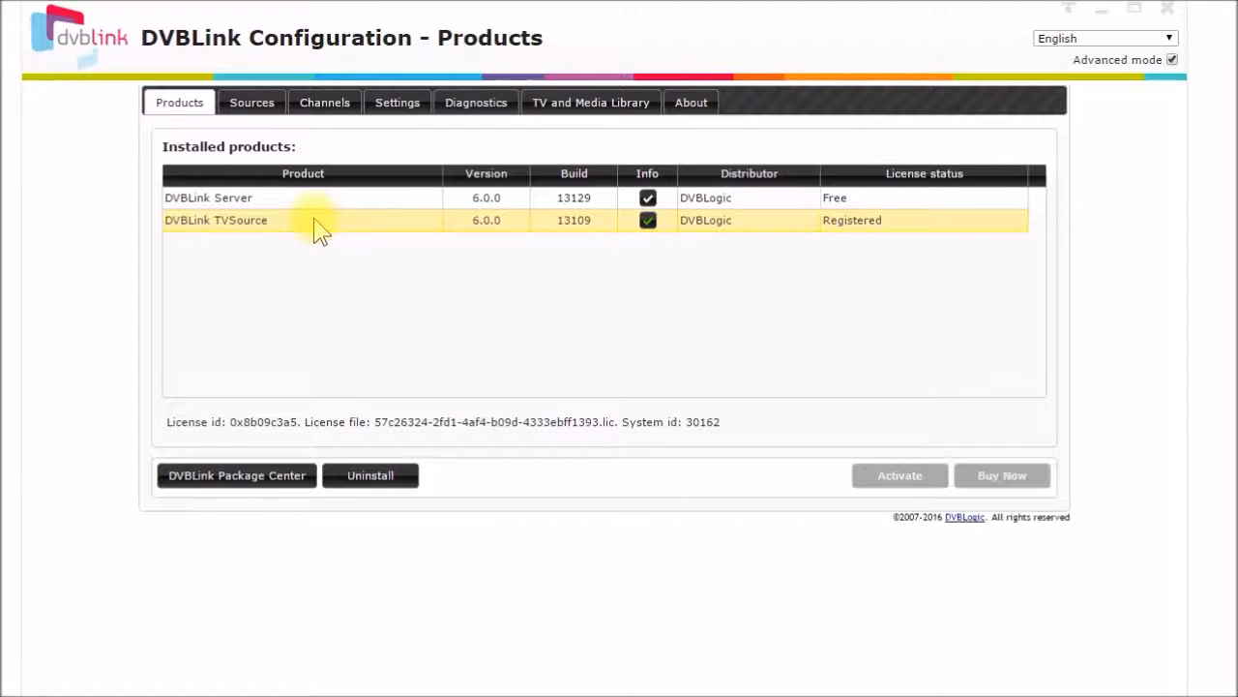
pyautogui.moveTo(310, 197)
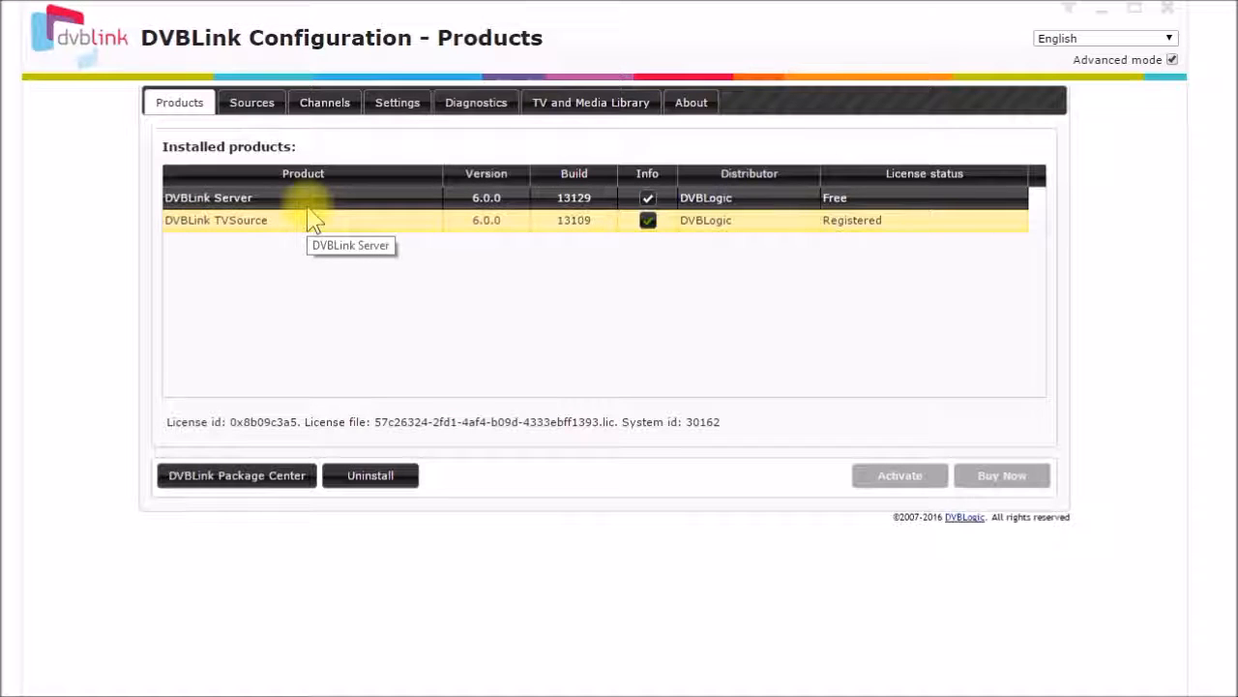
pyautogui.moveTo(305, 248)
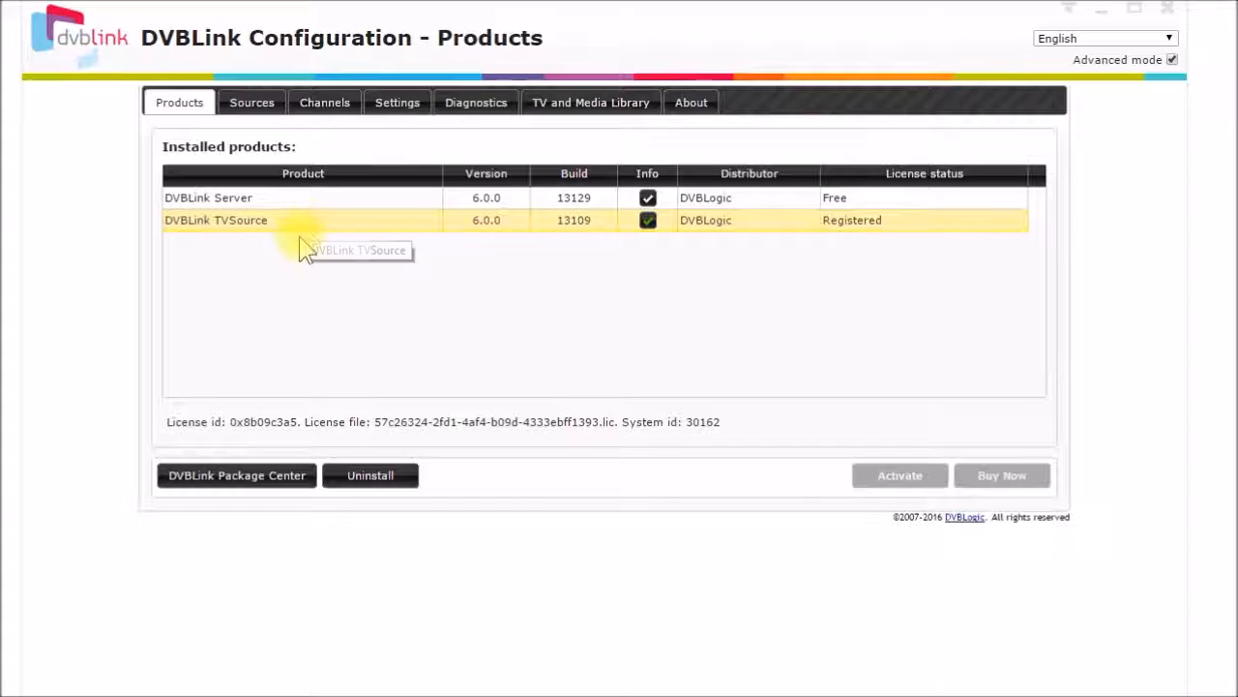
pyautogui.moveTo(294, 294)
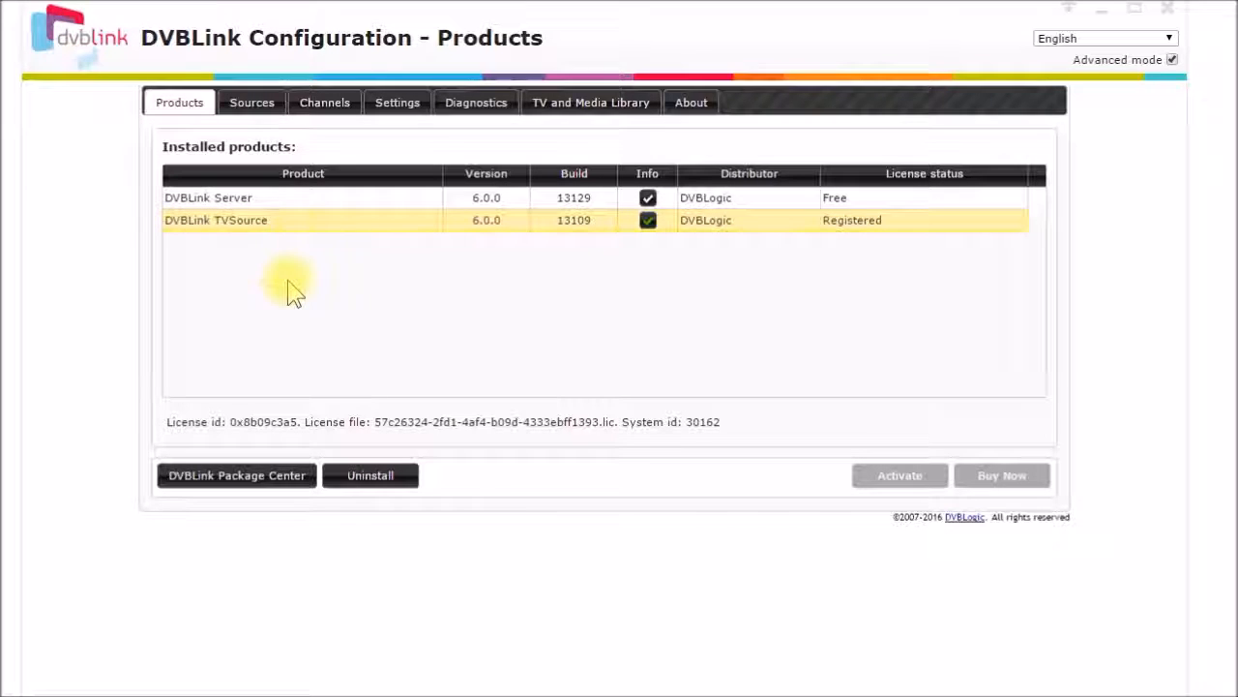
pyautogui.moveTo(410, 286)
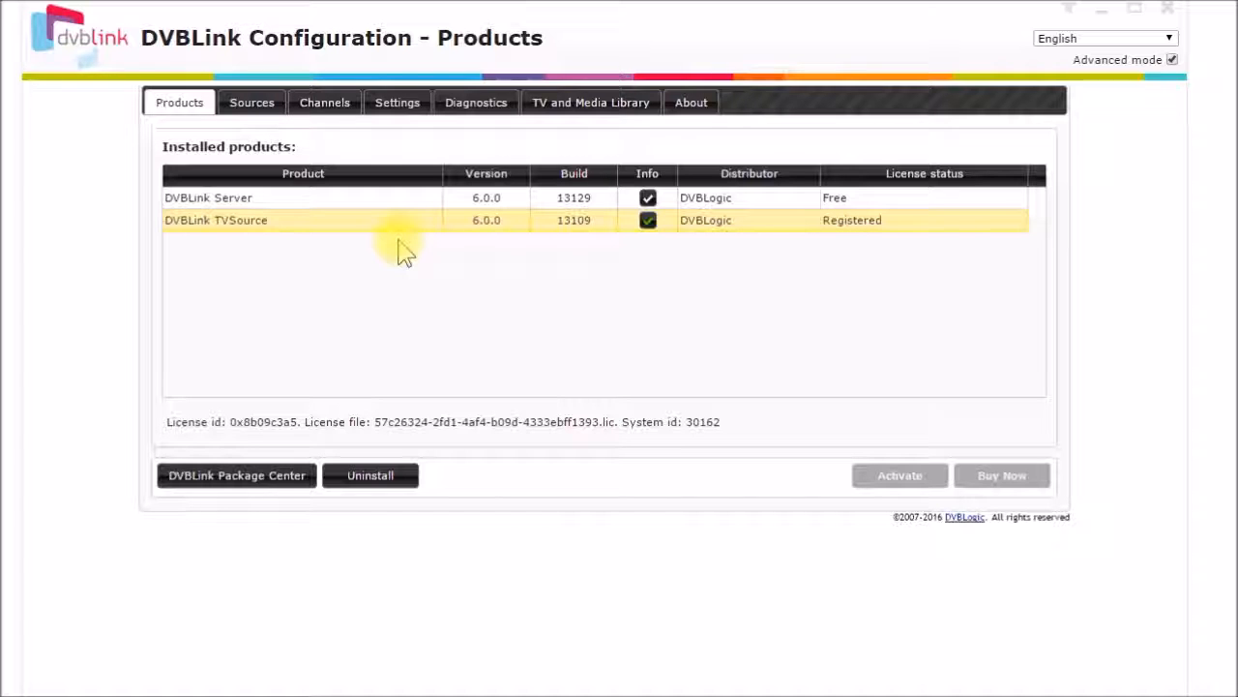
pyautogui.moveTo(569, 332)
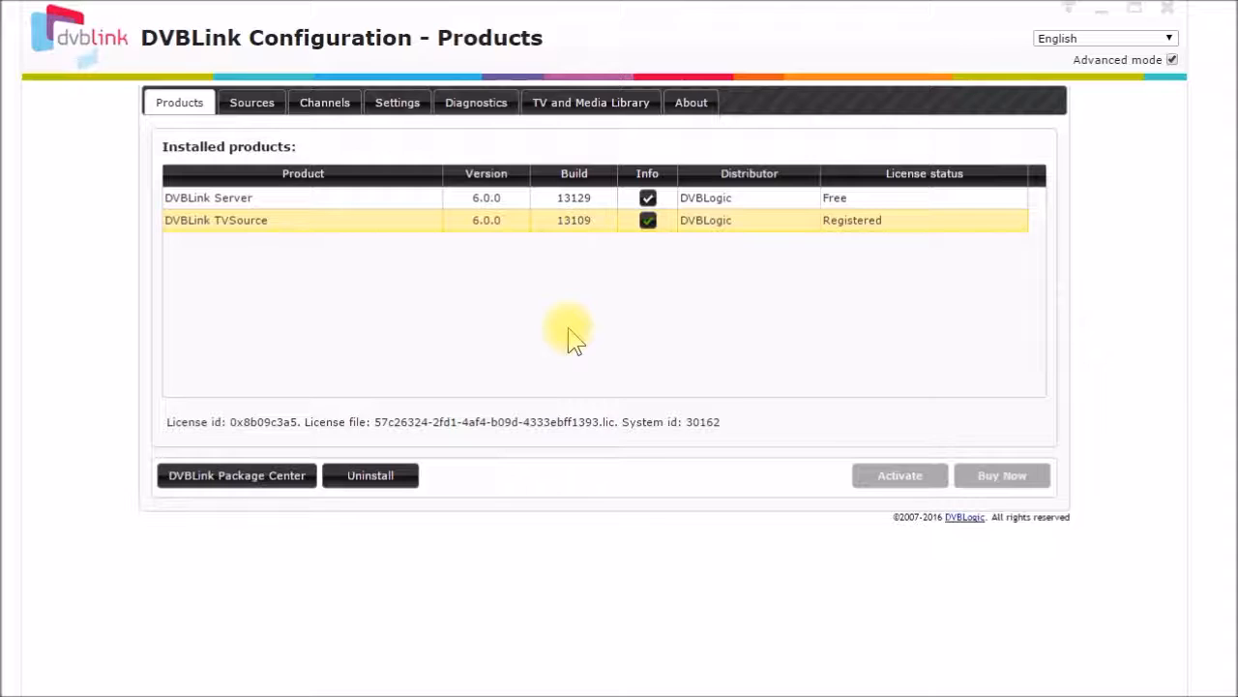
pyautogui.moveTo(849, 426)
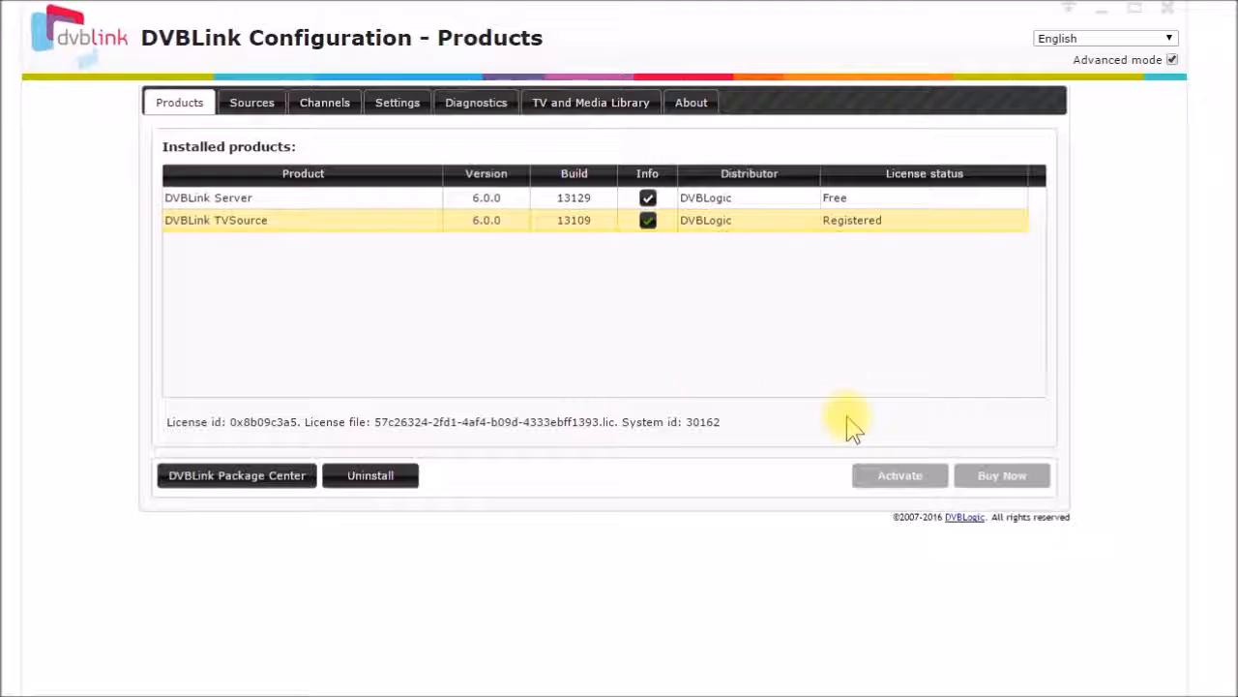
pyautogui.moveTo(856, 391)
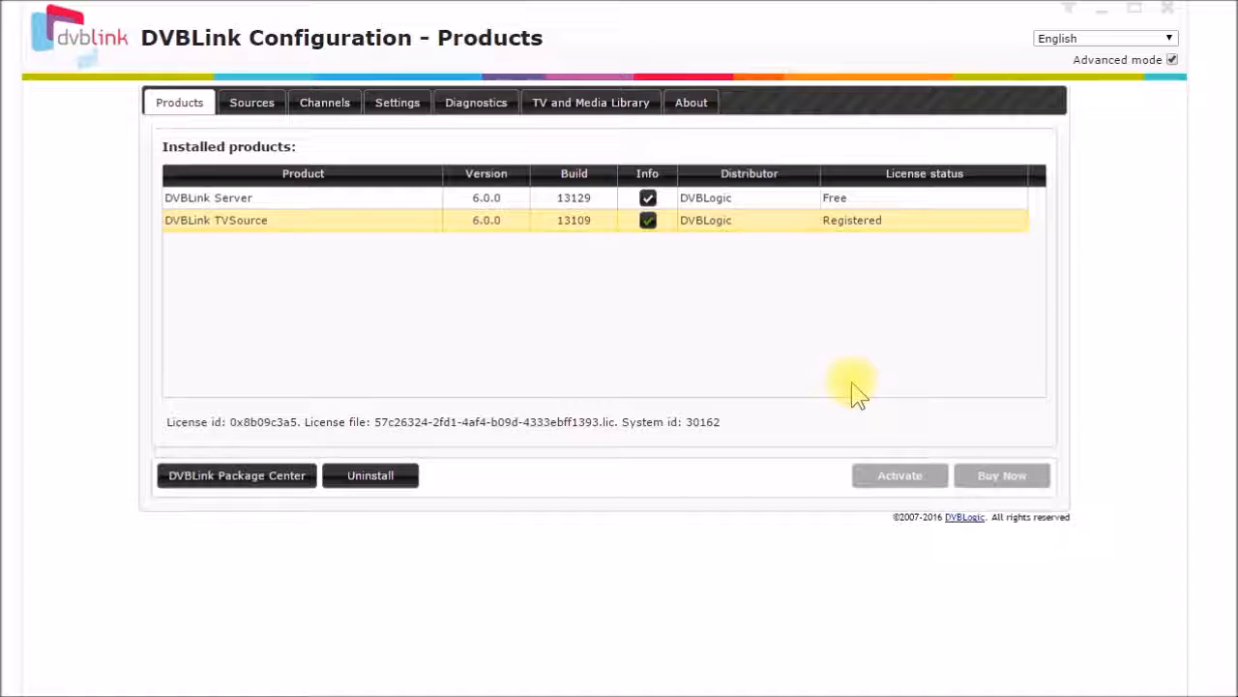
pyautogui.moveTo(320, 319)
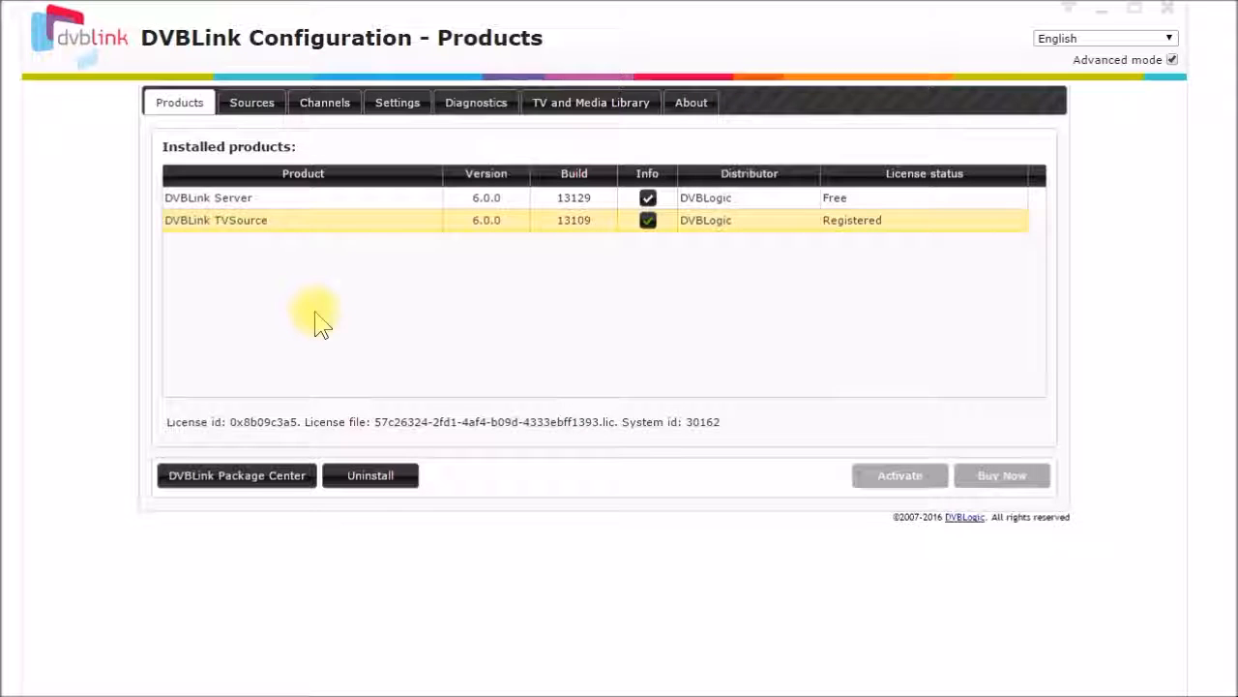
pyautogui.moveTo(306, 275)
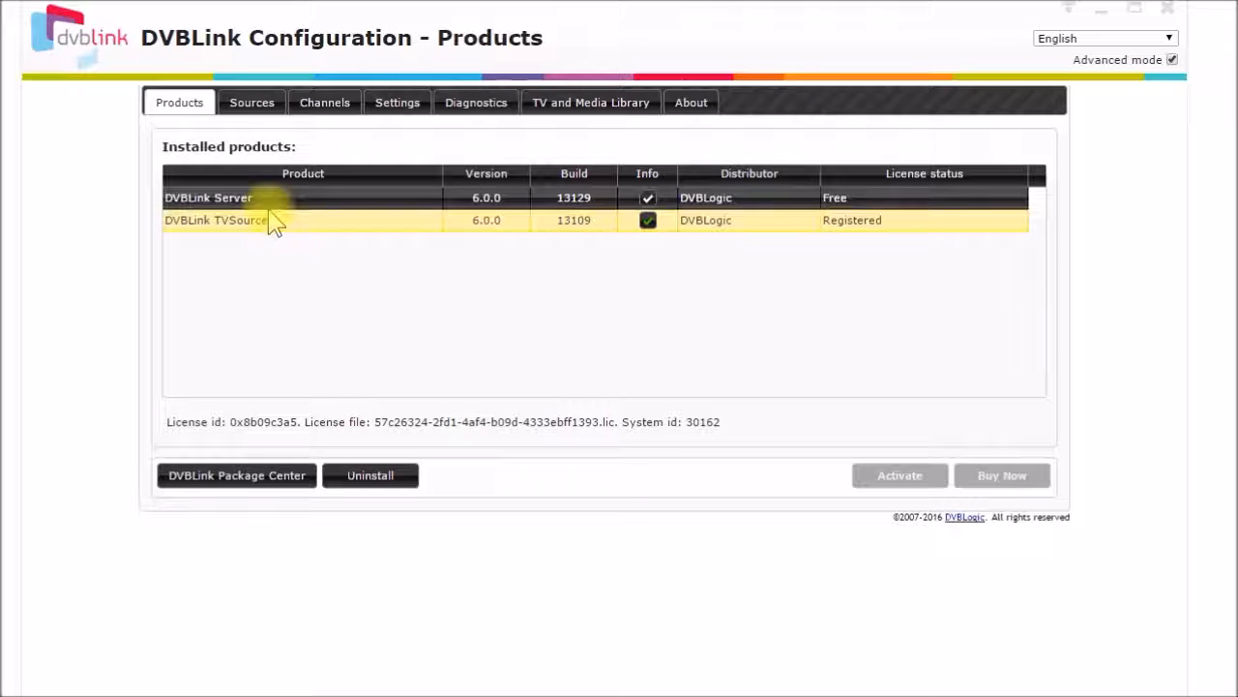
pyautogui.moveTo(271, 209)
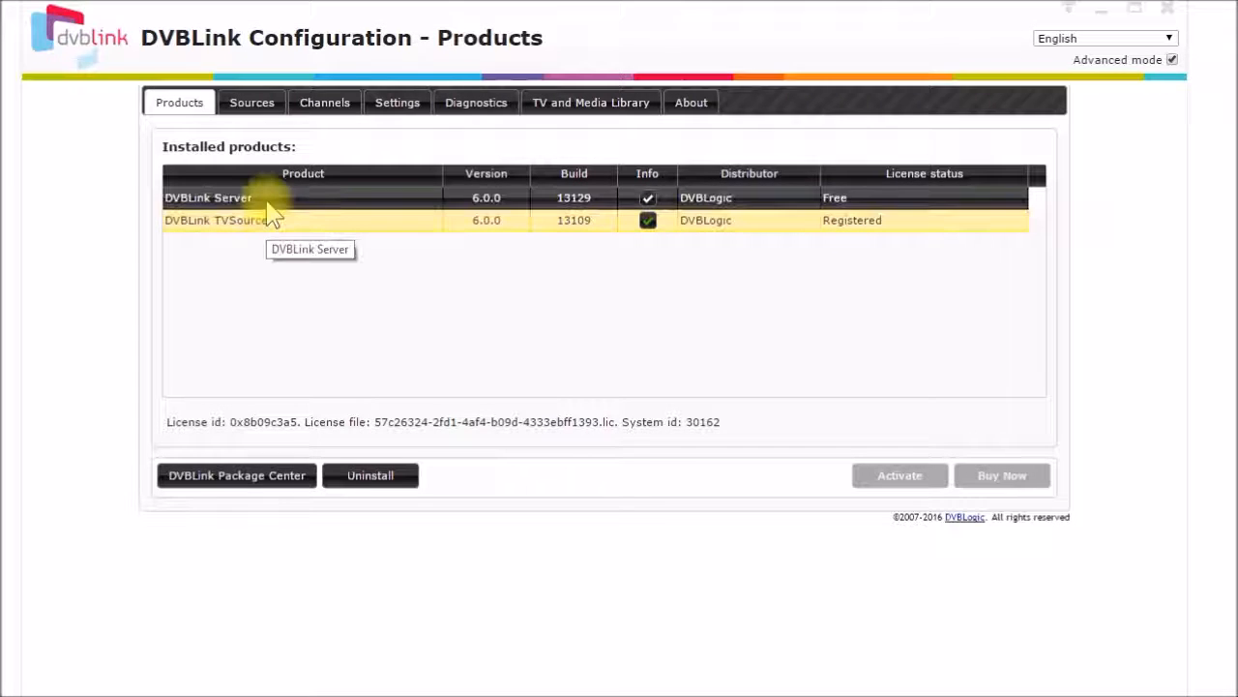
pyautogui.moveTo(339, 294)
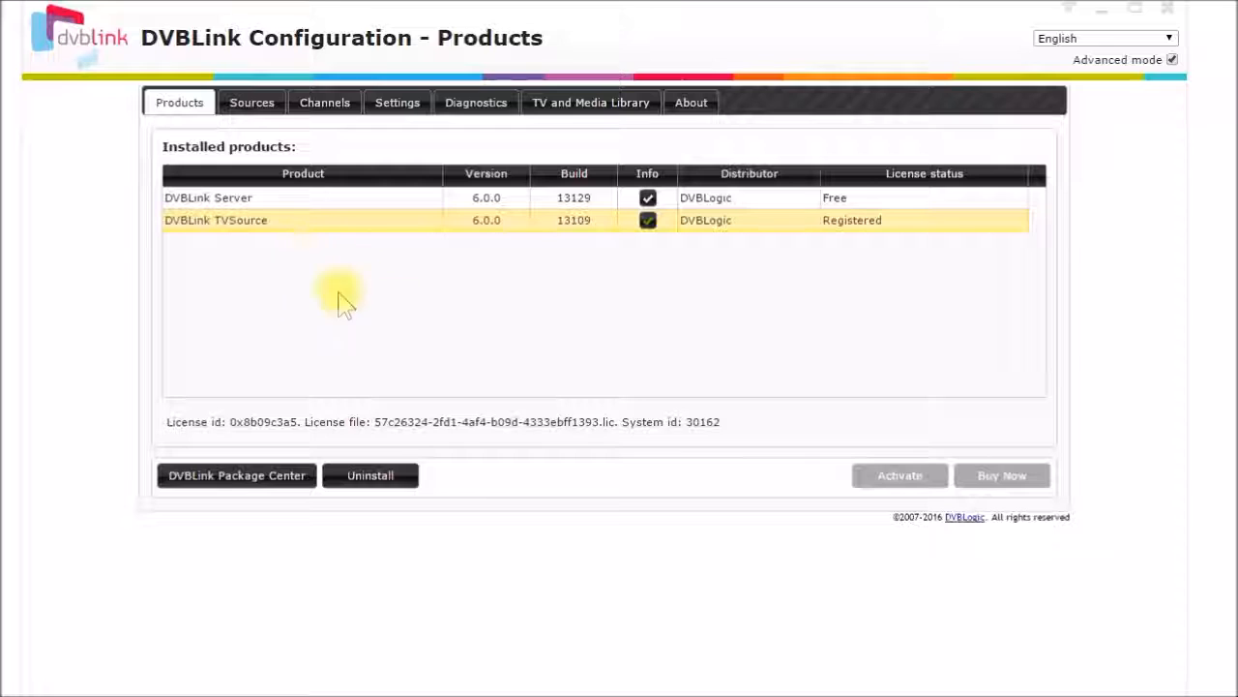
pyautogui.moveTo(390, 317)
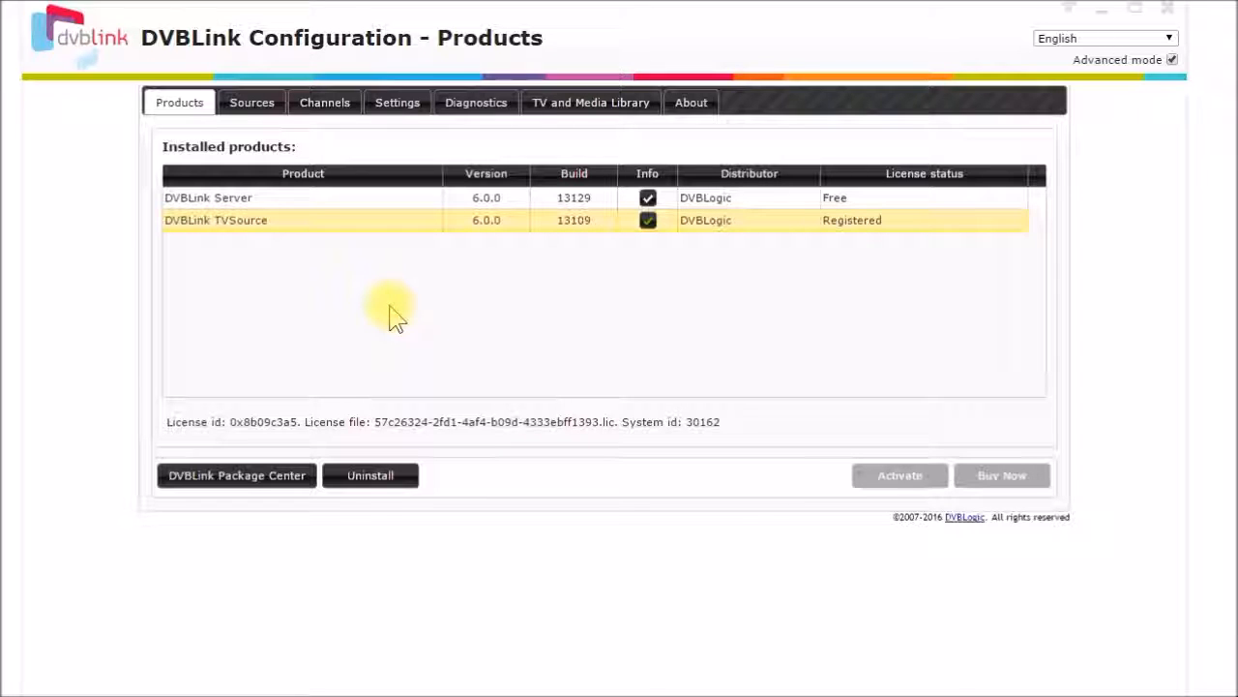
pyautogui.moveTo(693, 352)
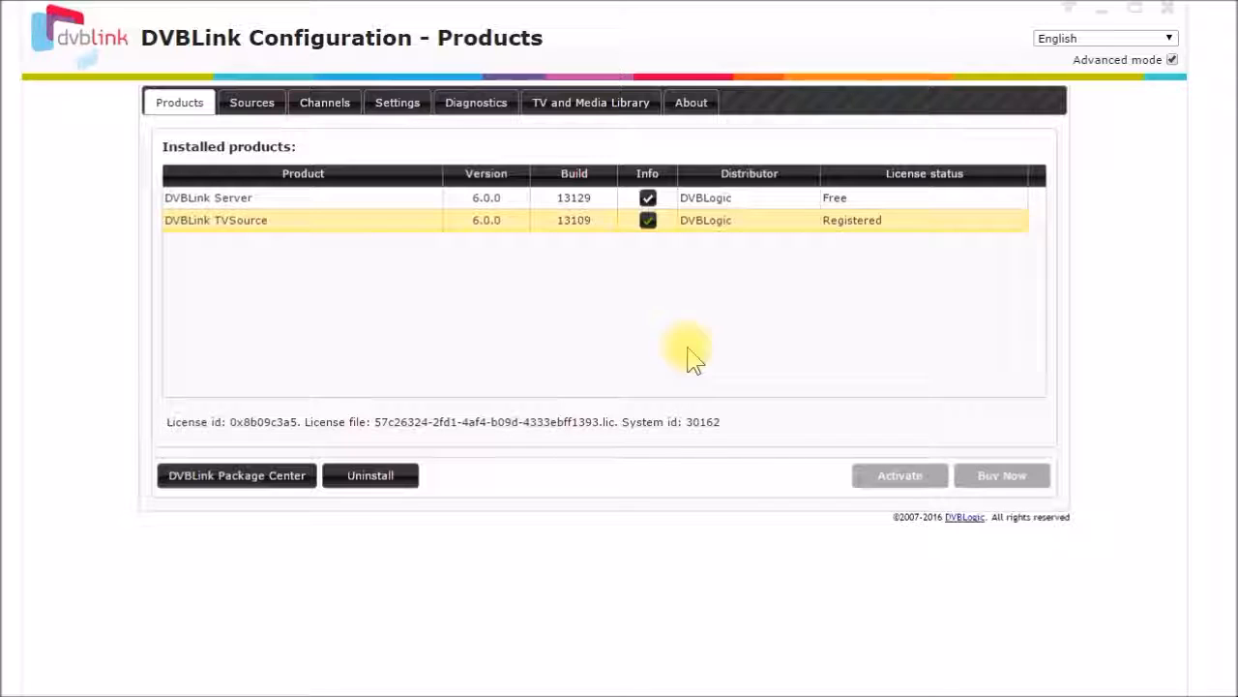
pyautogui.moveTo(580, 338)
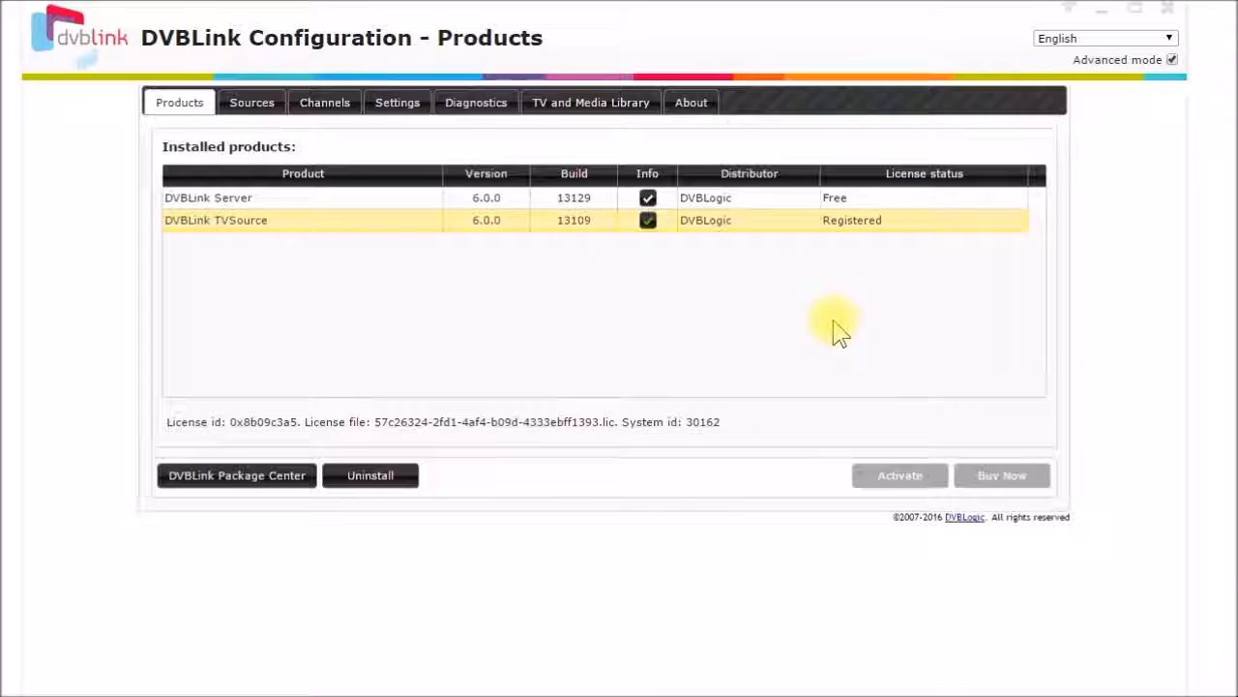
pyautogui.moveTo(925, 319)
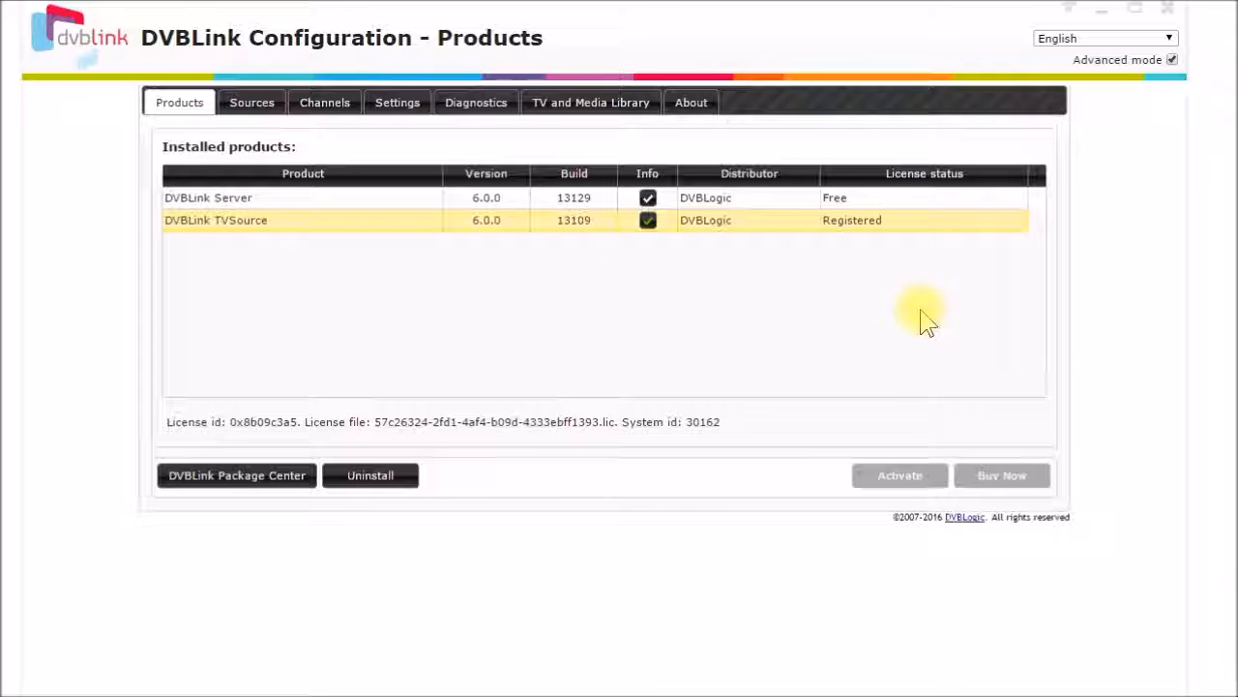